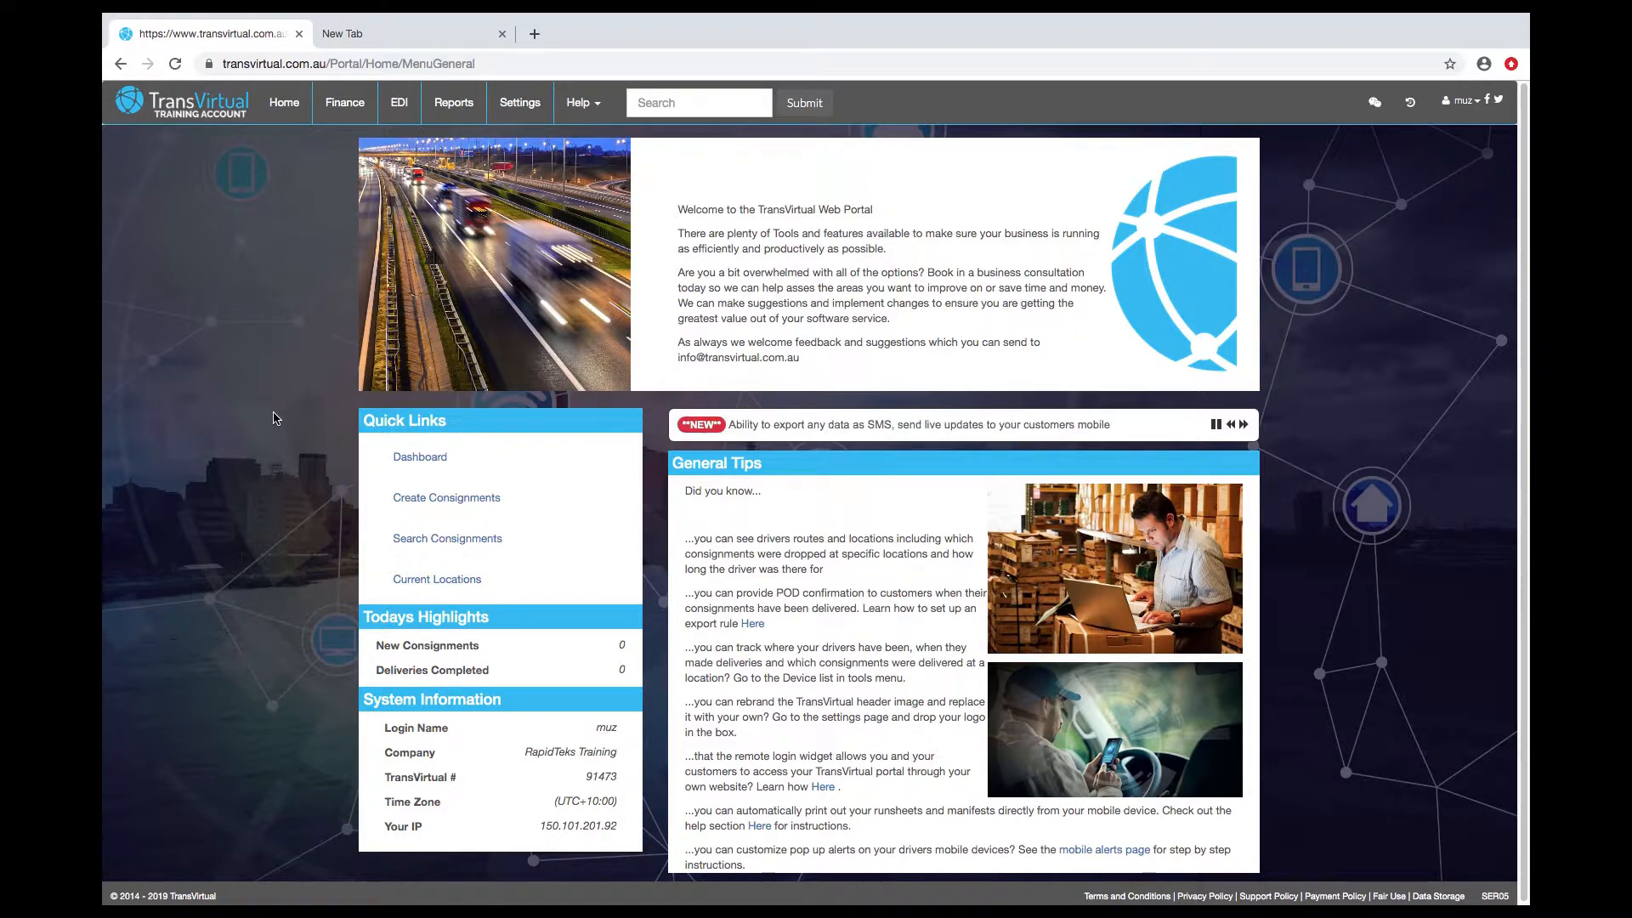
pyautogui.moveTo(289, 141)
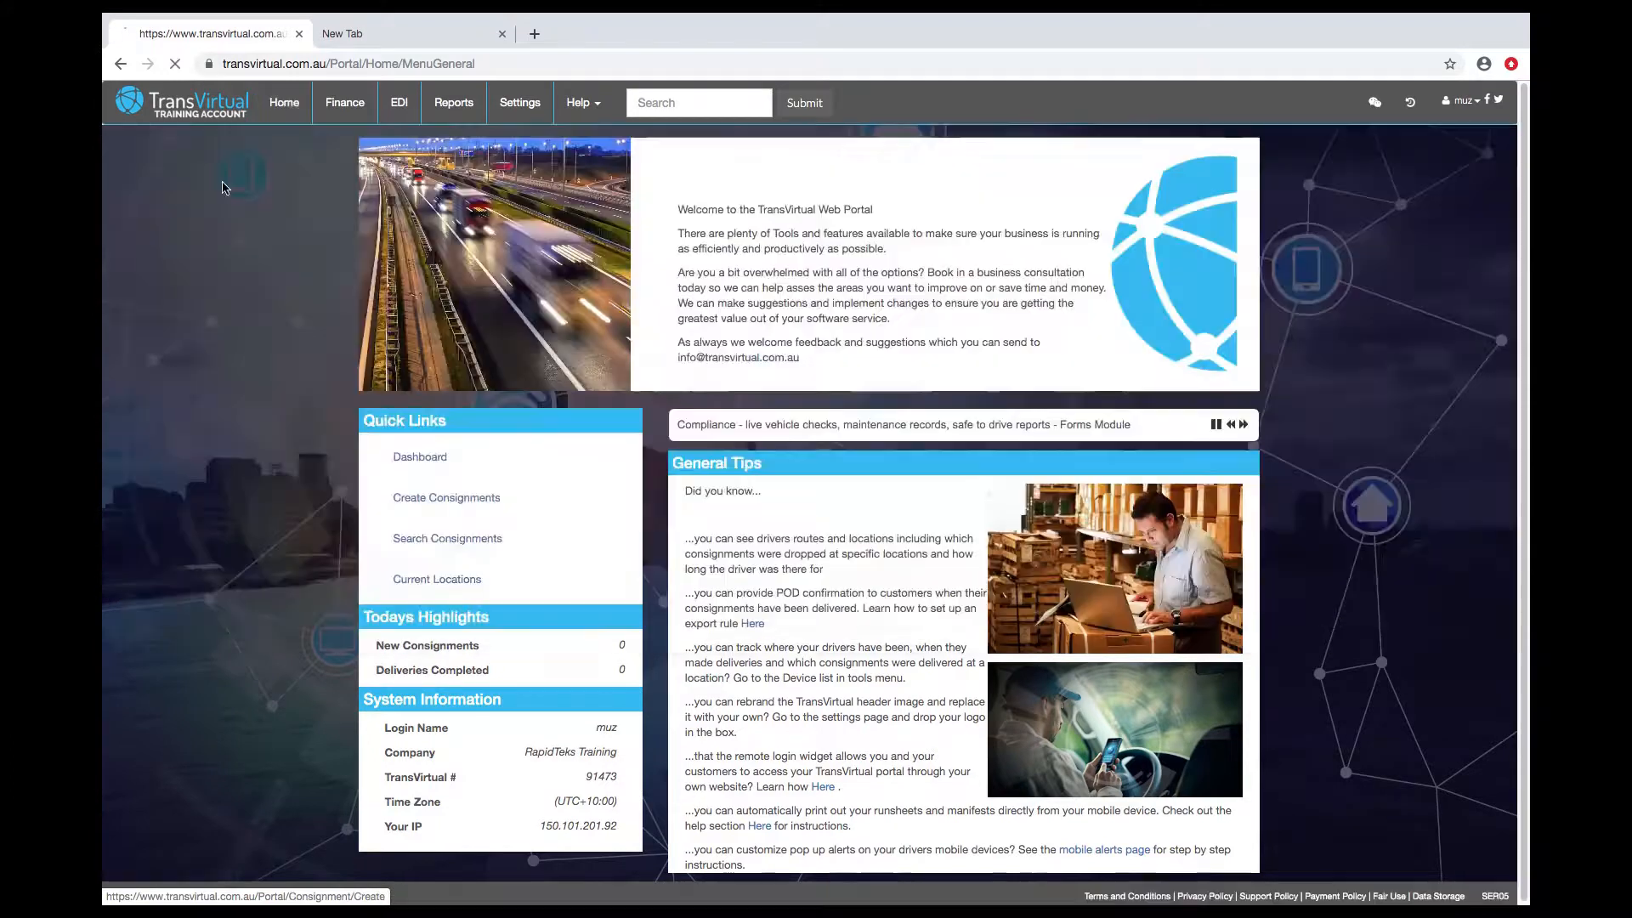
# - Start a new consignment from the Create Consignments quick link
pyautogui.click(445, 496)
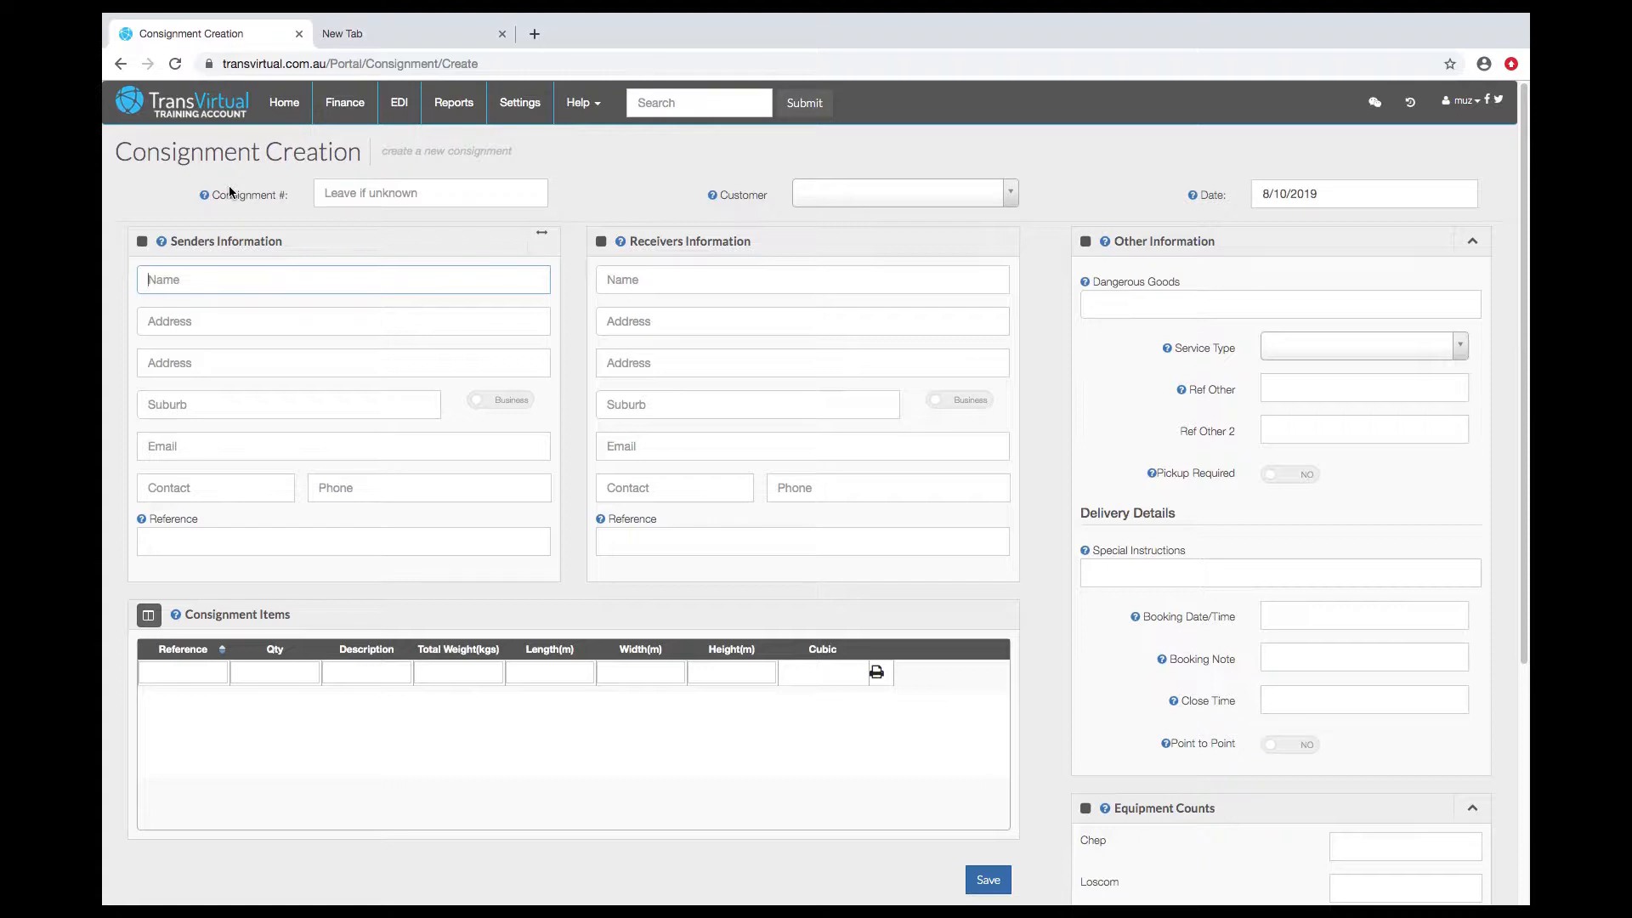
# - Choose Parker Industries as the consignment's customer
pyautogui.click(430, 192)
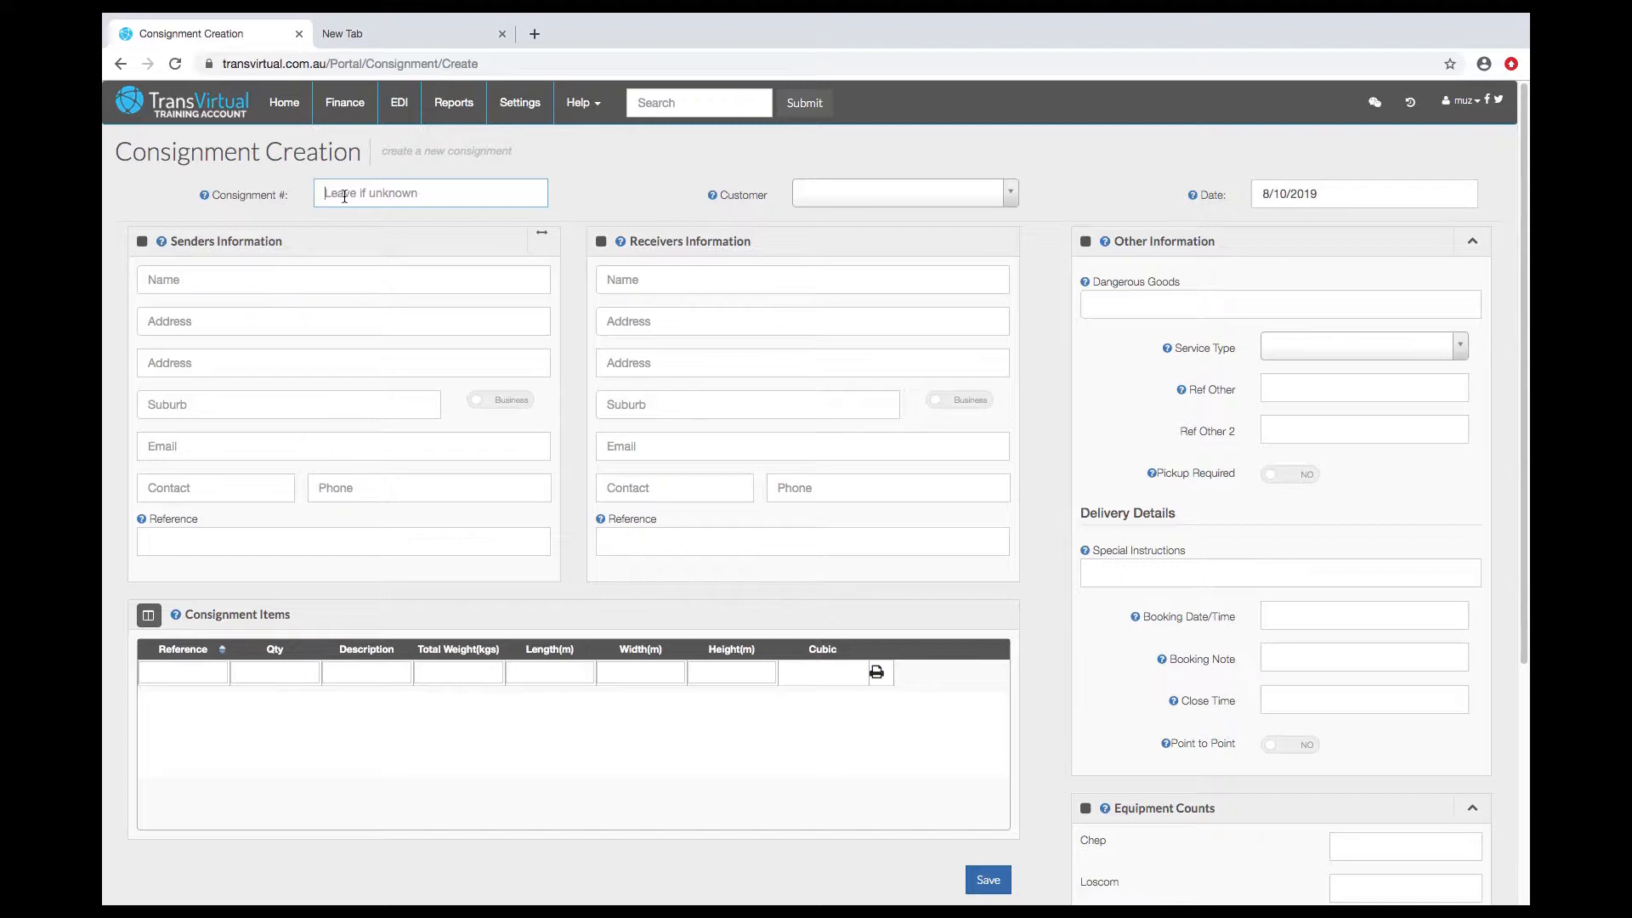
pyautogui.moveTo(864, 201)
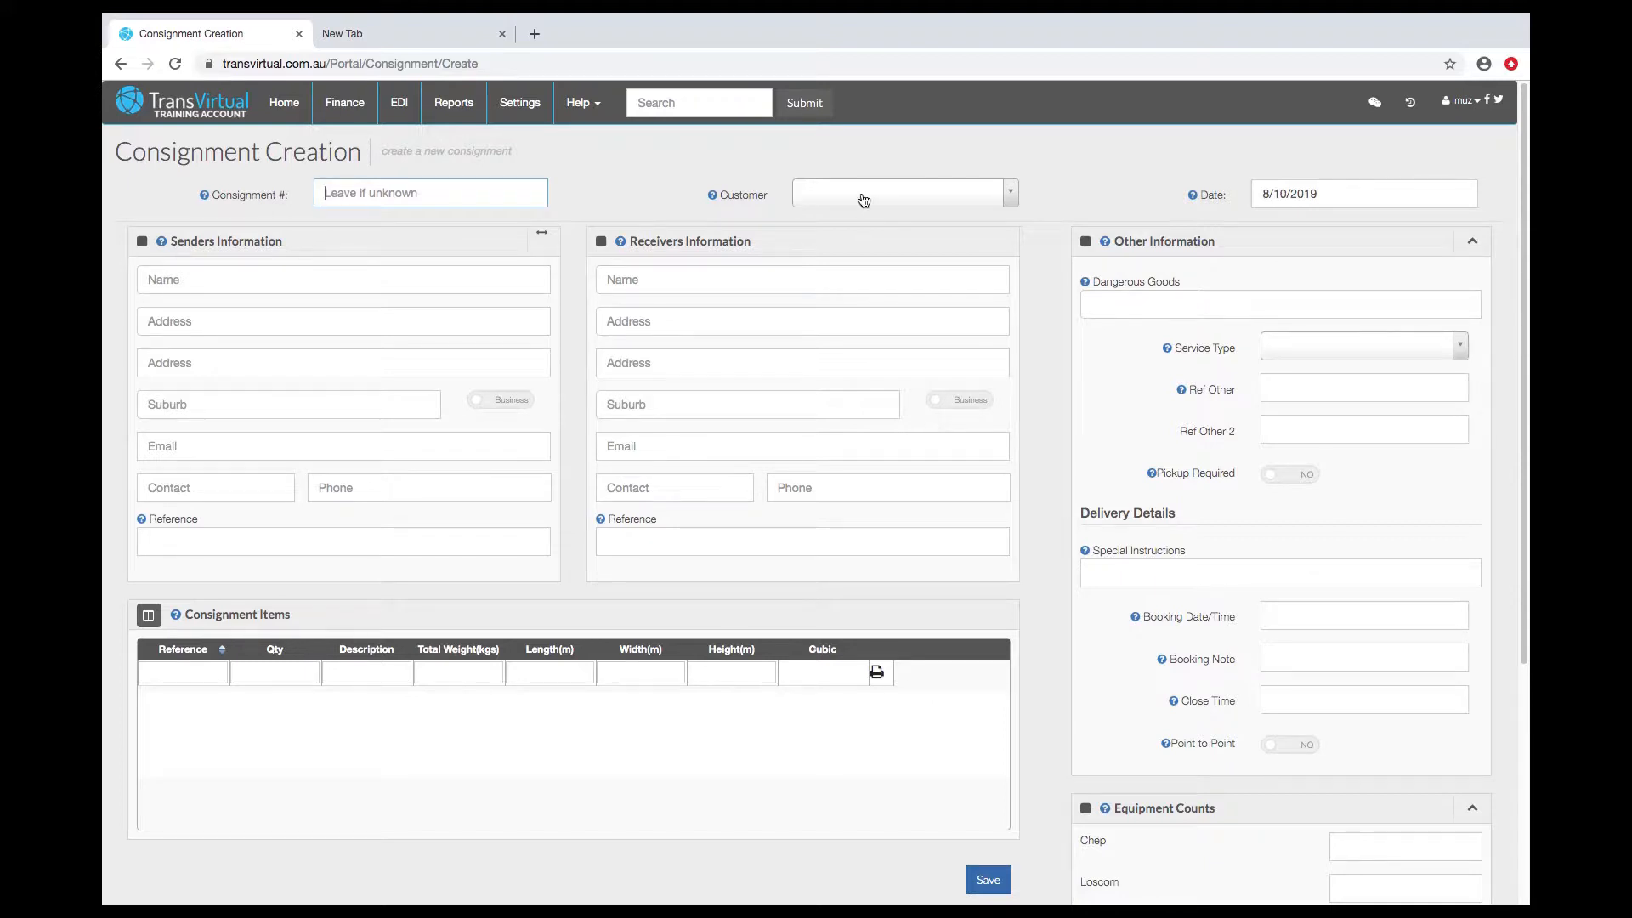
pyautogui.click(862, 192)
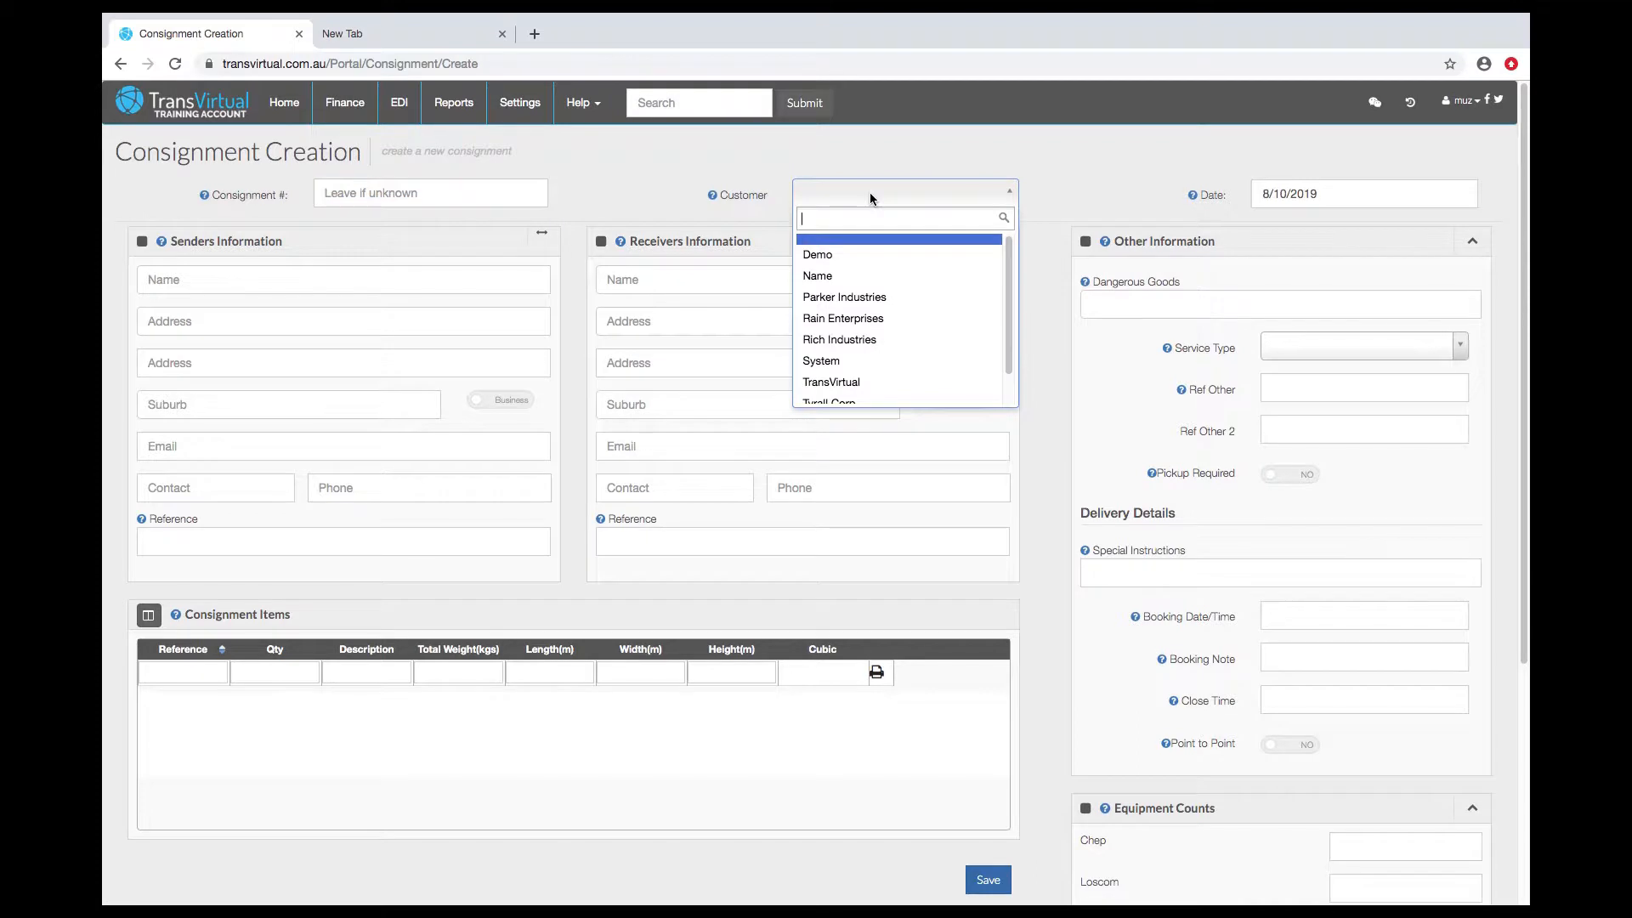
pyautogui.moveTo(857, 296)
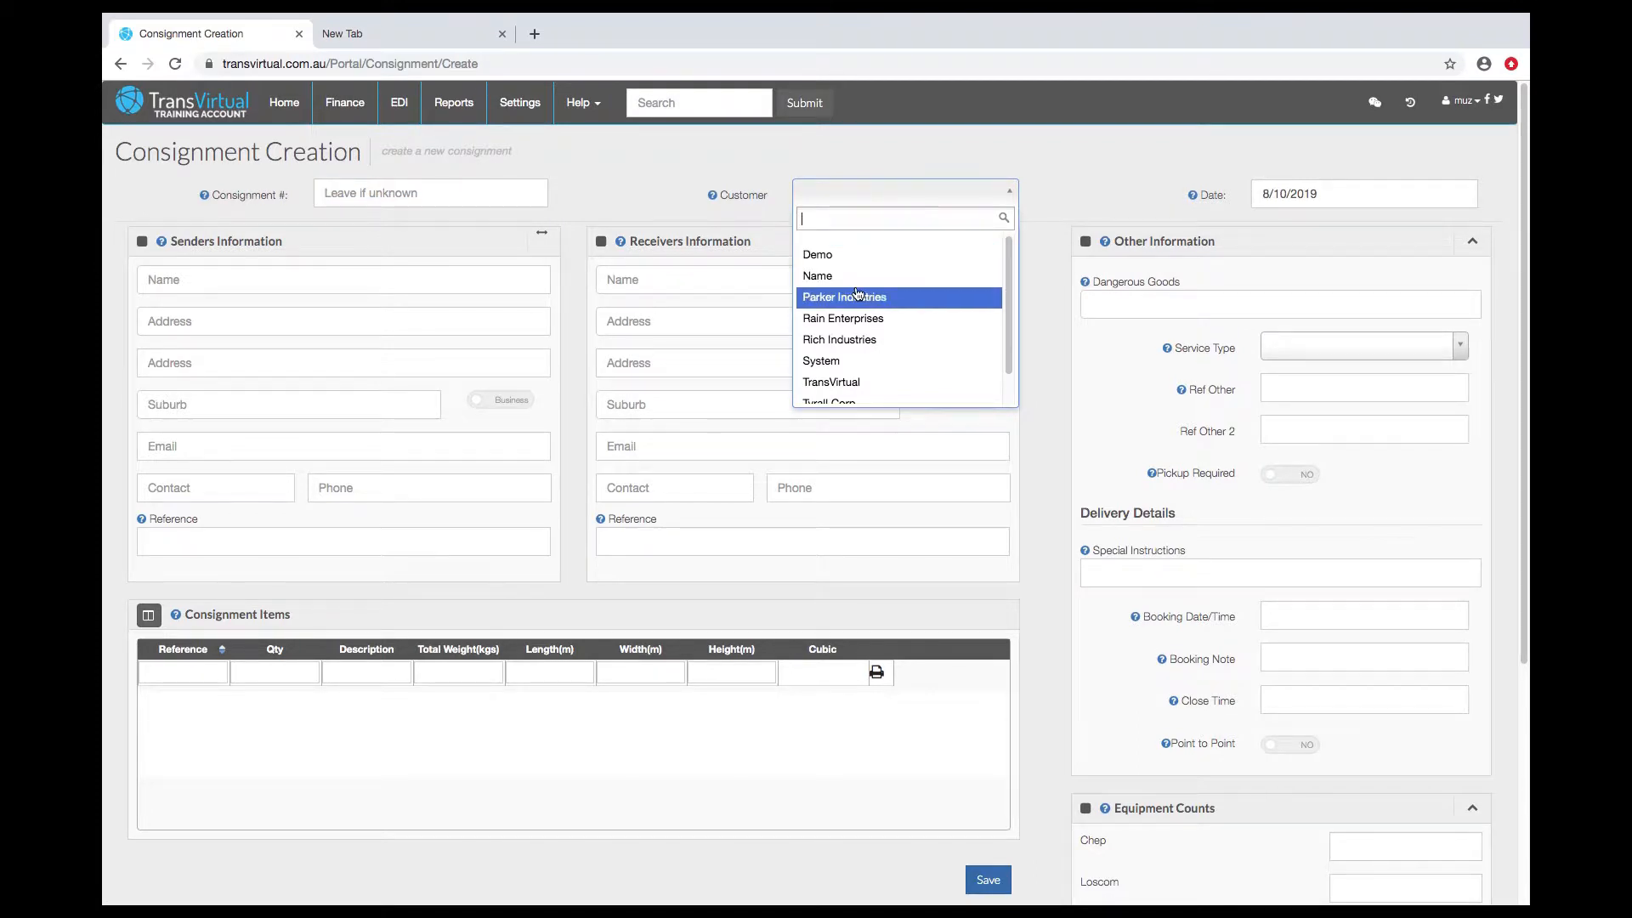
pyautogui.click(843, 296)
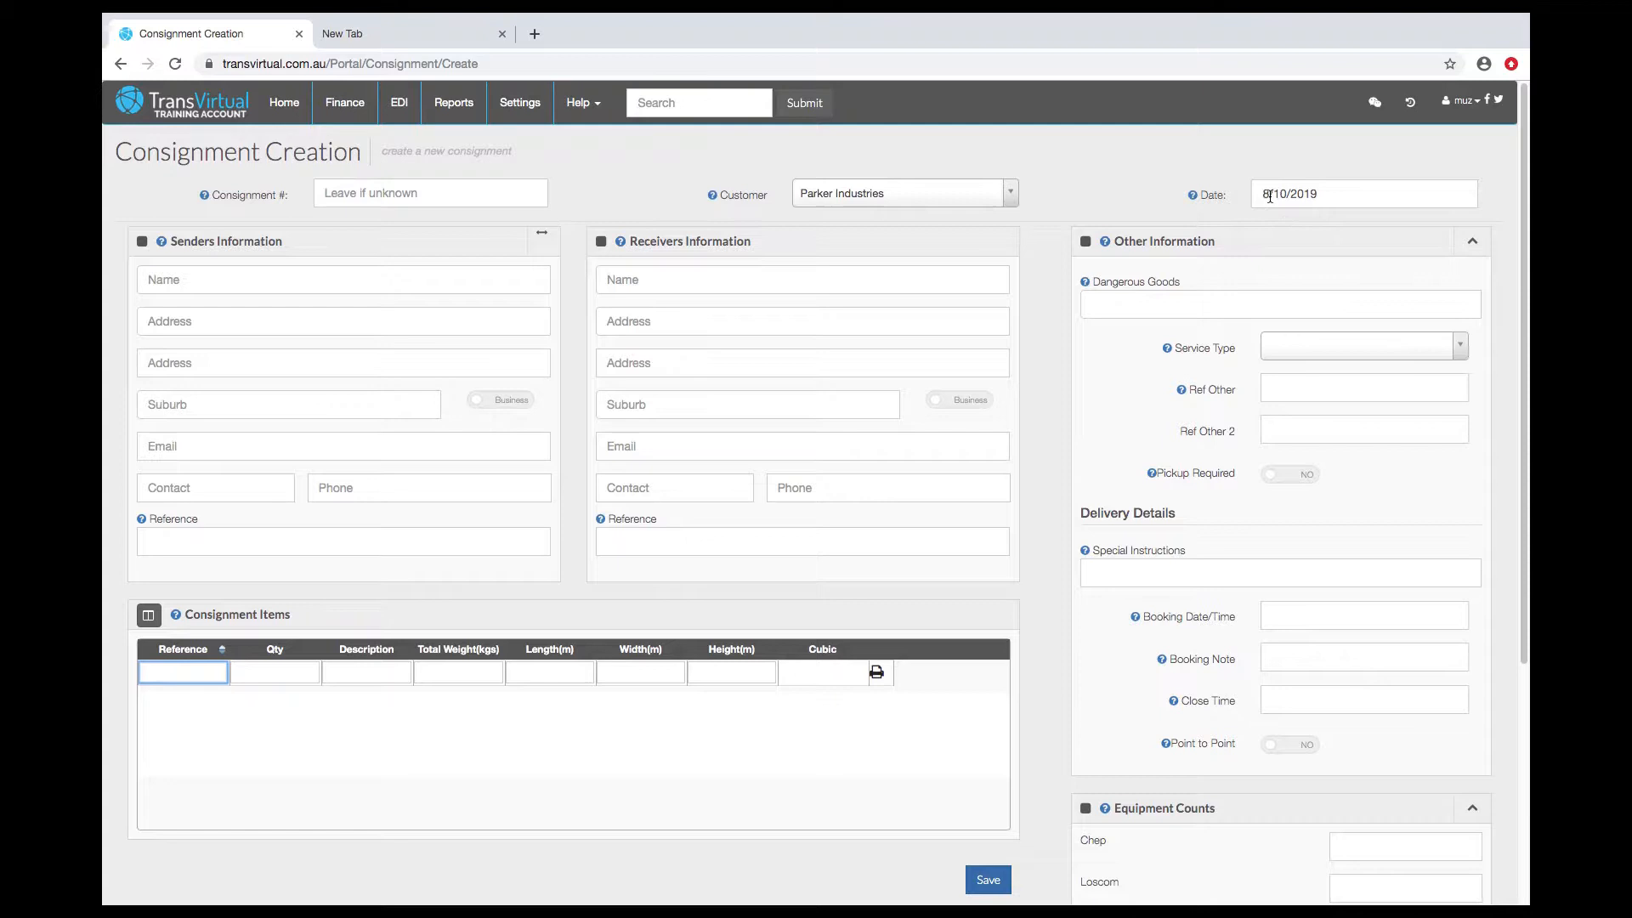
# - Set the consignment date to 08/10/2019 from the date picker
pyautogui.click(1363, 192)
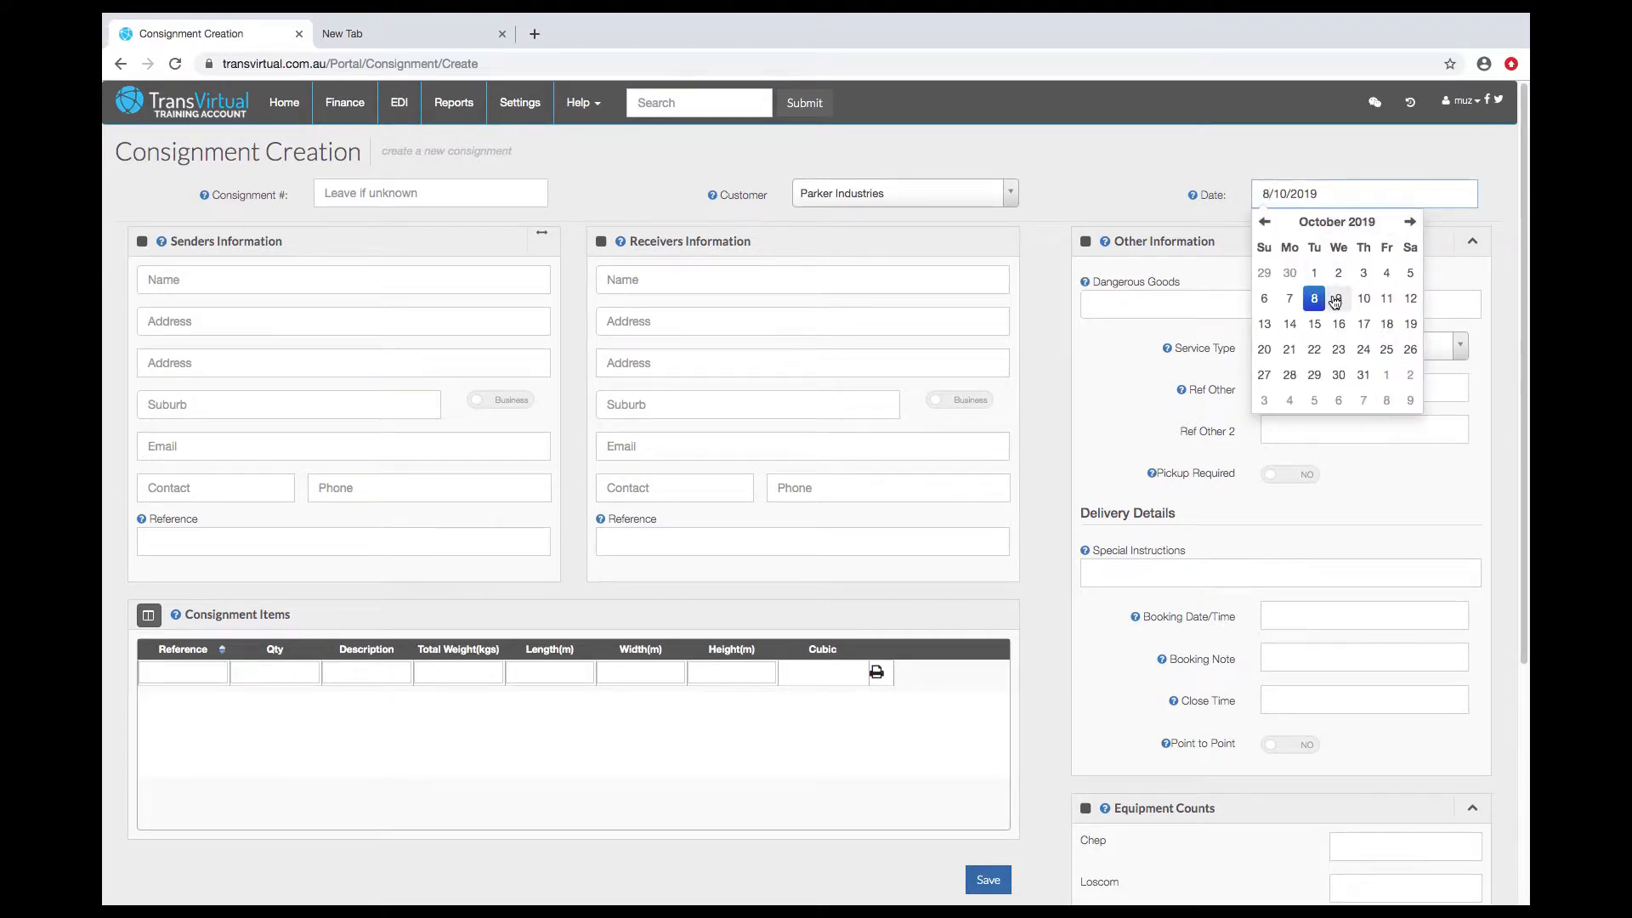
pyautogui.click(1338, 298)
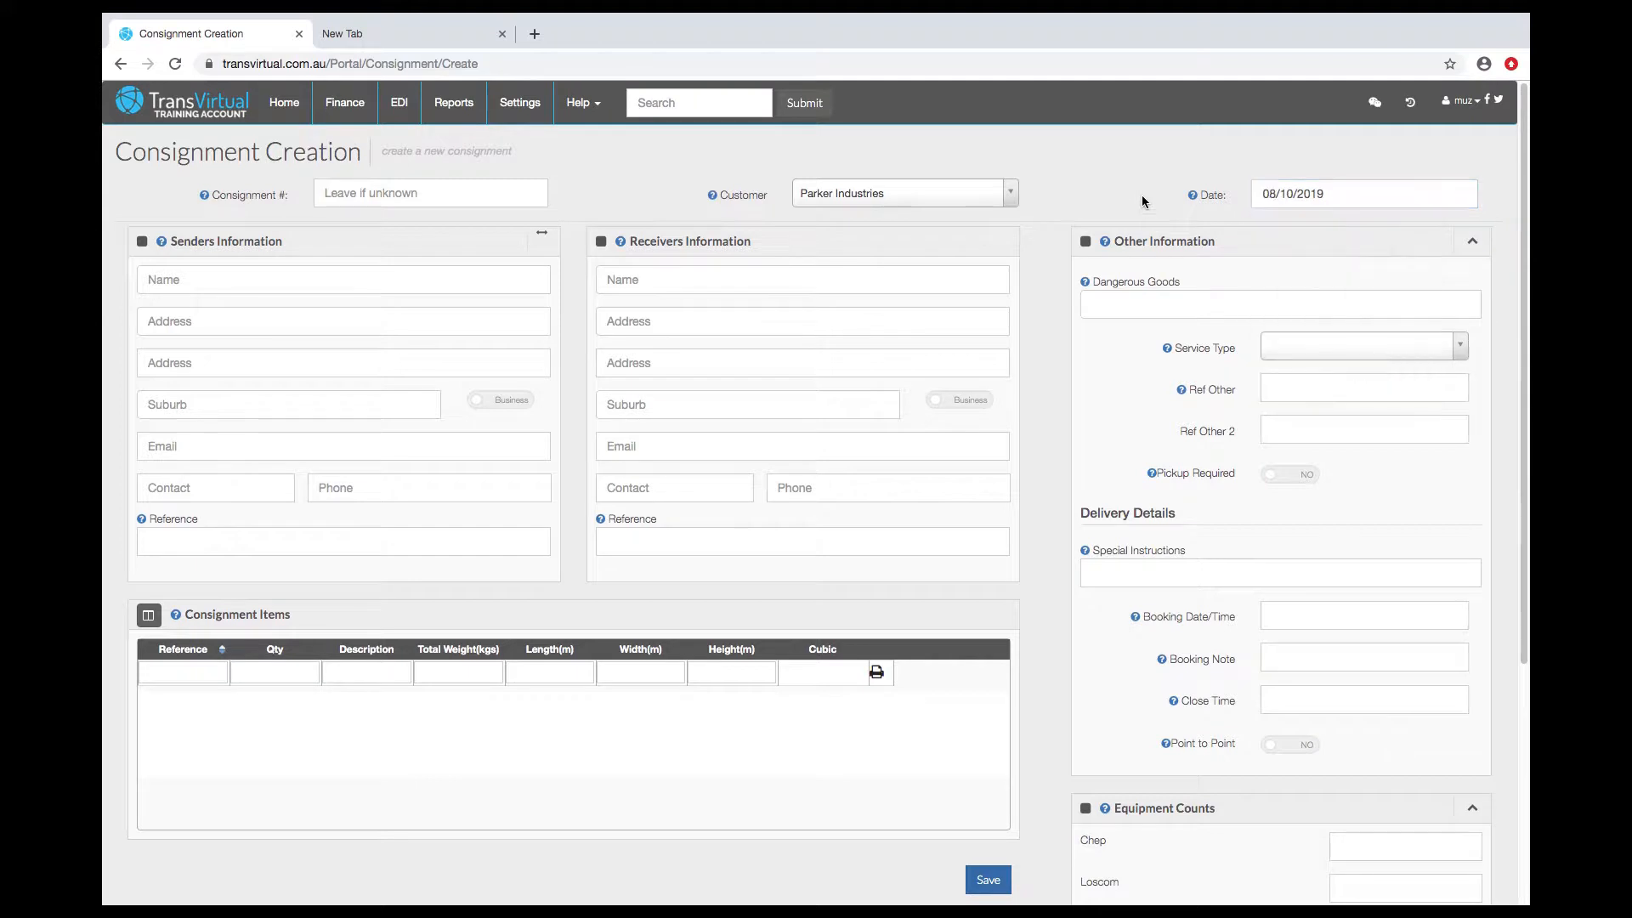
pyautogui.moveTo(533, 227)
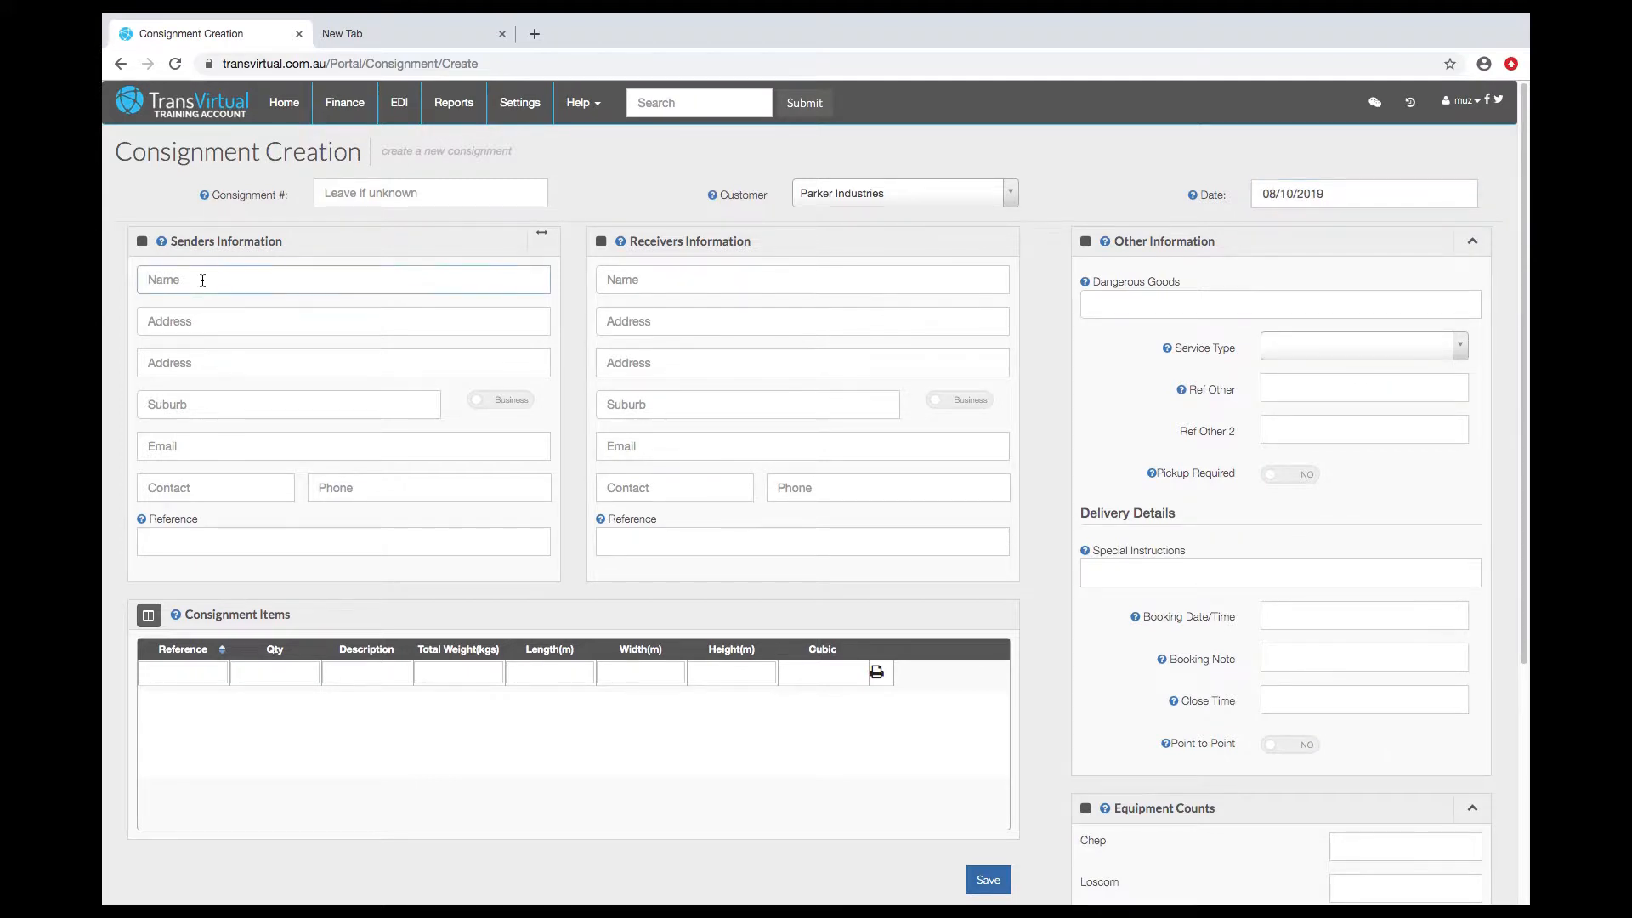
# - Fill sender Ms Amy Wong (Fingal Bay) and receiver Marty Deeks (Green Valley) from saved addresses
pyautogui.write('a')
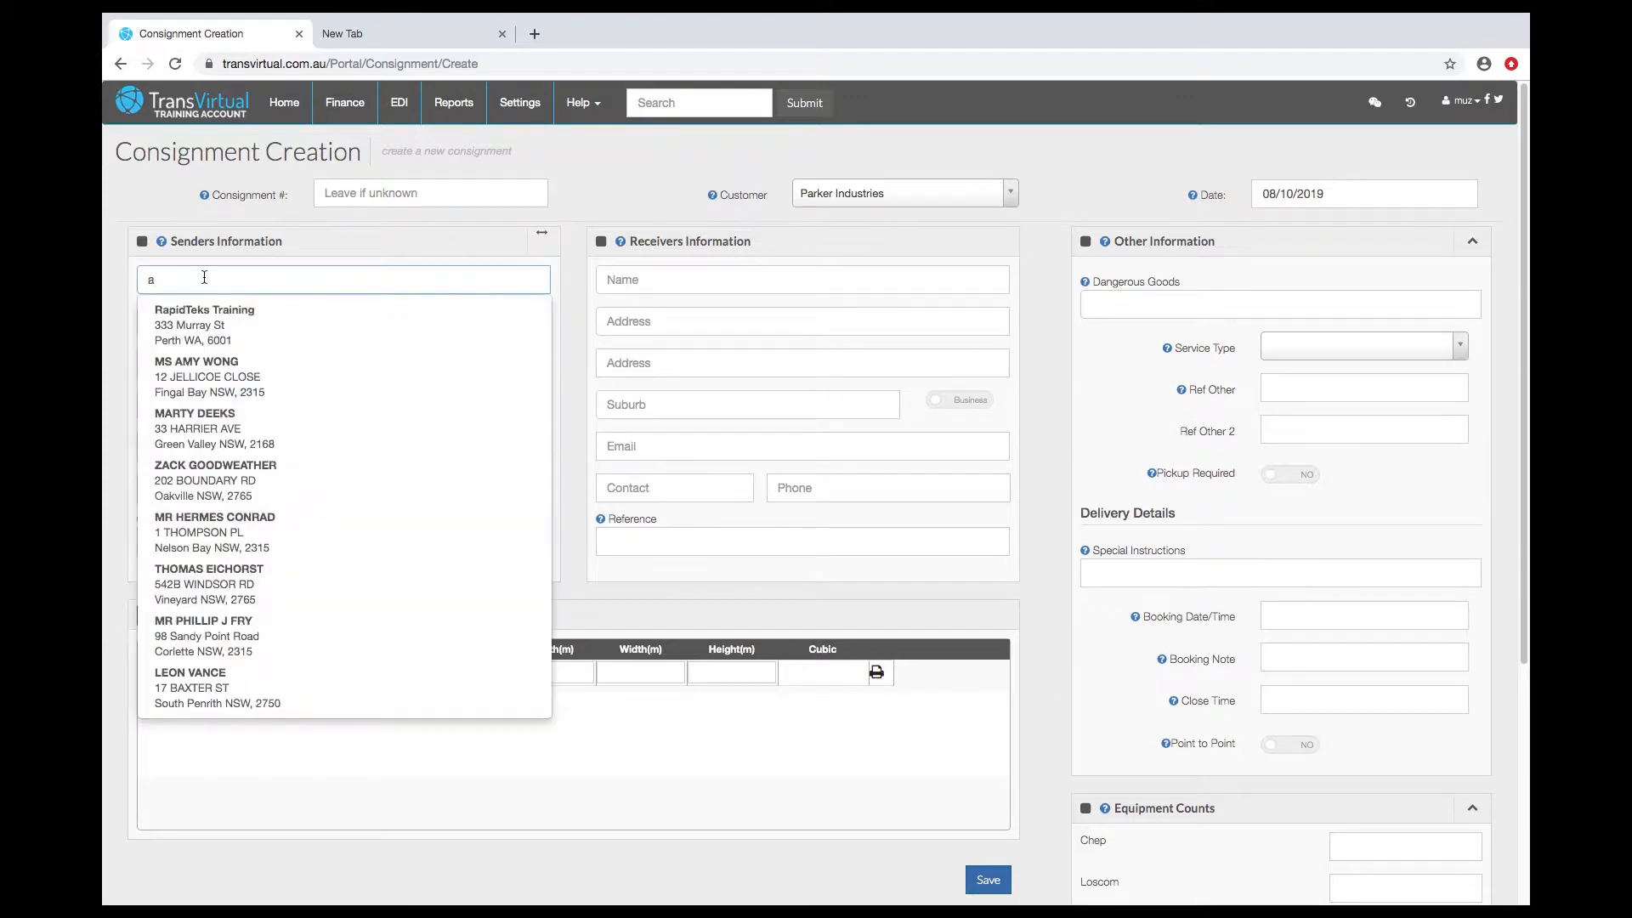
pyautogui.moveTo(198, 376)
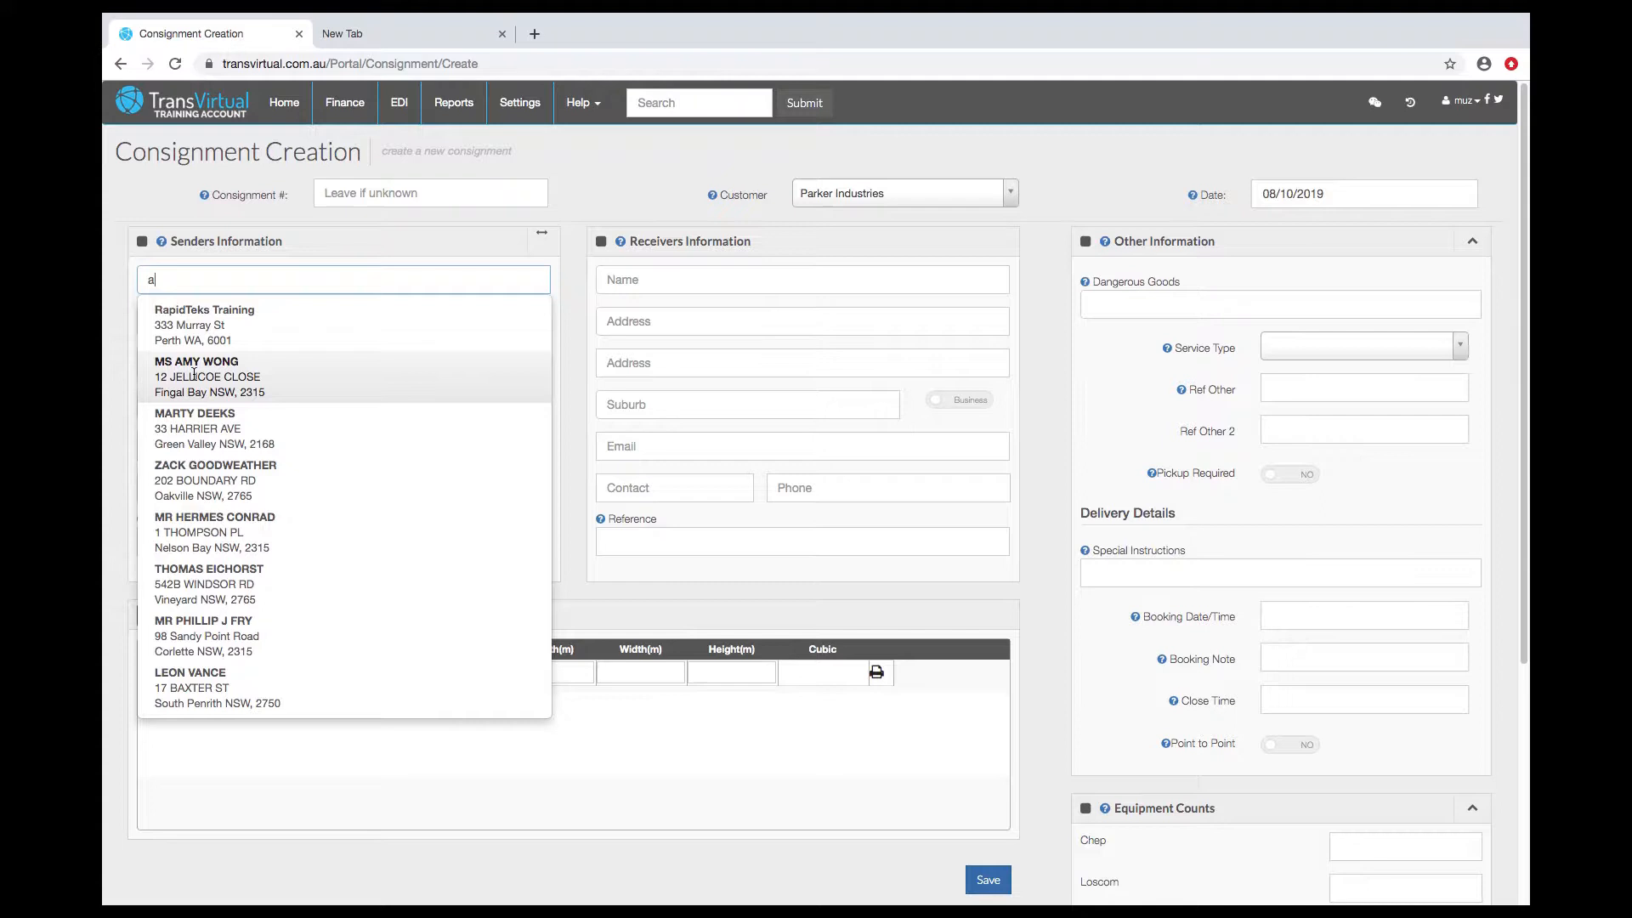
pyautogui.click(197, 376)
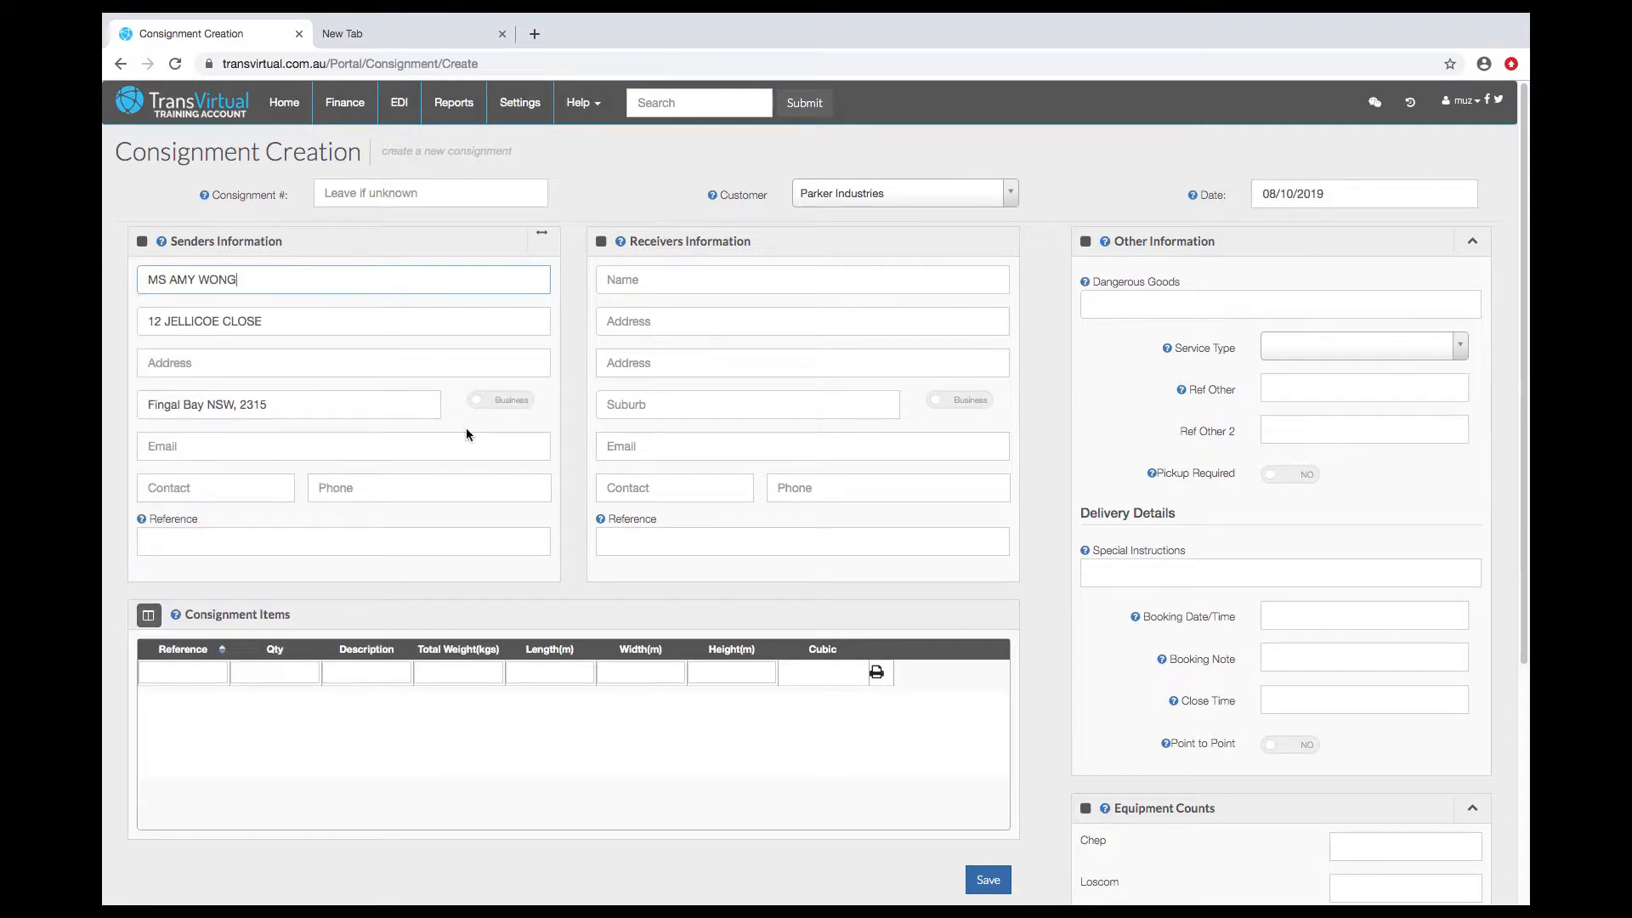
pyautogui.click(803, 279)
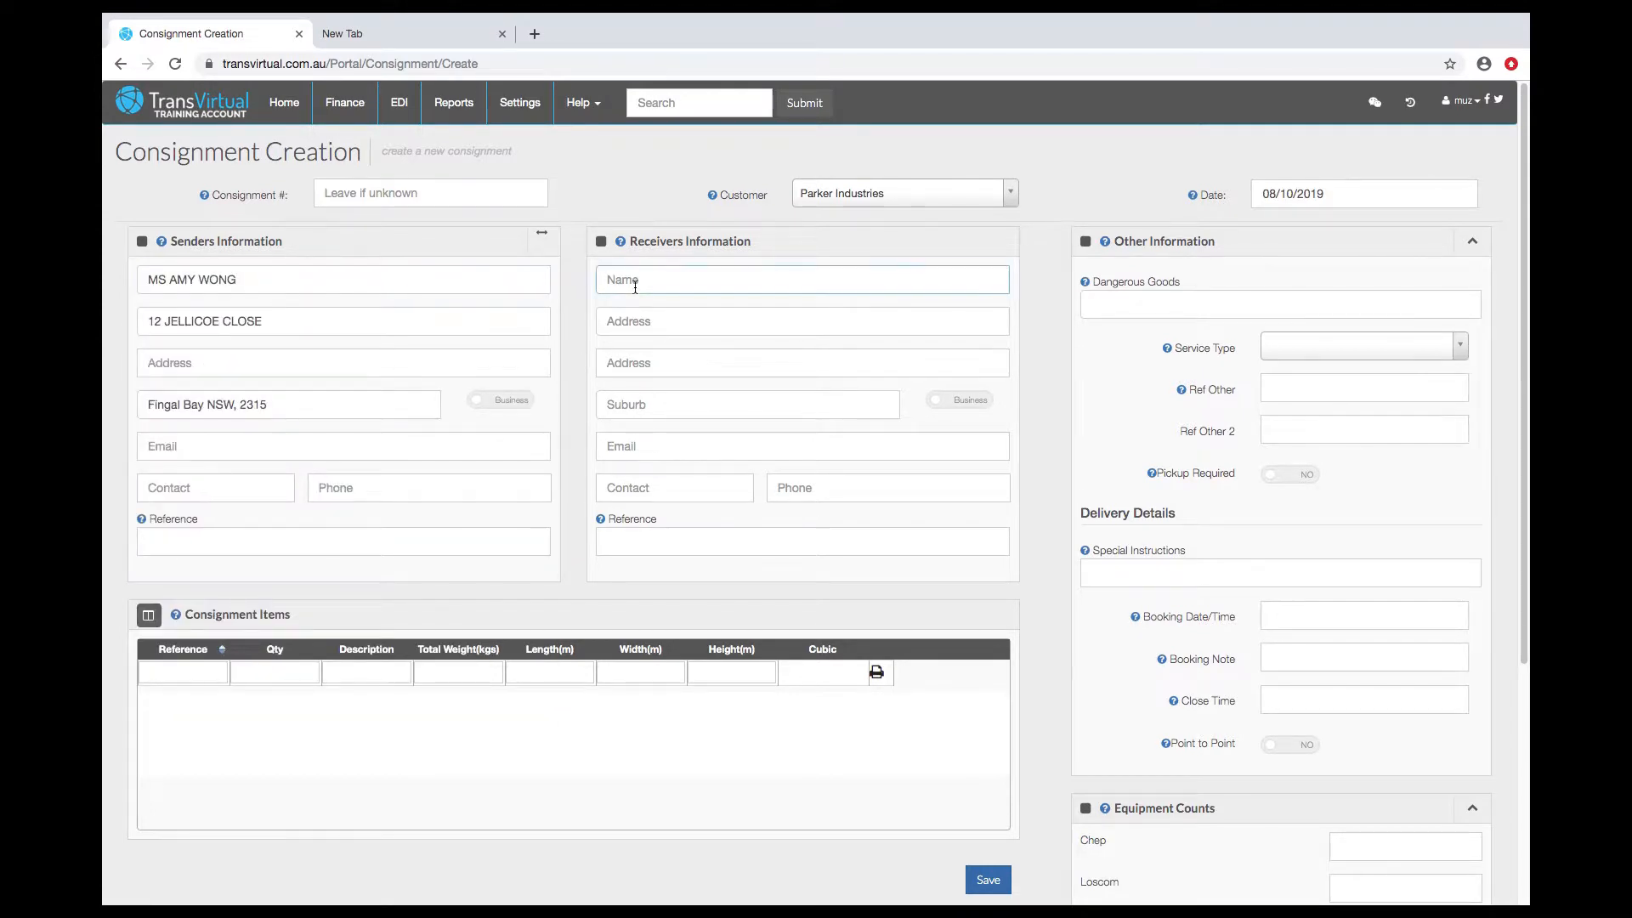
pyautogui.write('r')
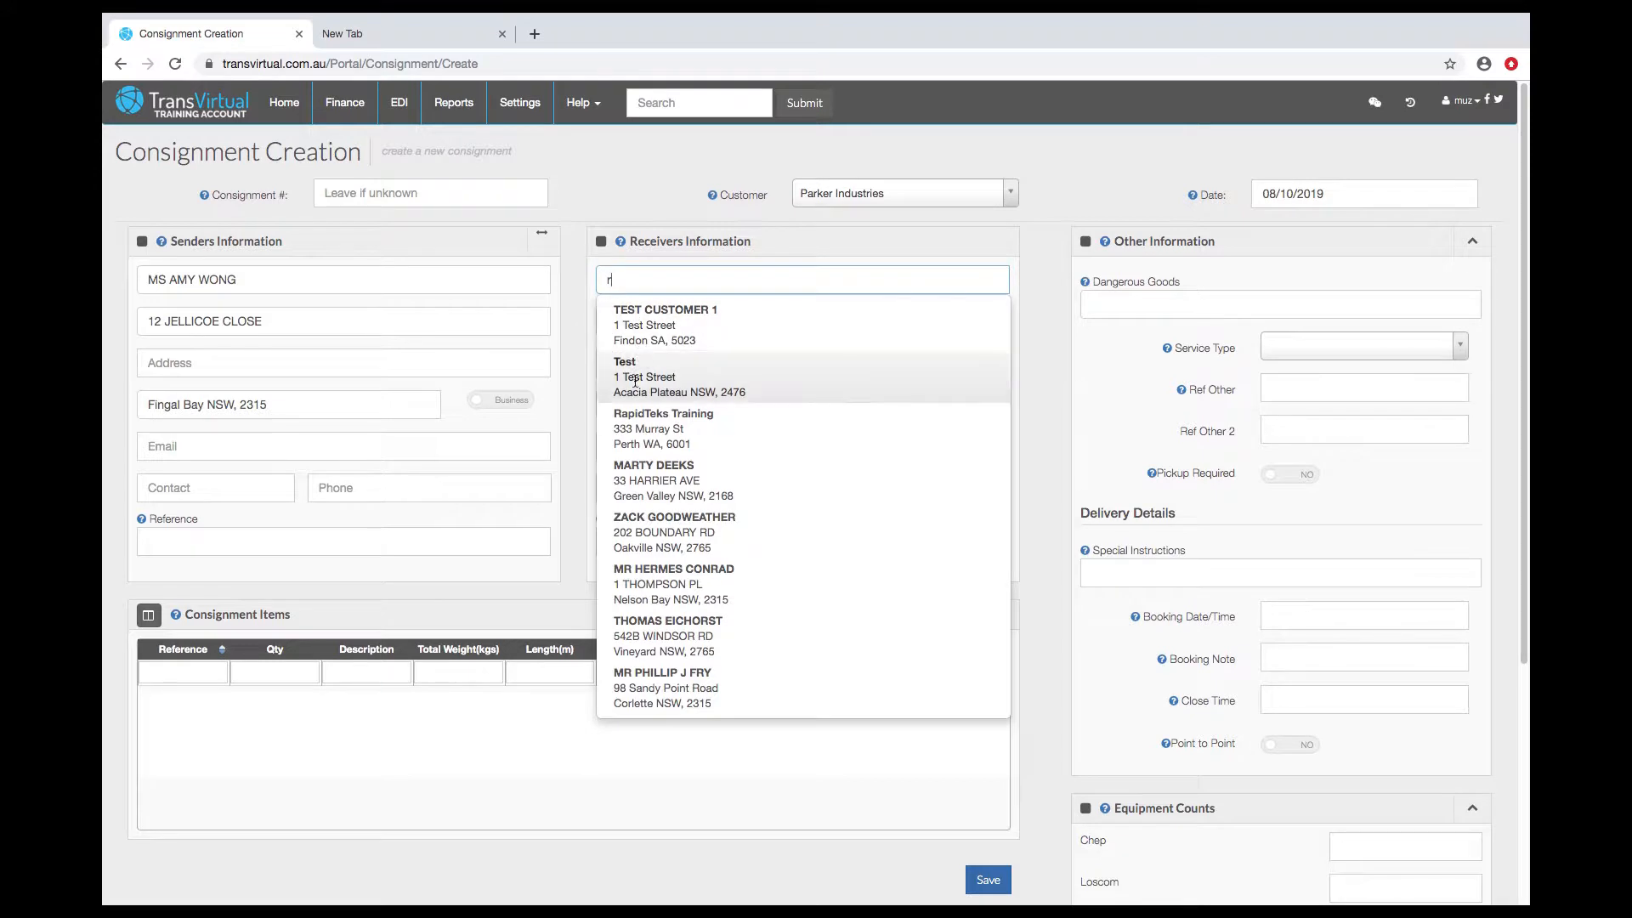
pyautogui.click(653, 479)
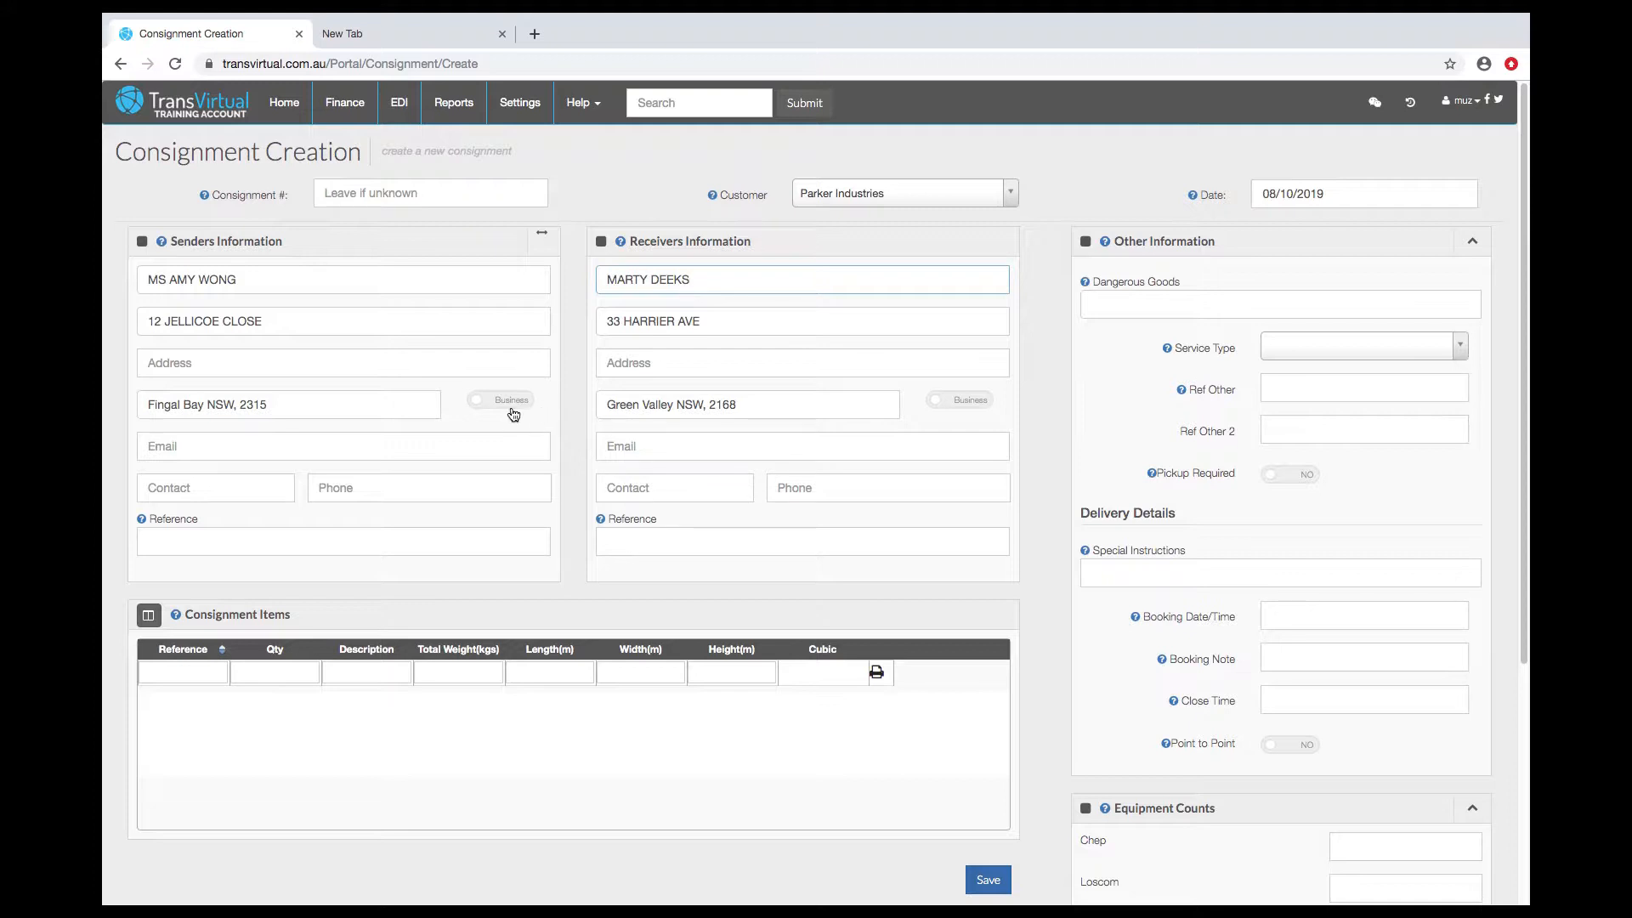
# - Switch the sender's address from Business to Residential
pyautogui.click(500, 400)
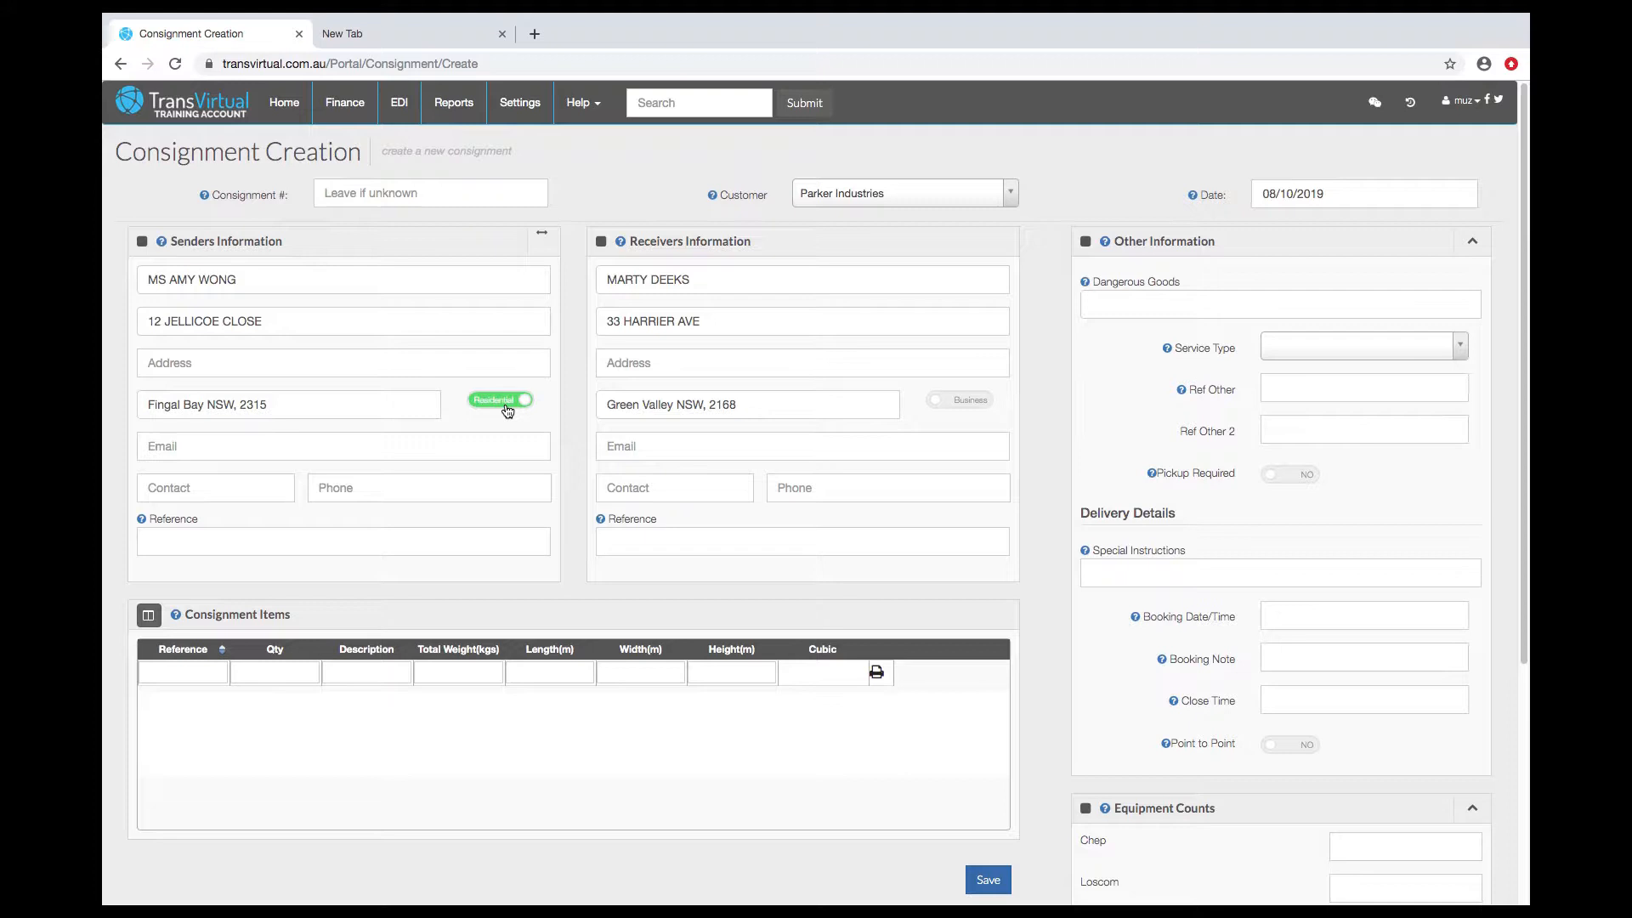
pyautogui.moveTo(576, 422)
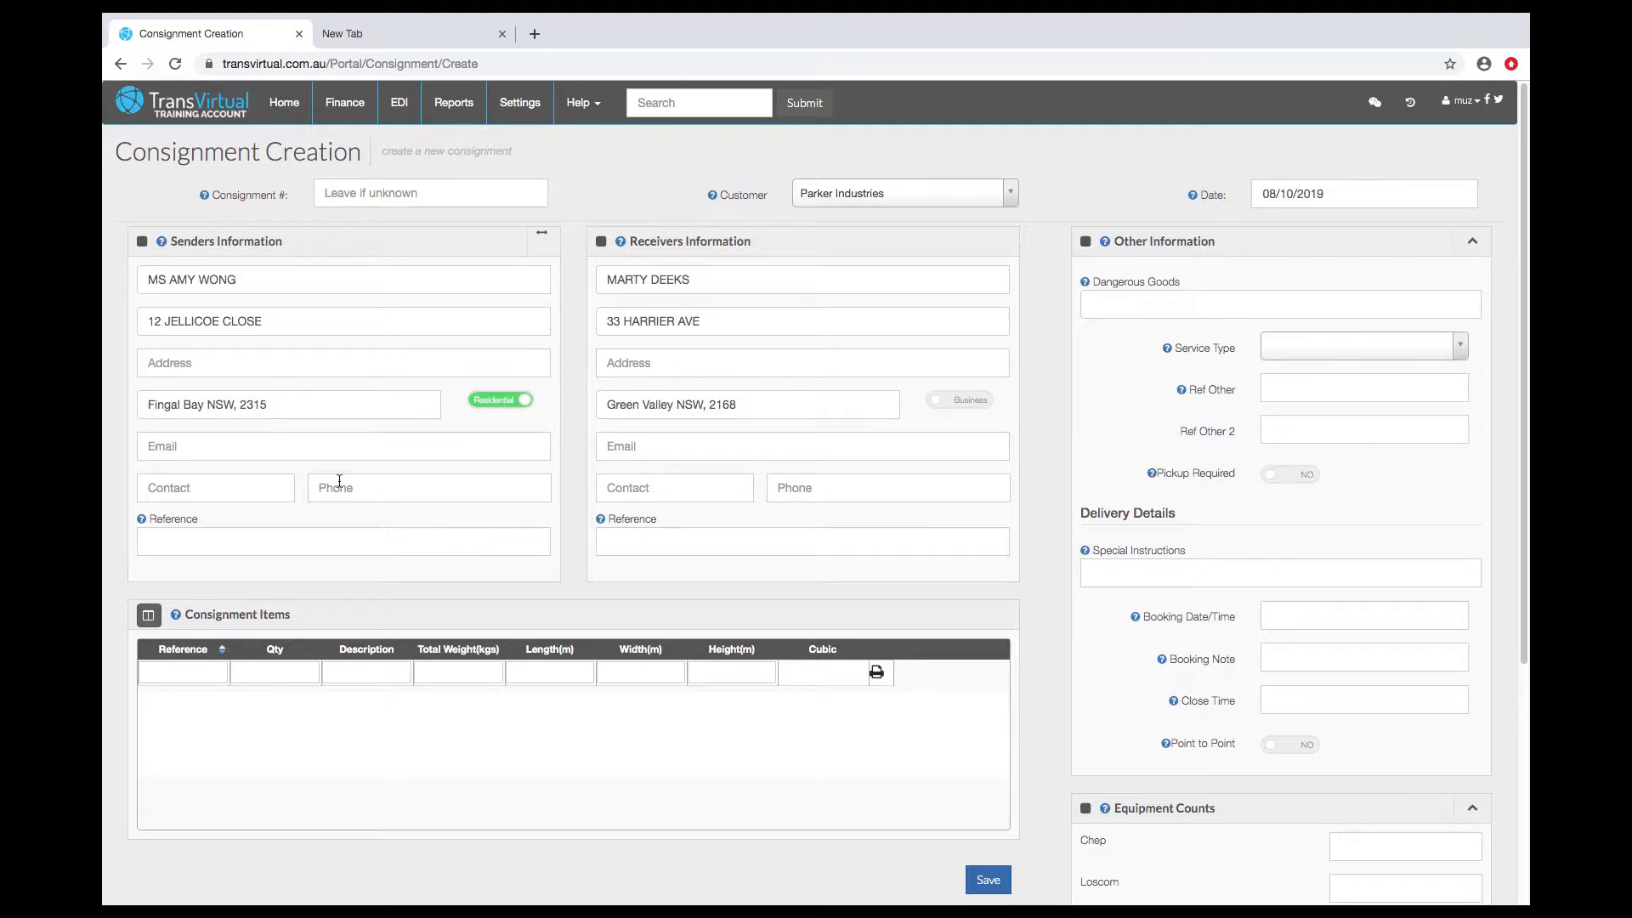
pyautogui.moveTo(573, 459)
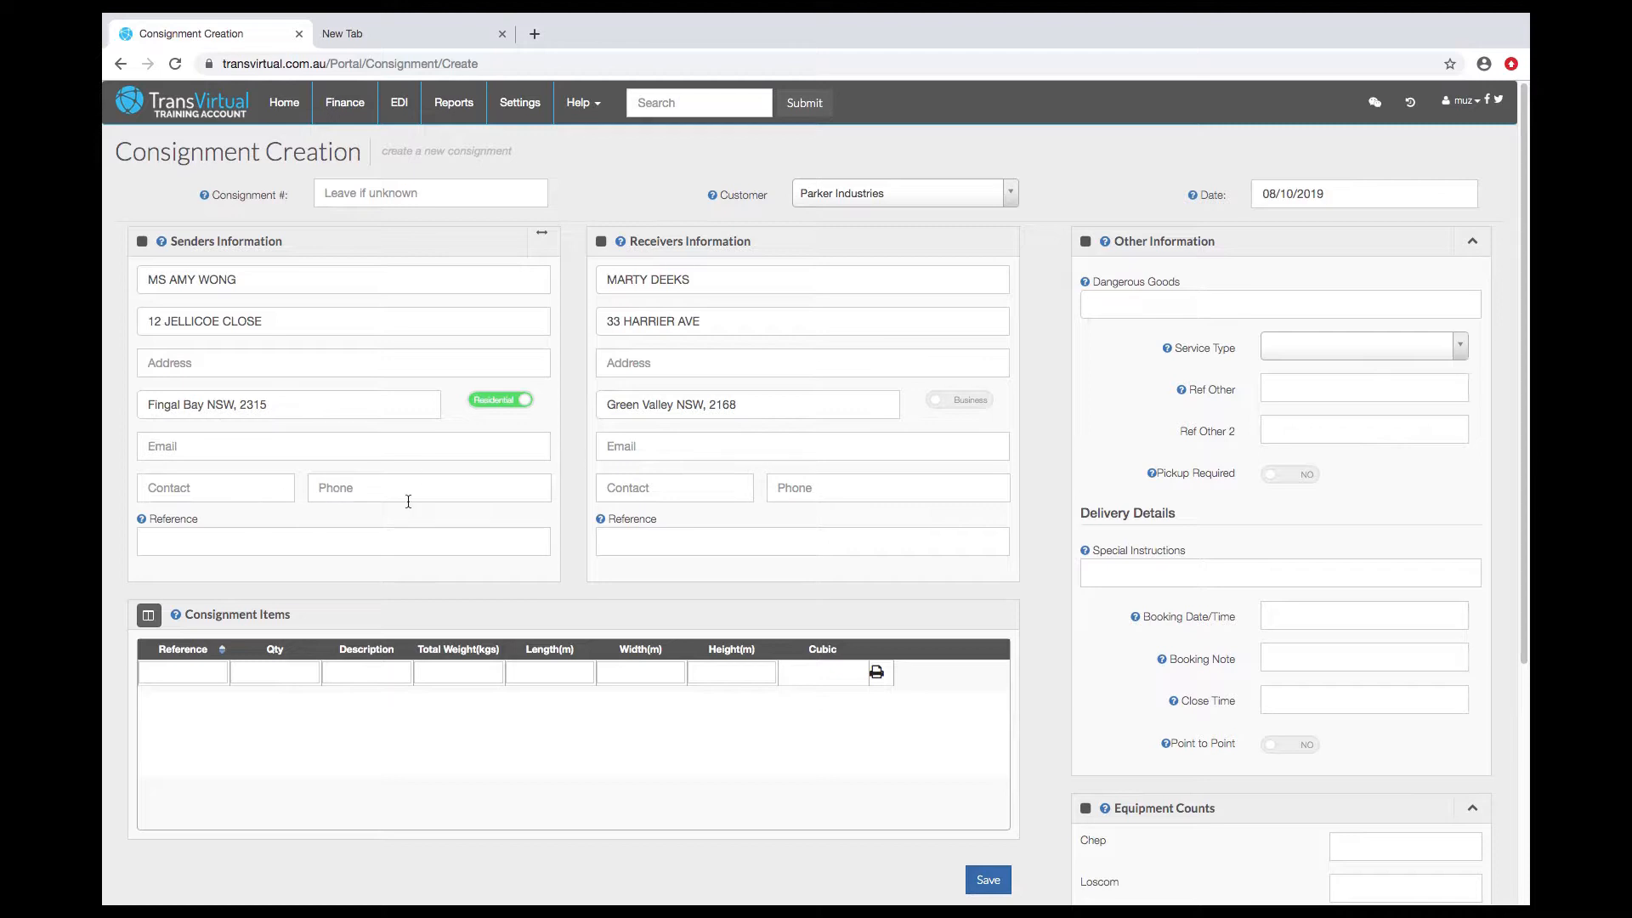
pyautogui.moveTo(576, 530)
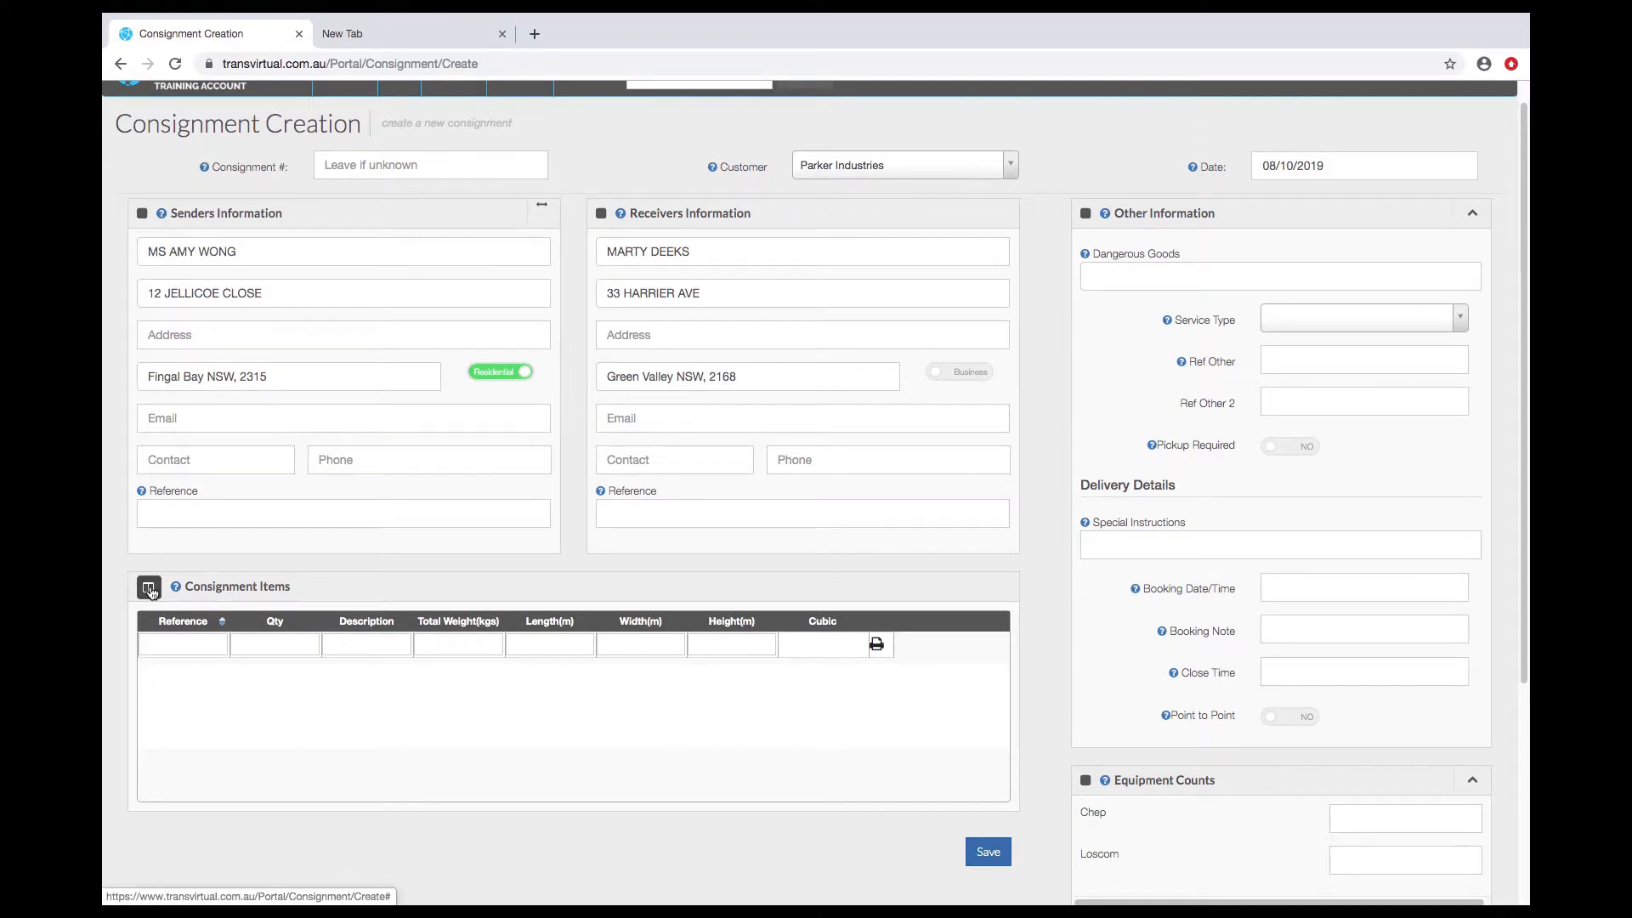
# - Add the D'G column to the Consignment Items table and apply the selection
pyautogui.click(150, 586)
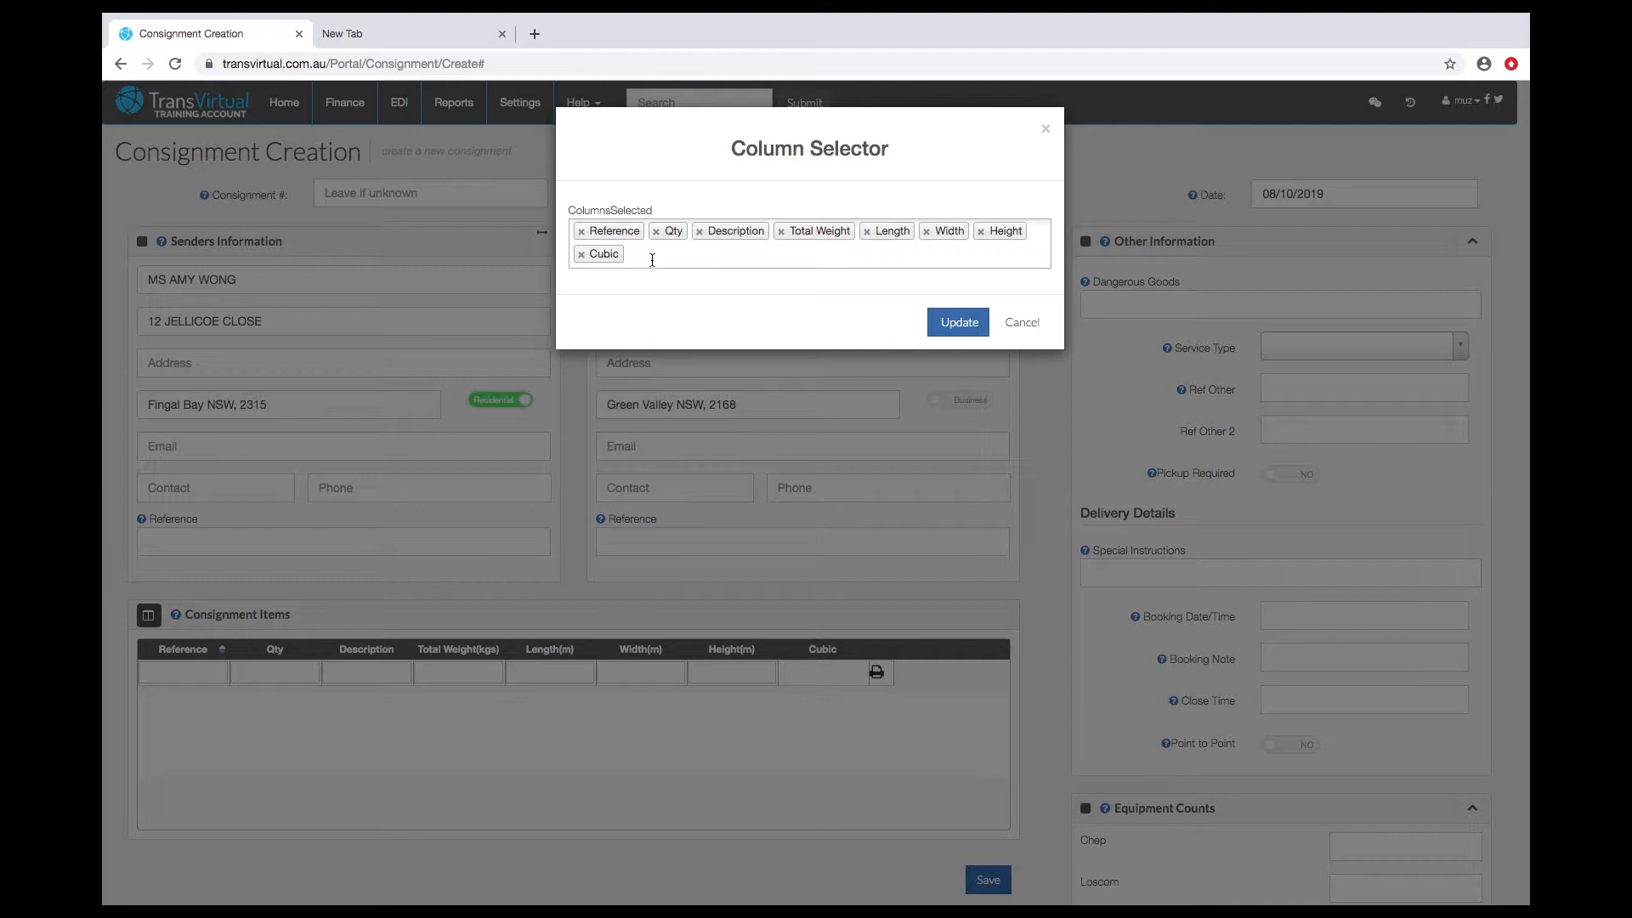
pyautogui.click(652, 260)
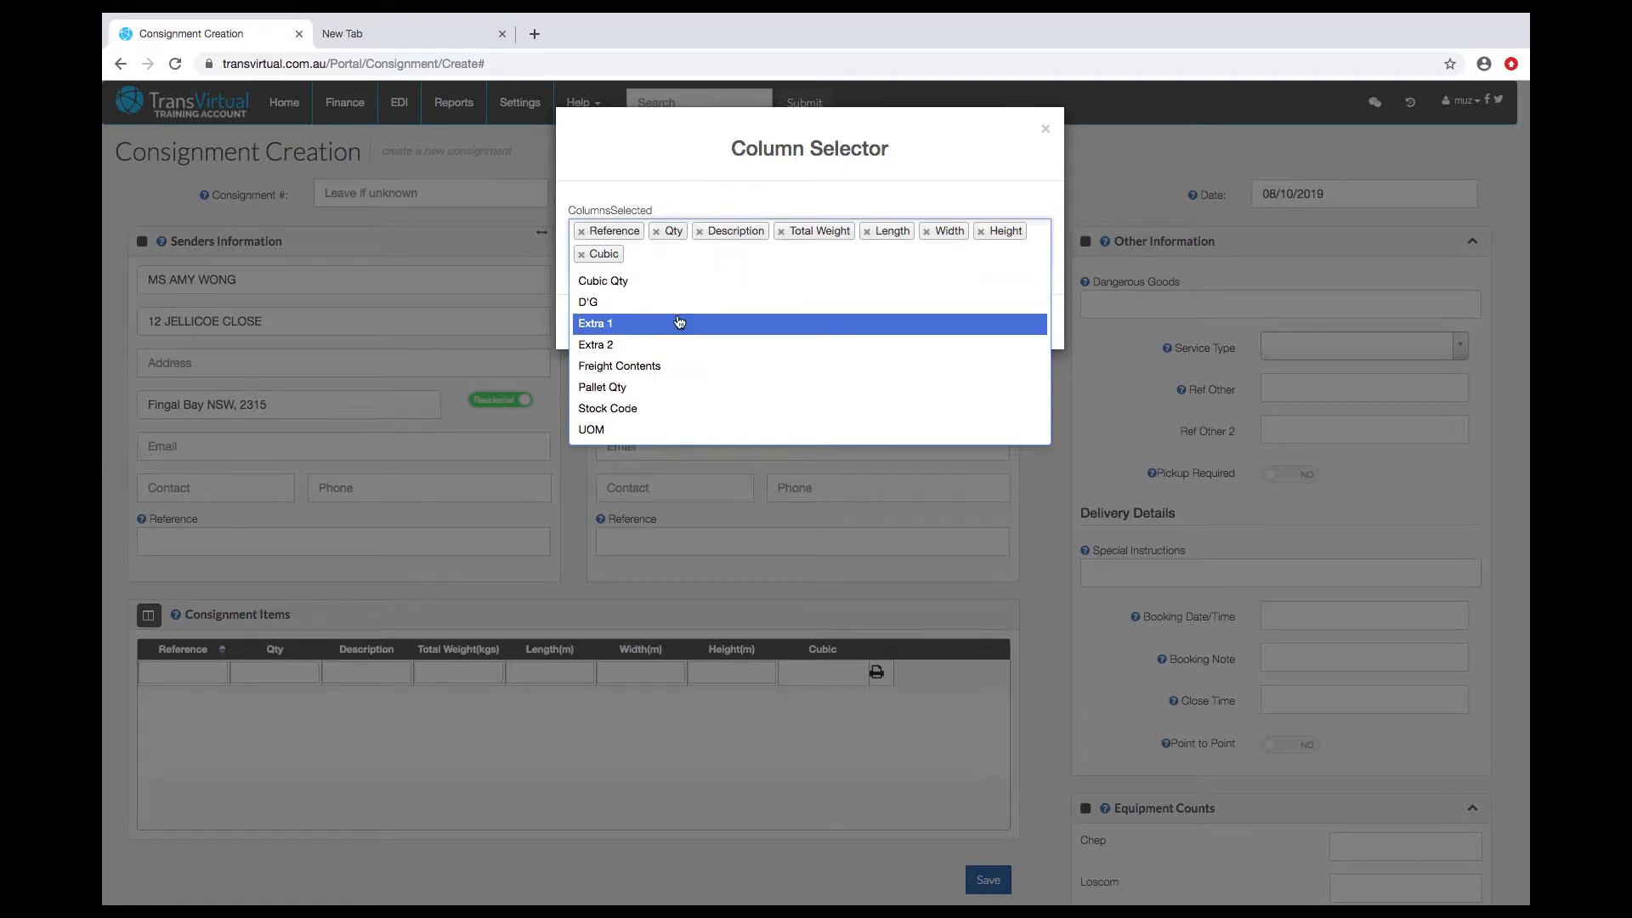
pyautogui.moveTo(684, 330)
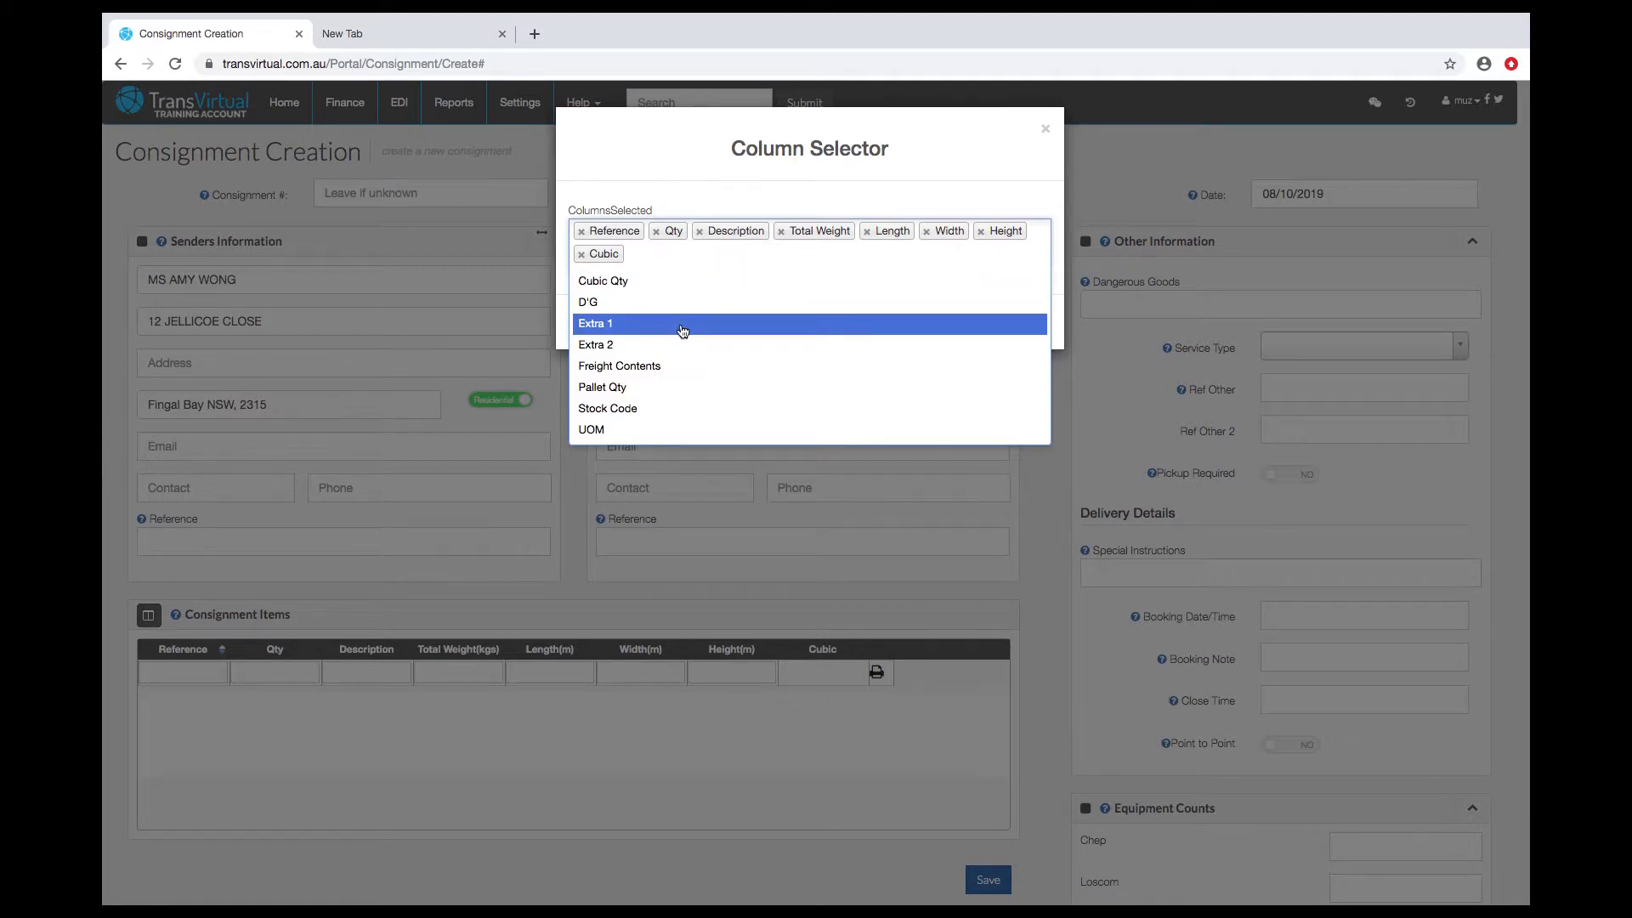
pyautogui.click(588, 302)
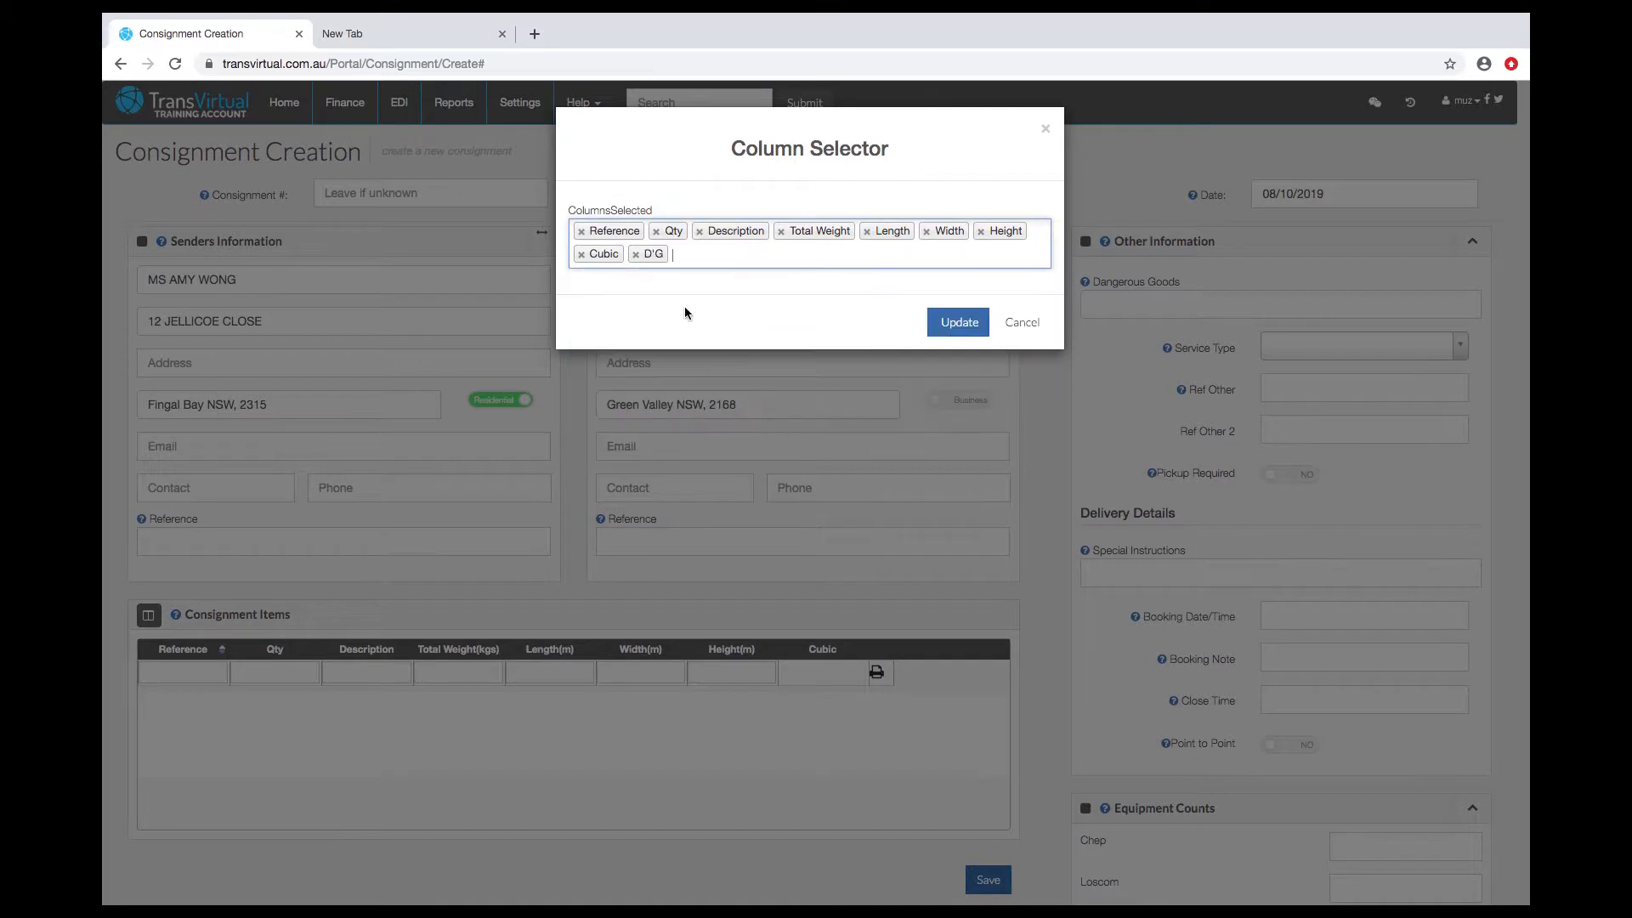
pyautogui.click(697, 254)
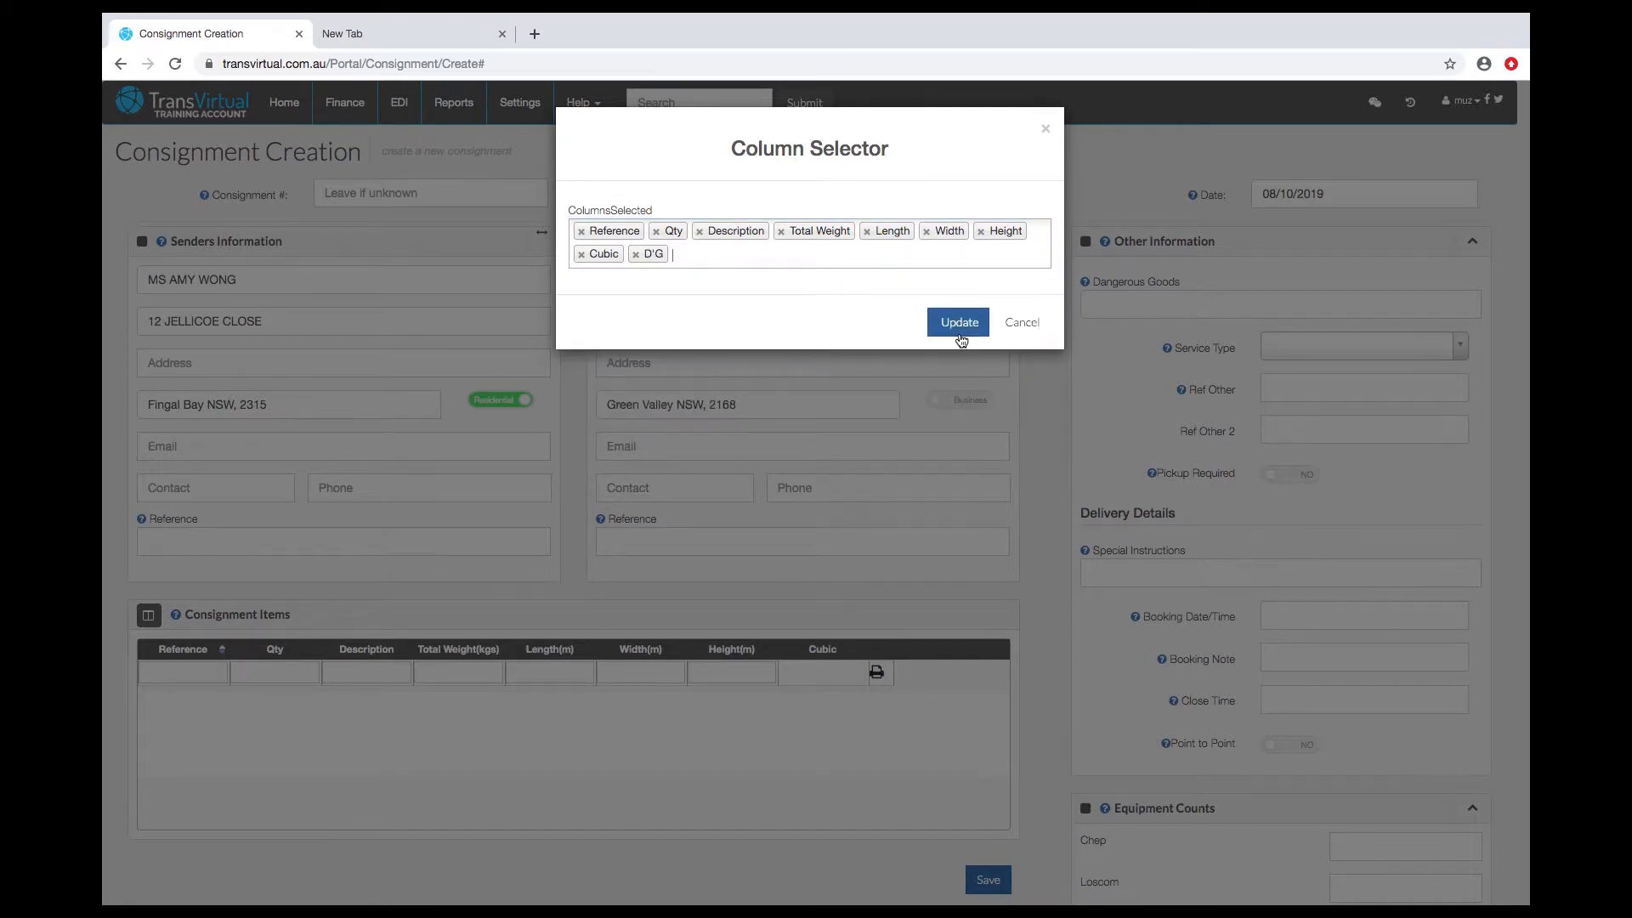
pyautogui.click(959, 323)
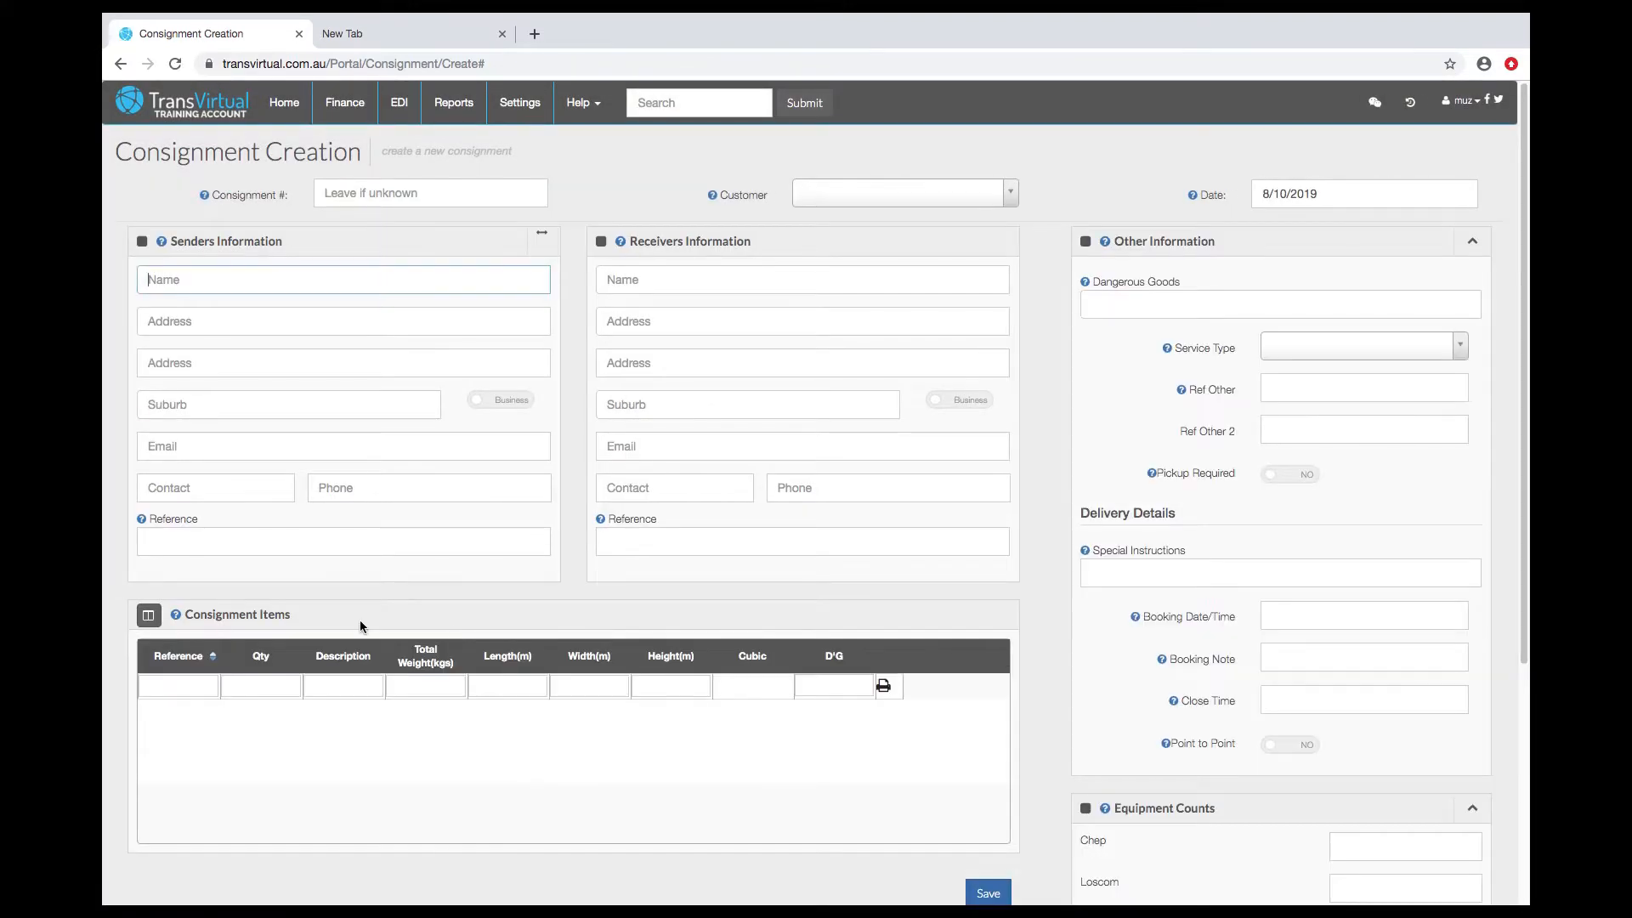
# - Enter item one as 2 Cartons weighing 2 kg
pyautogui.click(177, 685)
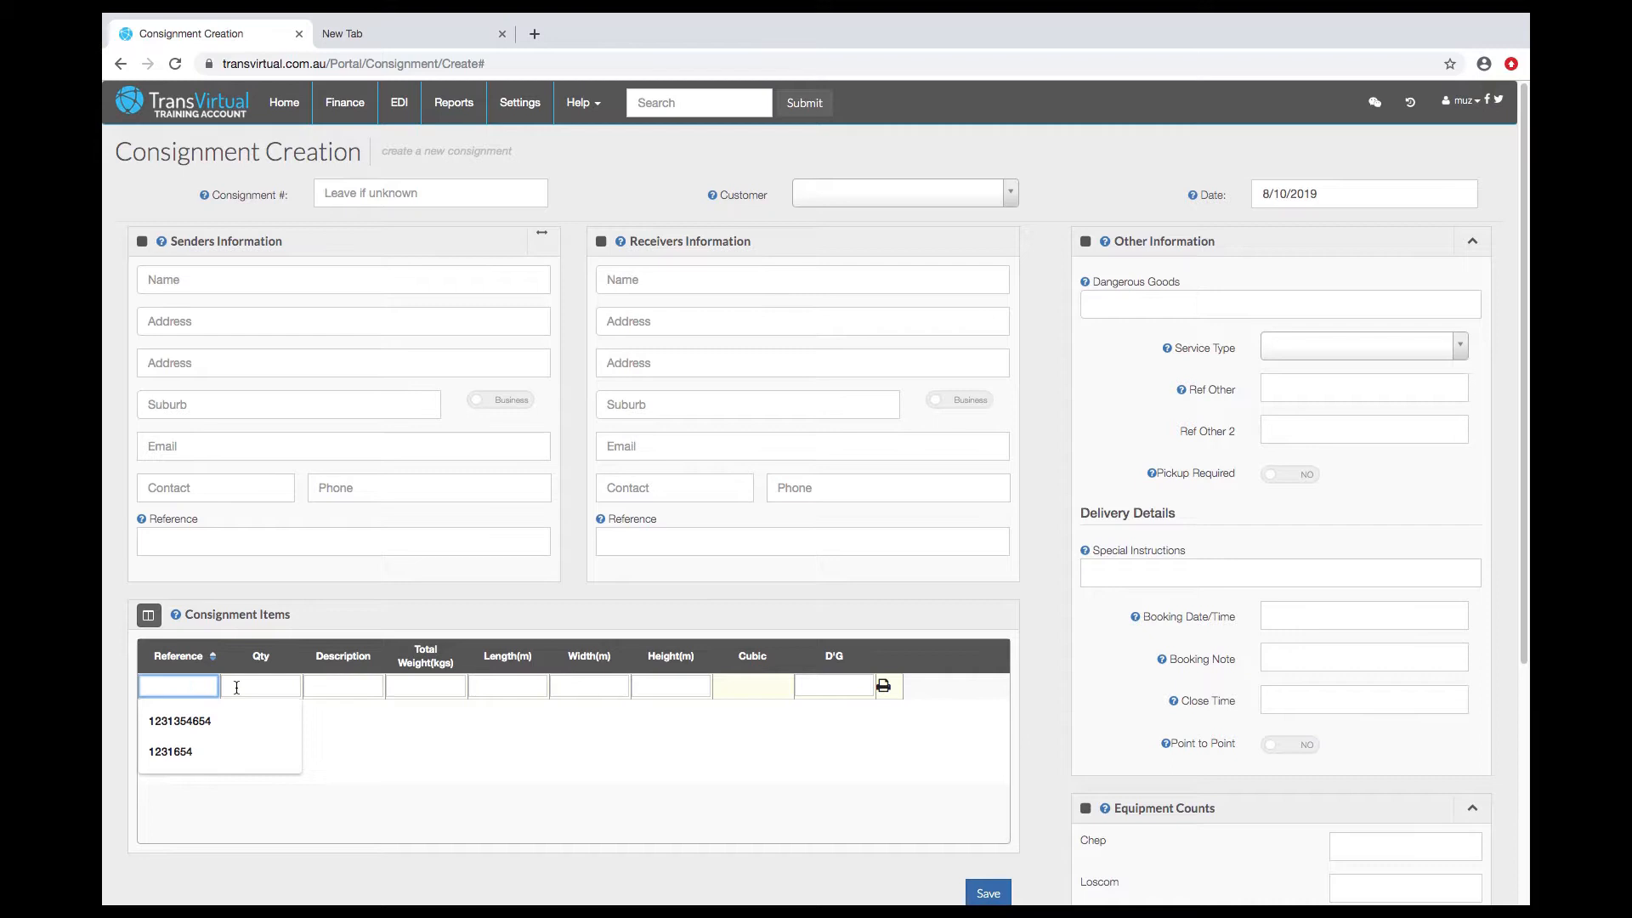
pyautogui.click(262, 685)
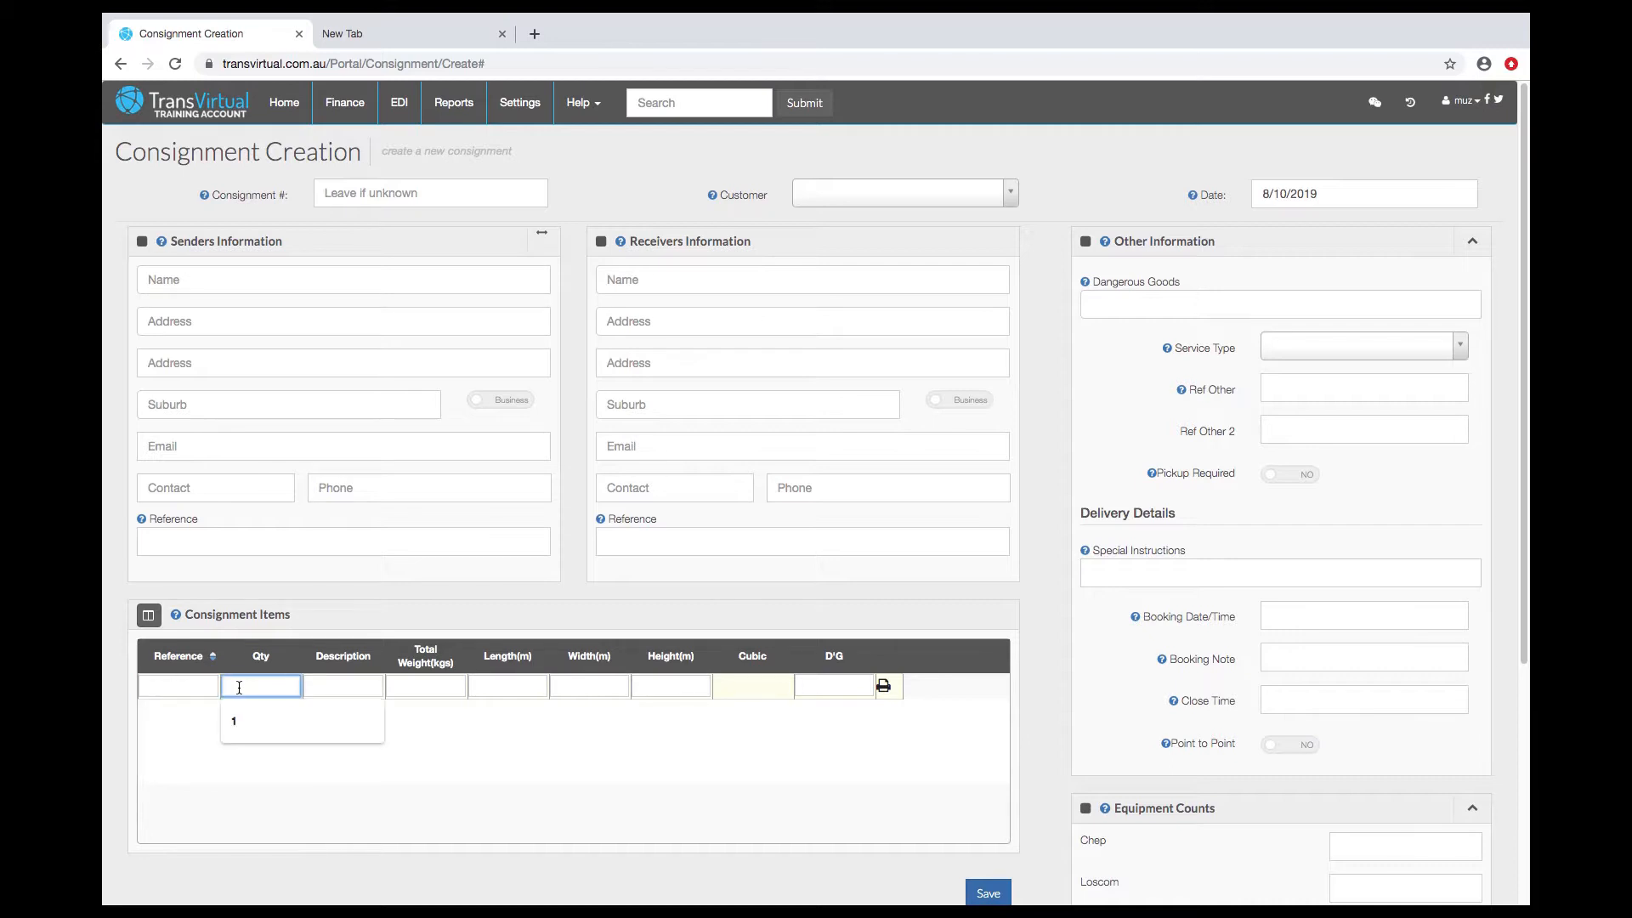
pyautogui.click(344, 685)
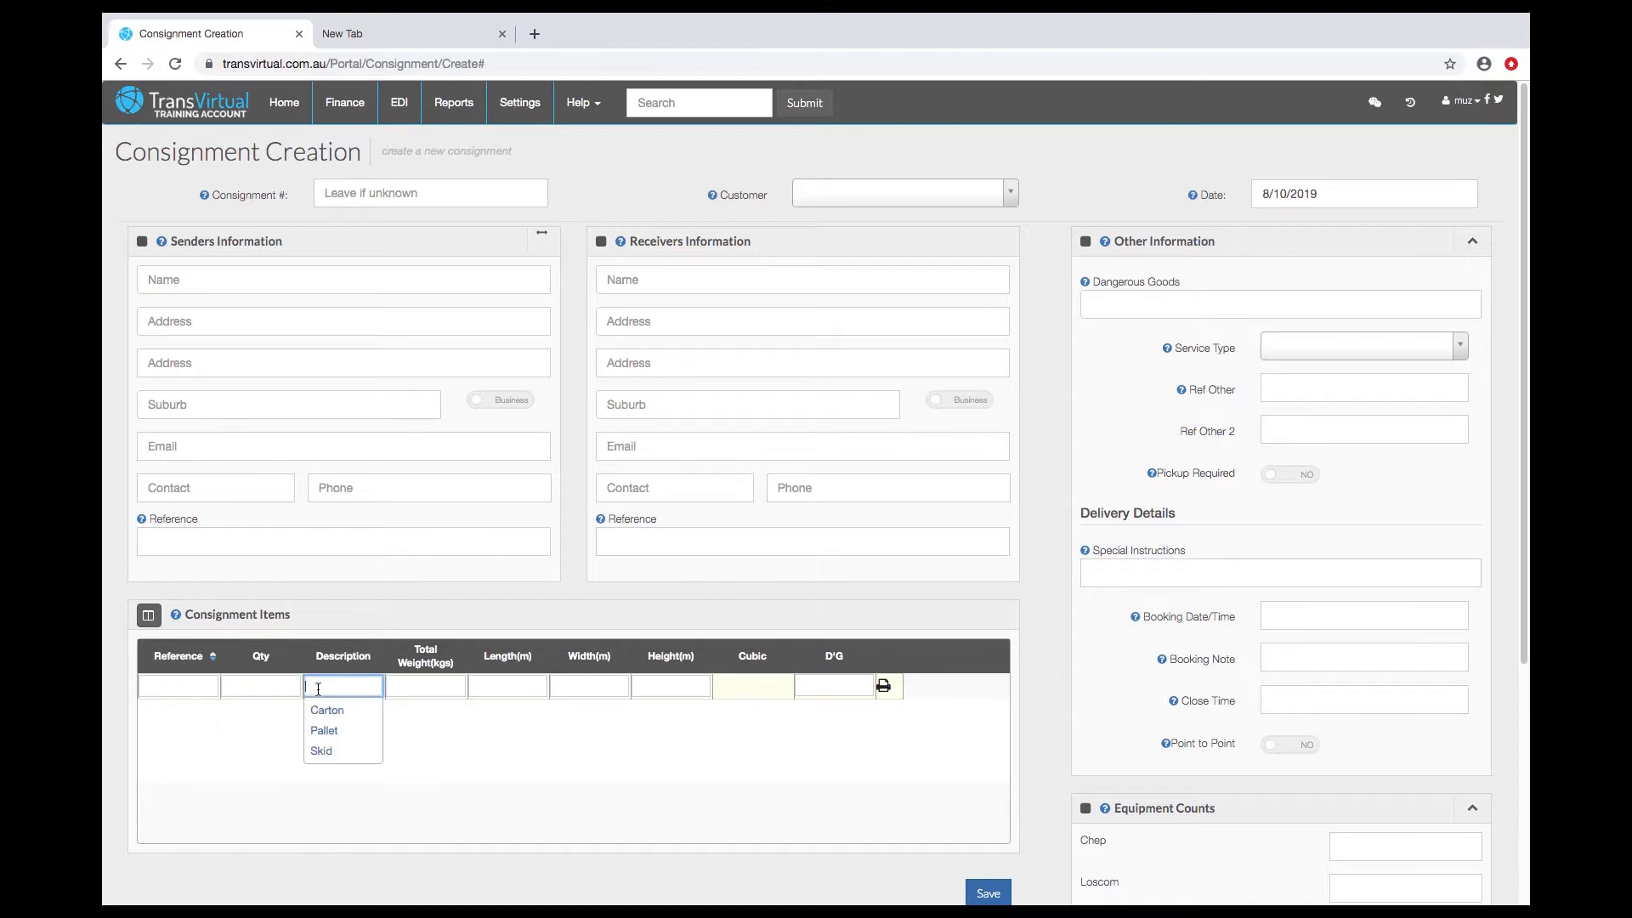
pyautogui.moveTo(335, 710)
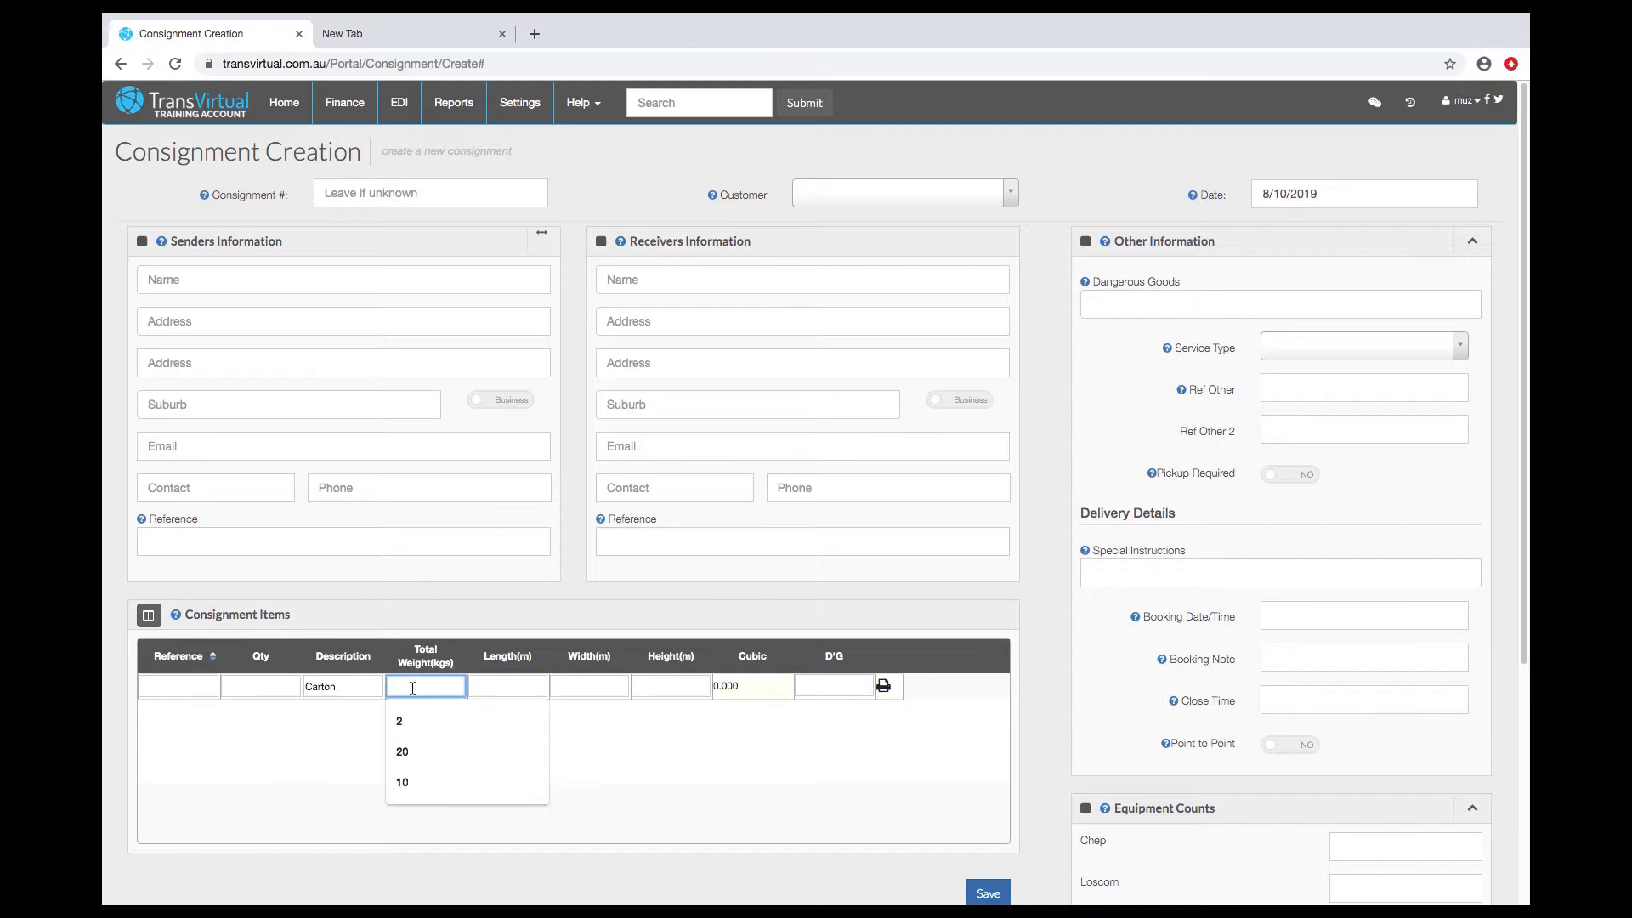
pyautogui.click(398, 721)
pyautogui.write('0.2')
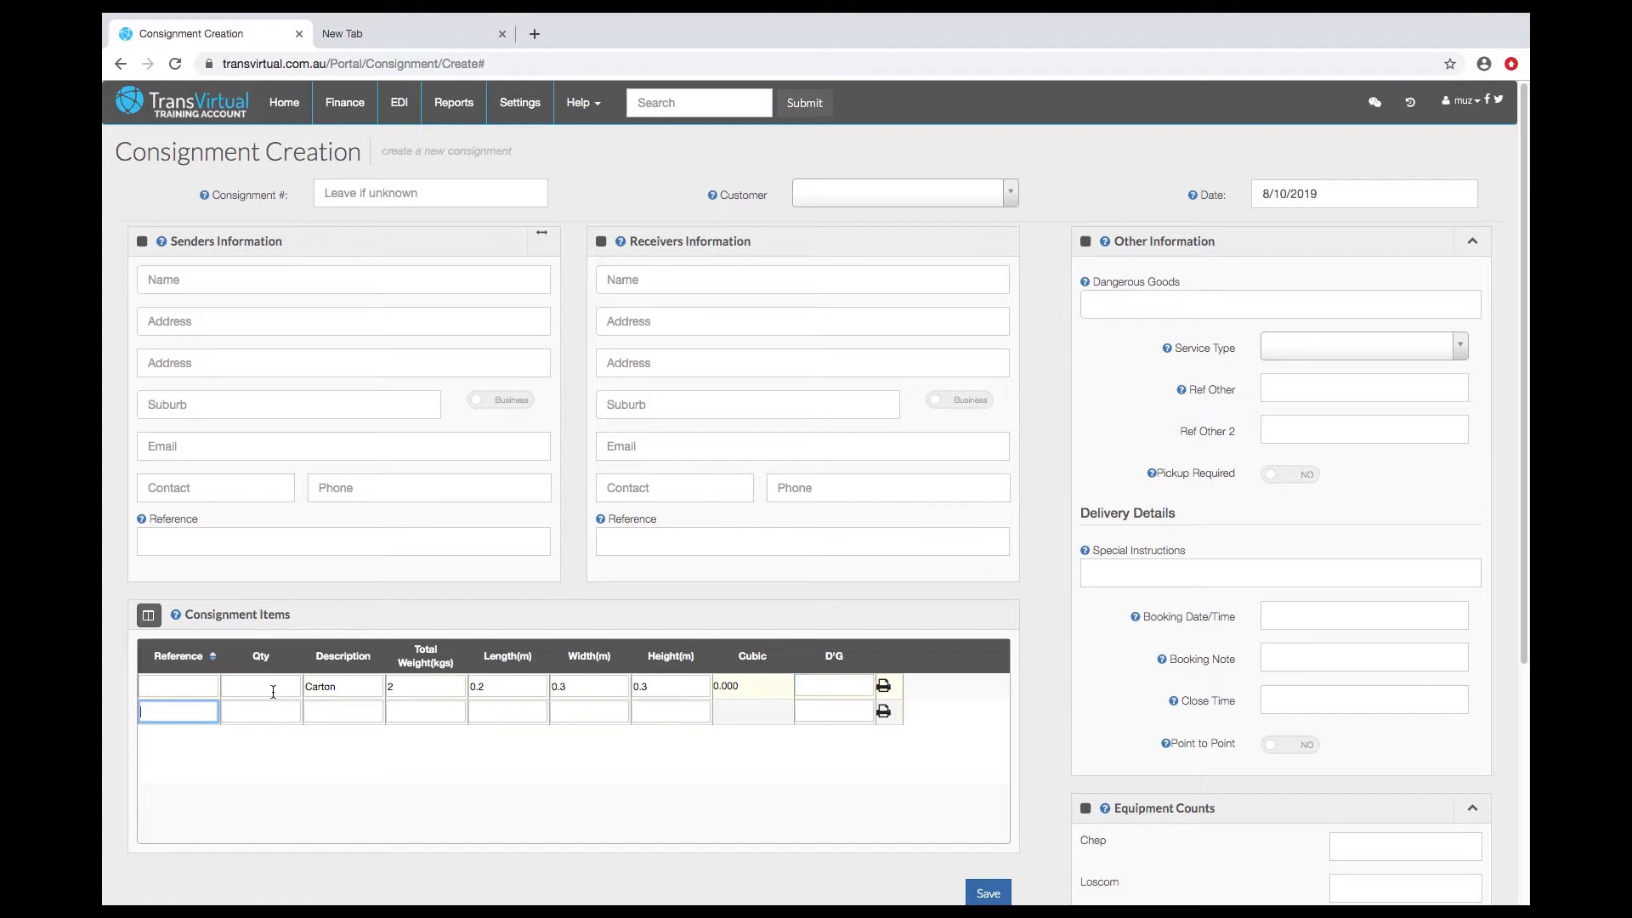
pyautogui.click(262, 685)
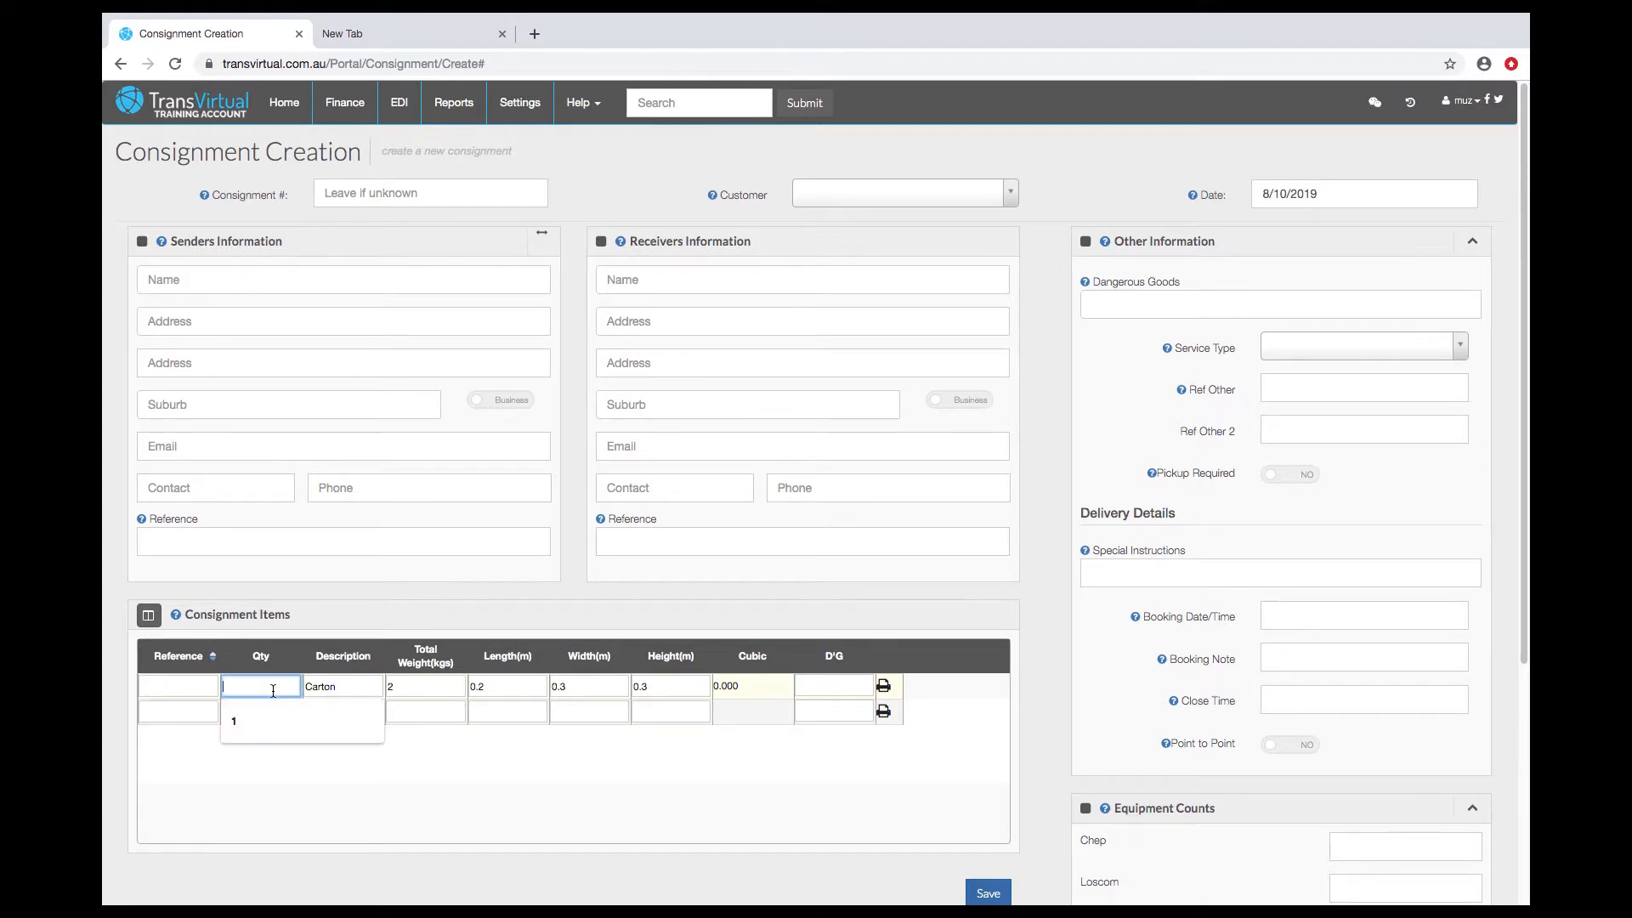
# - Give item one dimensions 0.2 × 0.3 × 0.3 m (0.036 cubic) and start a second Carton line
pyautogui.click(833, 685)
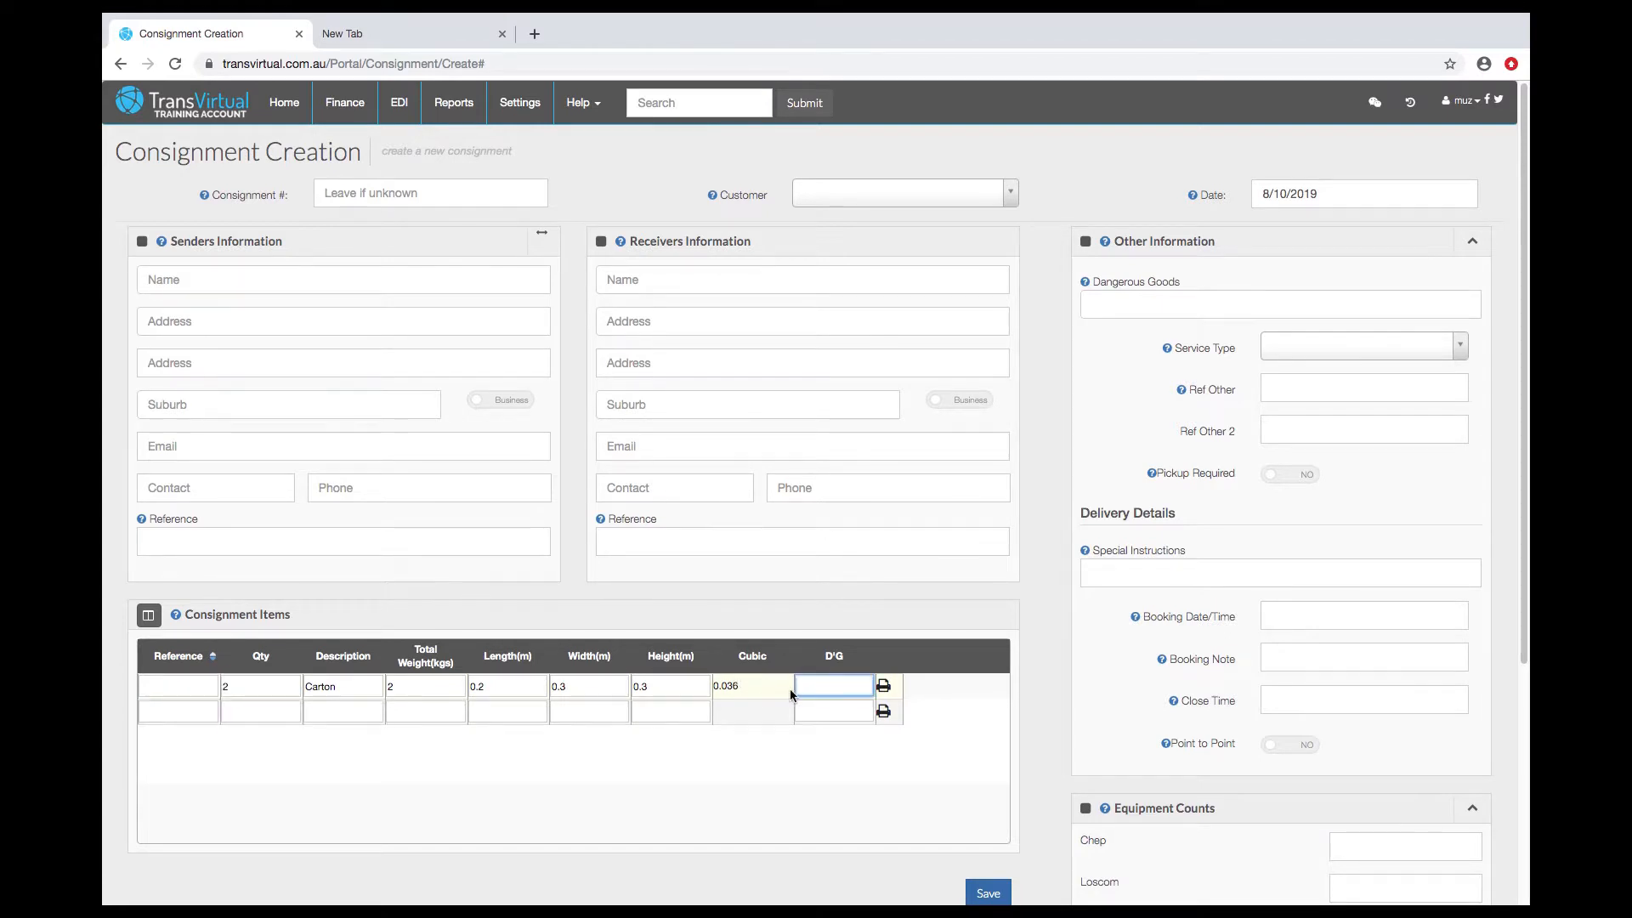
pyautogui.click(833, 685)
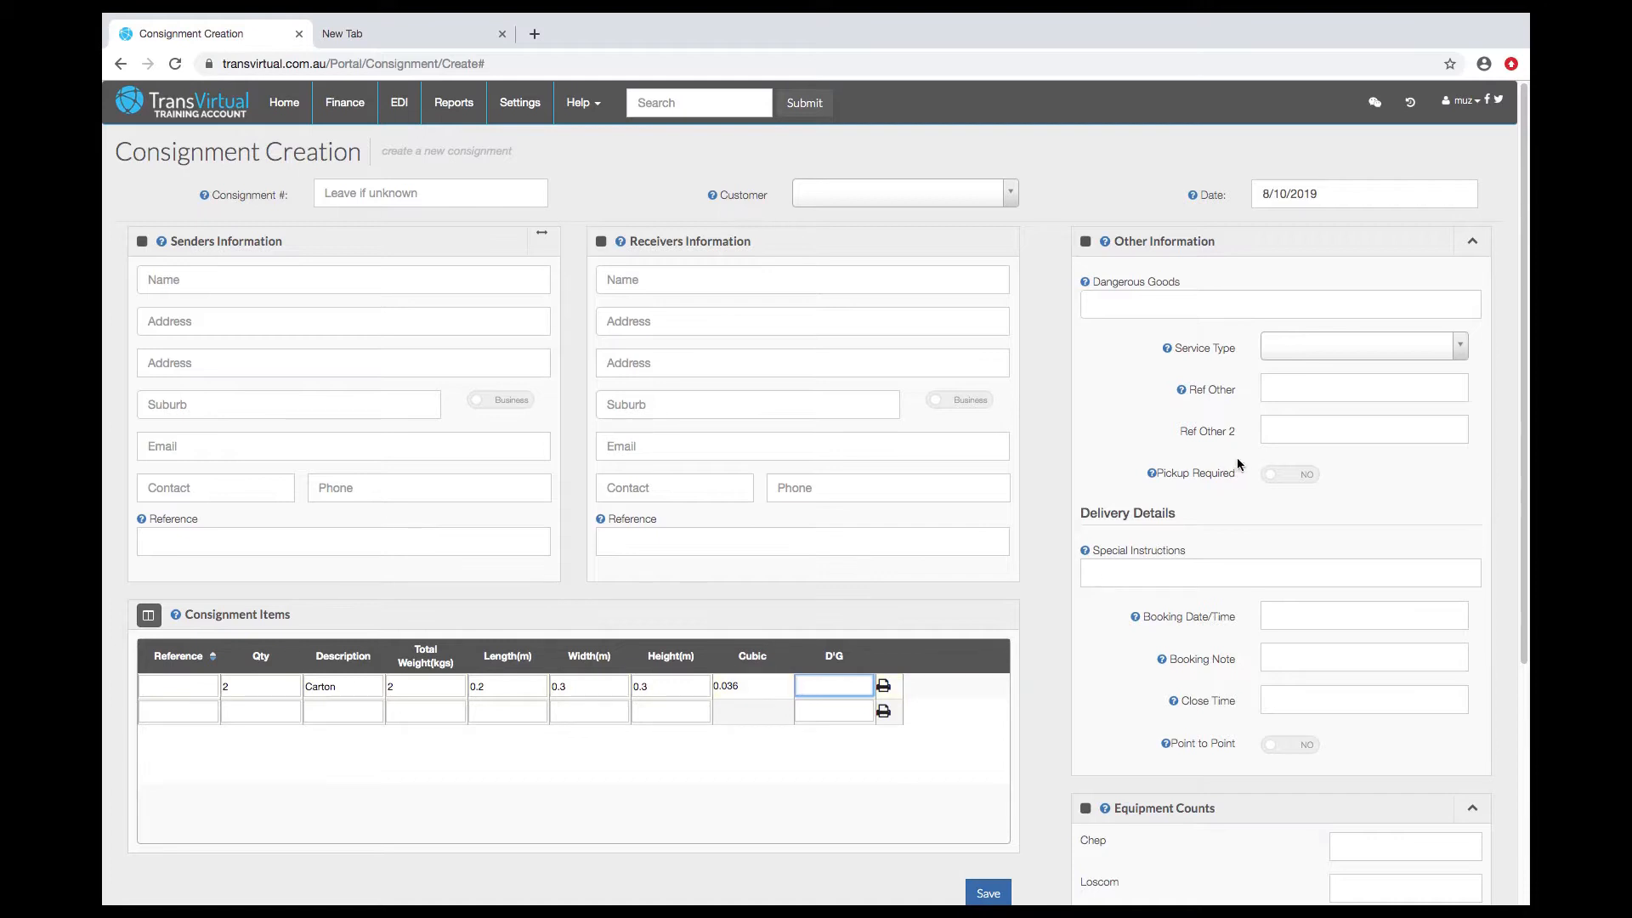
pyautogui.click(1280, 304)
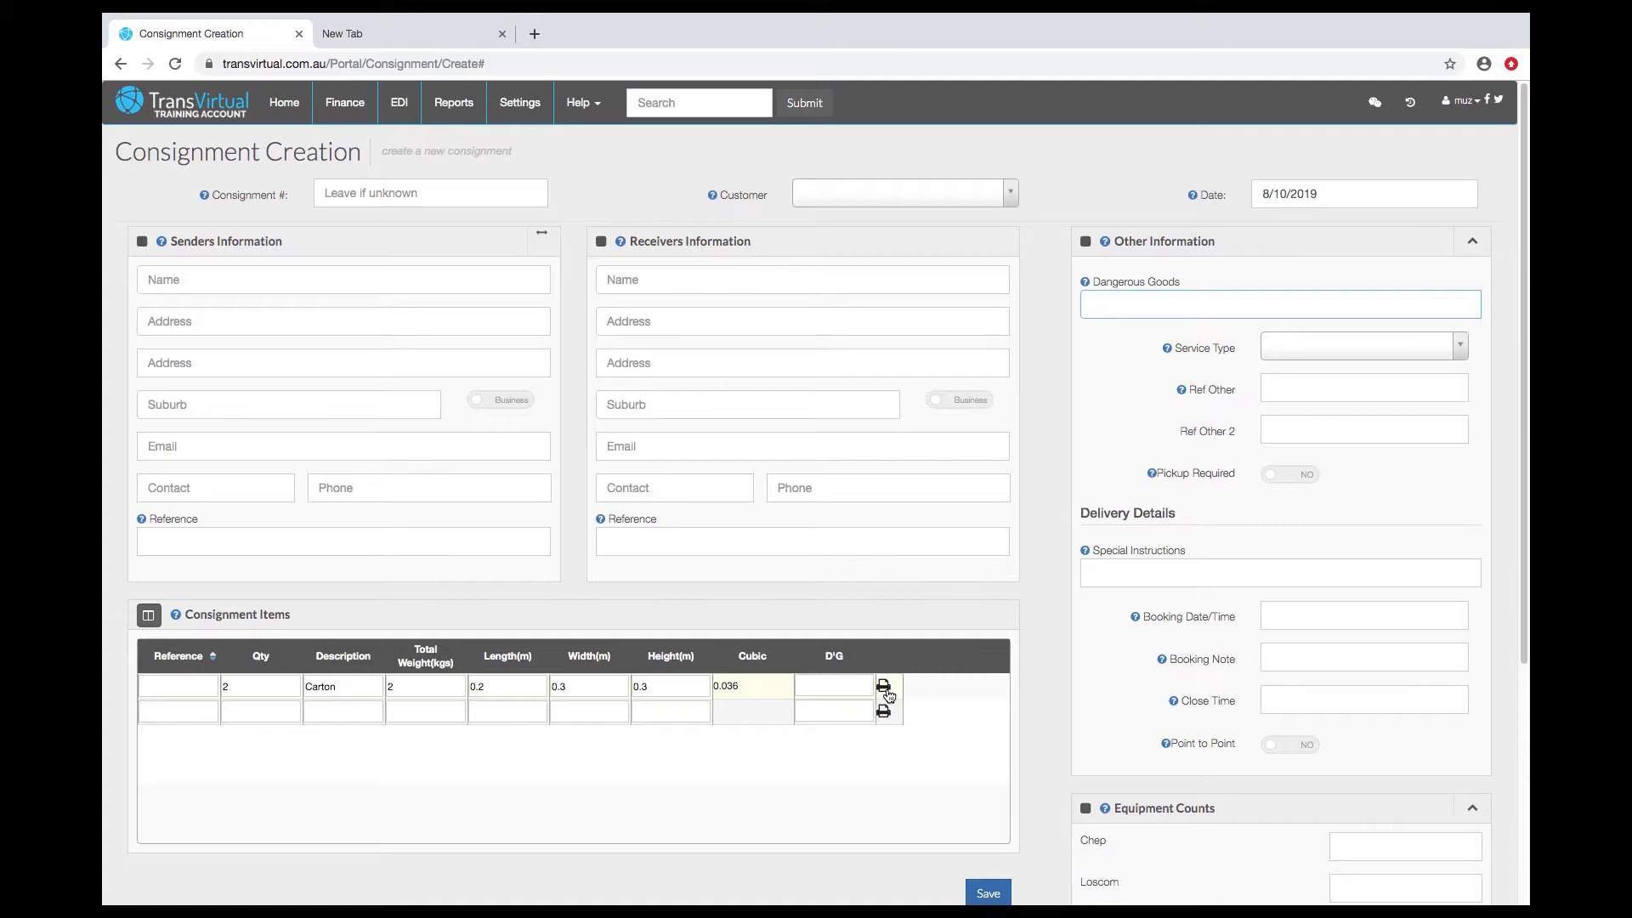
pyautogui.click(1364, 345)
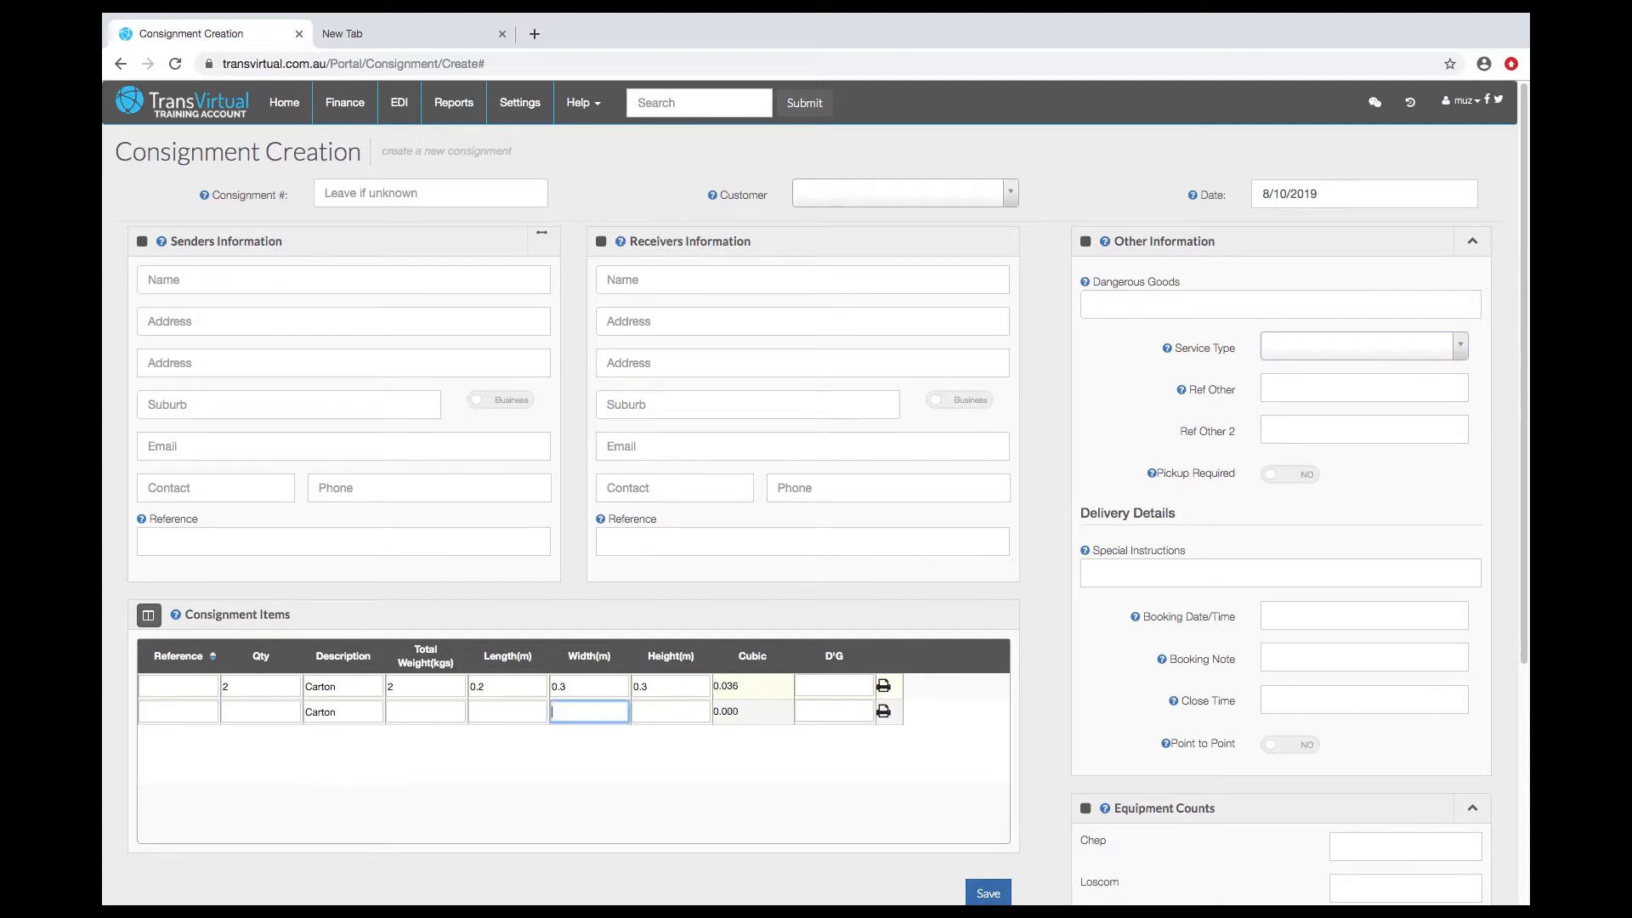
# - Set Service Type to General and switch Pickup Required on
pyautogui.click(1360, 347)
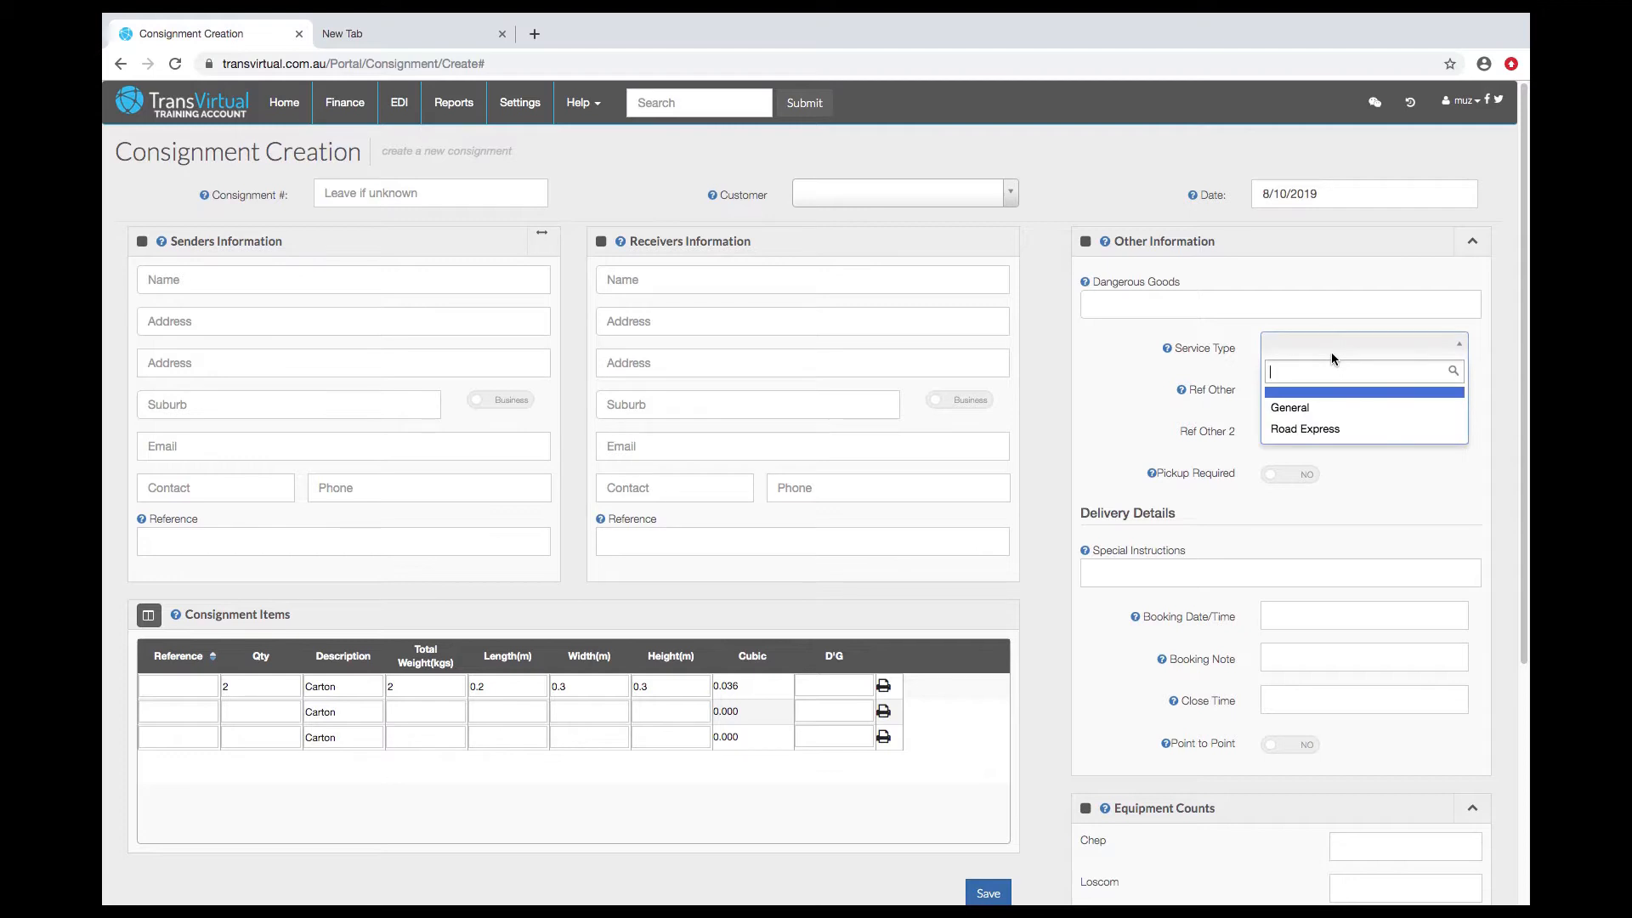
pyautogui.moveTo(1310, 414)
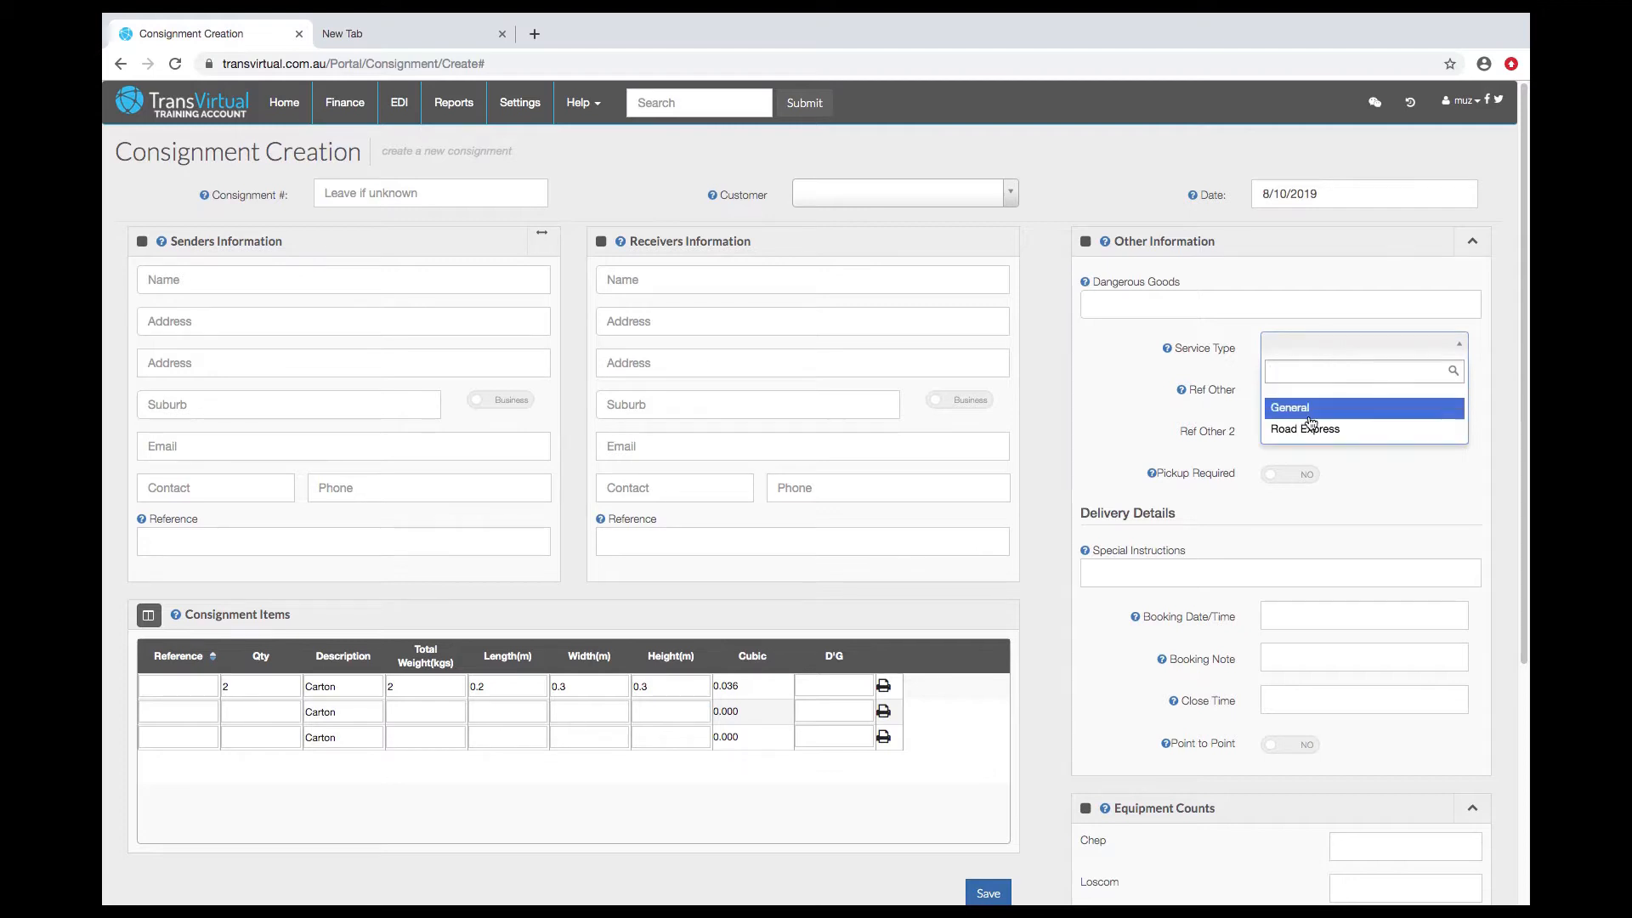
pyautogui.click(1288, 408)
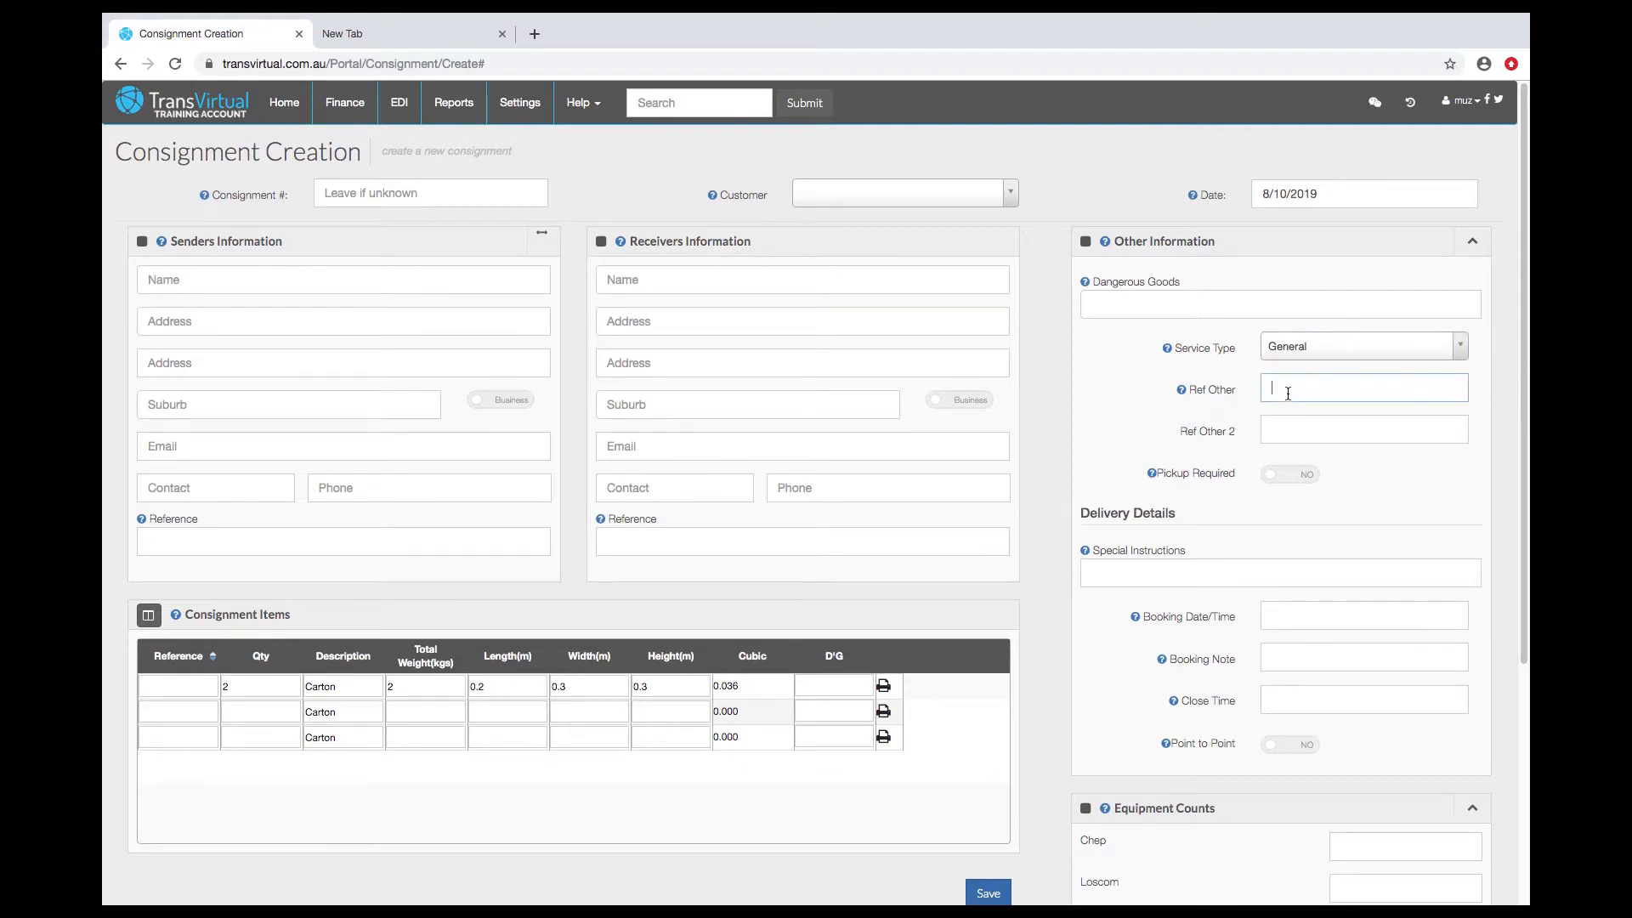
pyautogui.click(1364, 429)
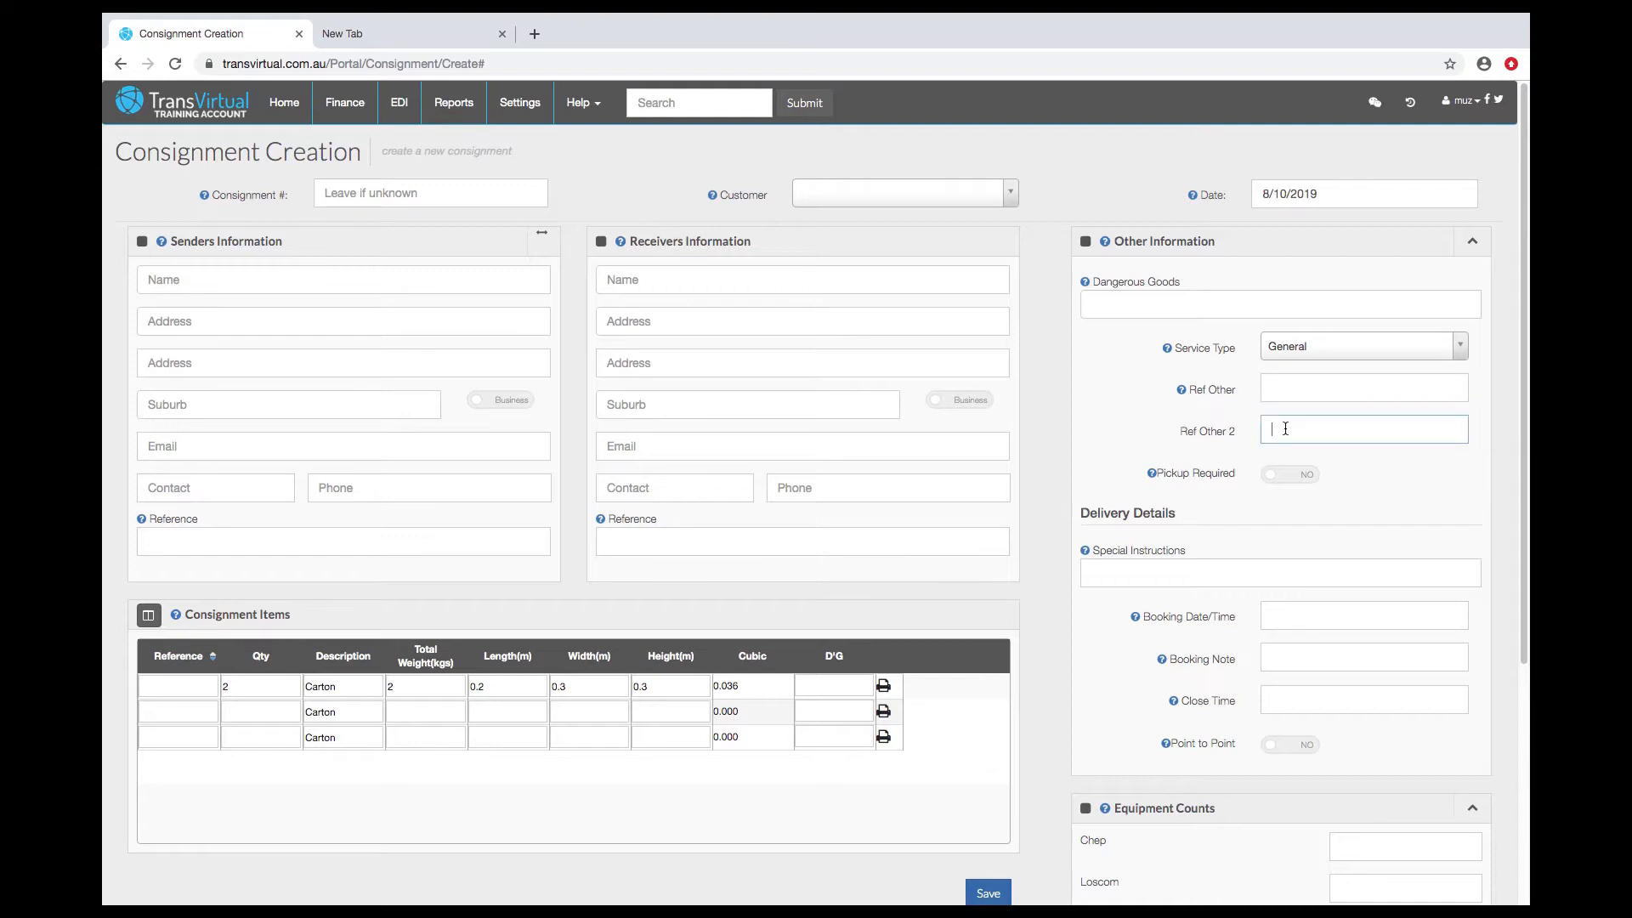
pyautogui.click(1289, 474)
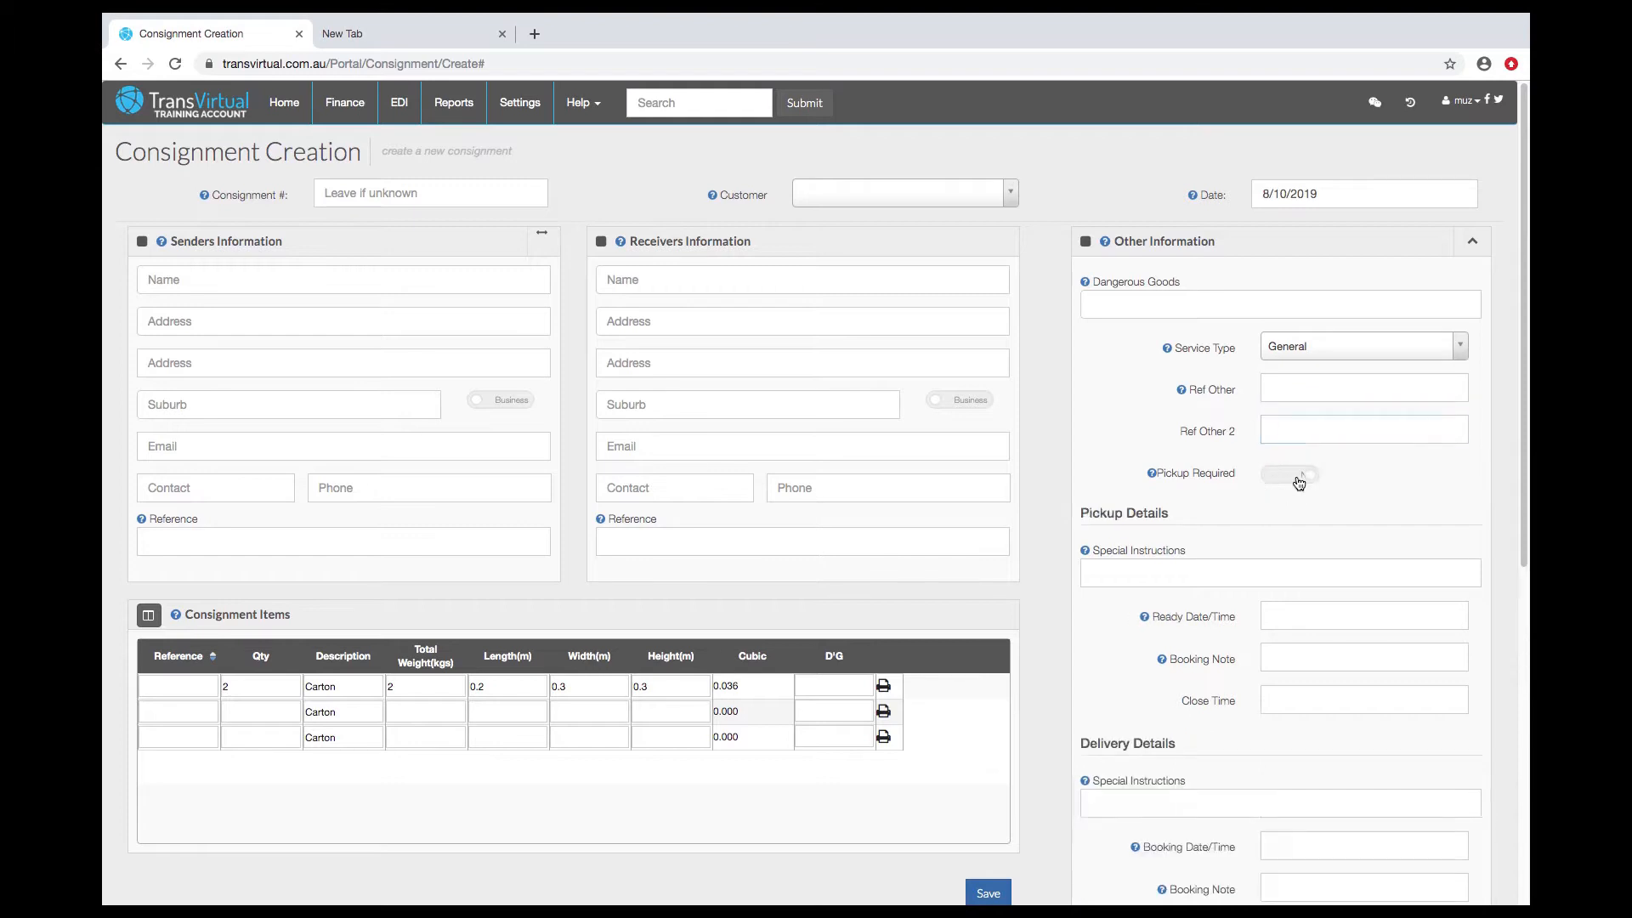
pyautogui.click(1289, 476)
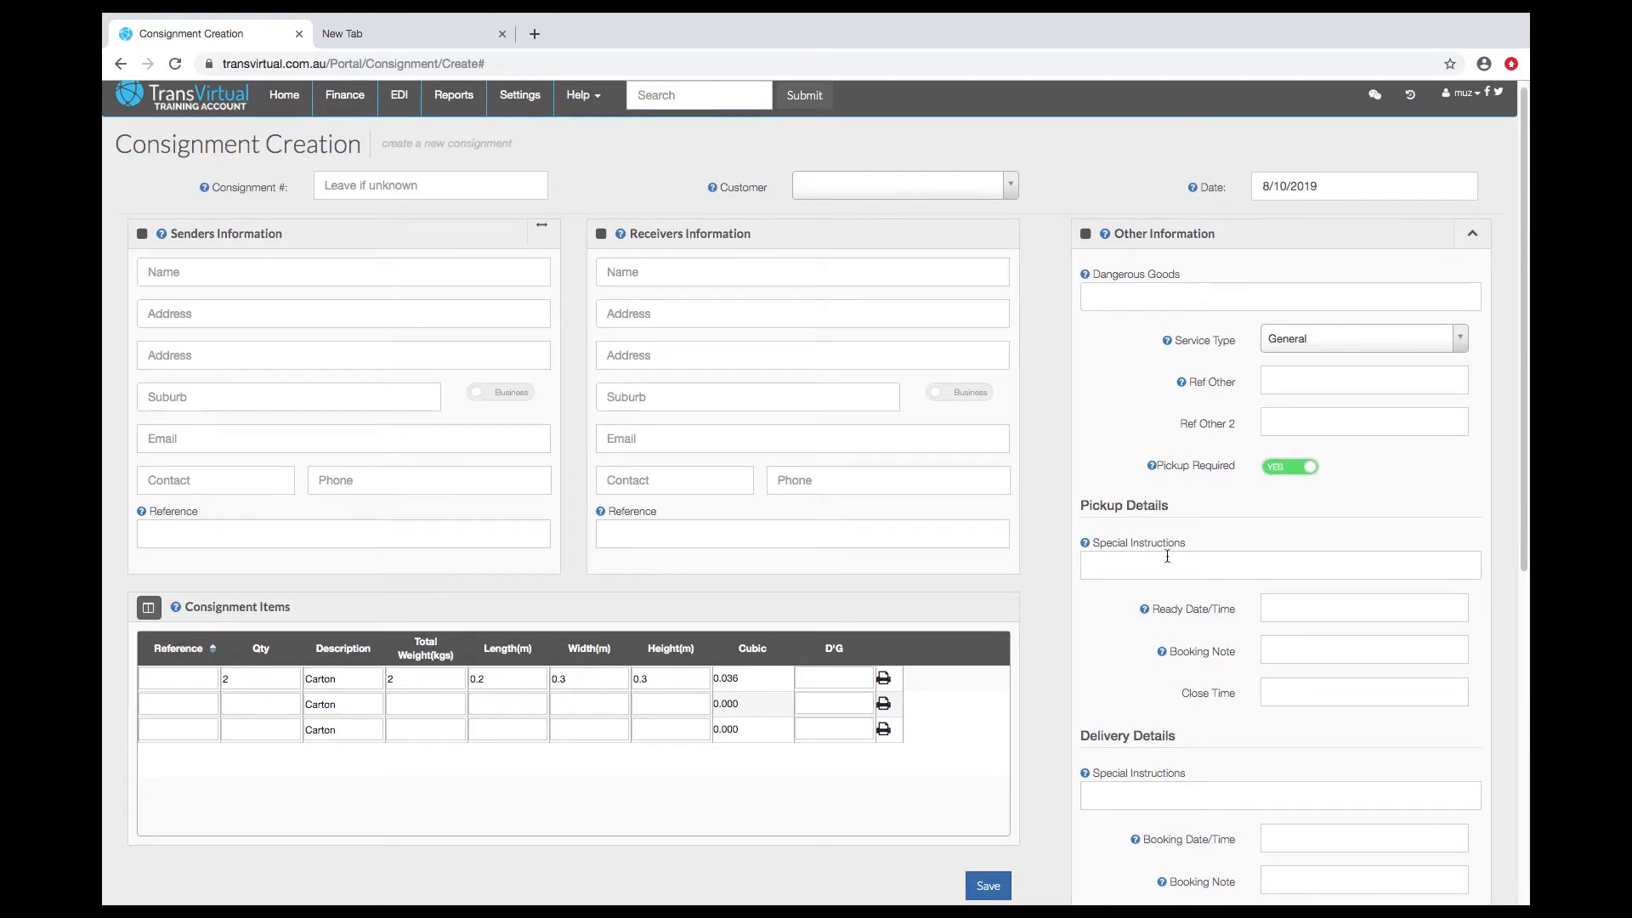
pyautogui.click(1280, 564)
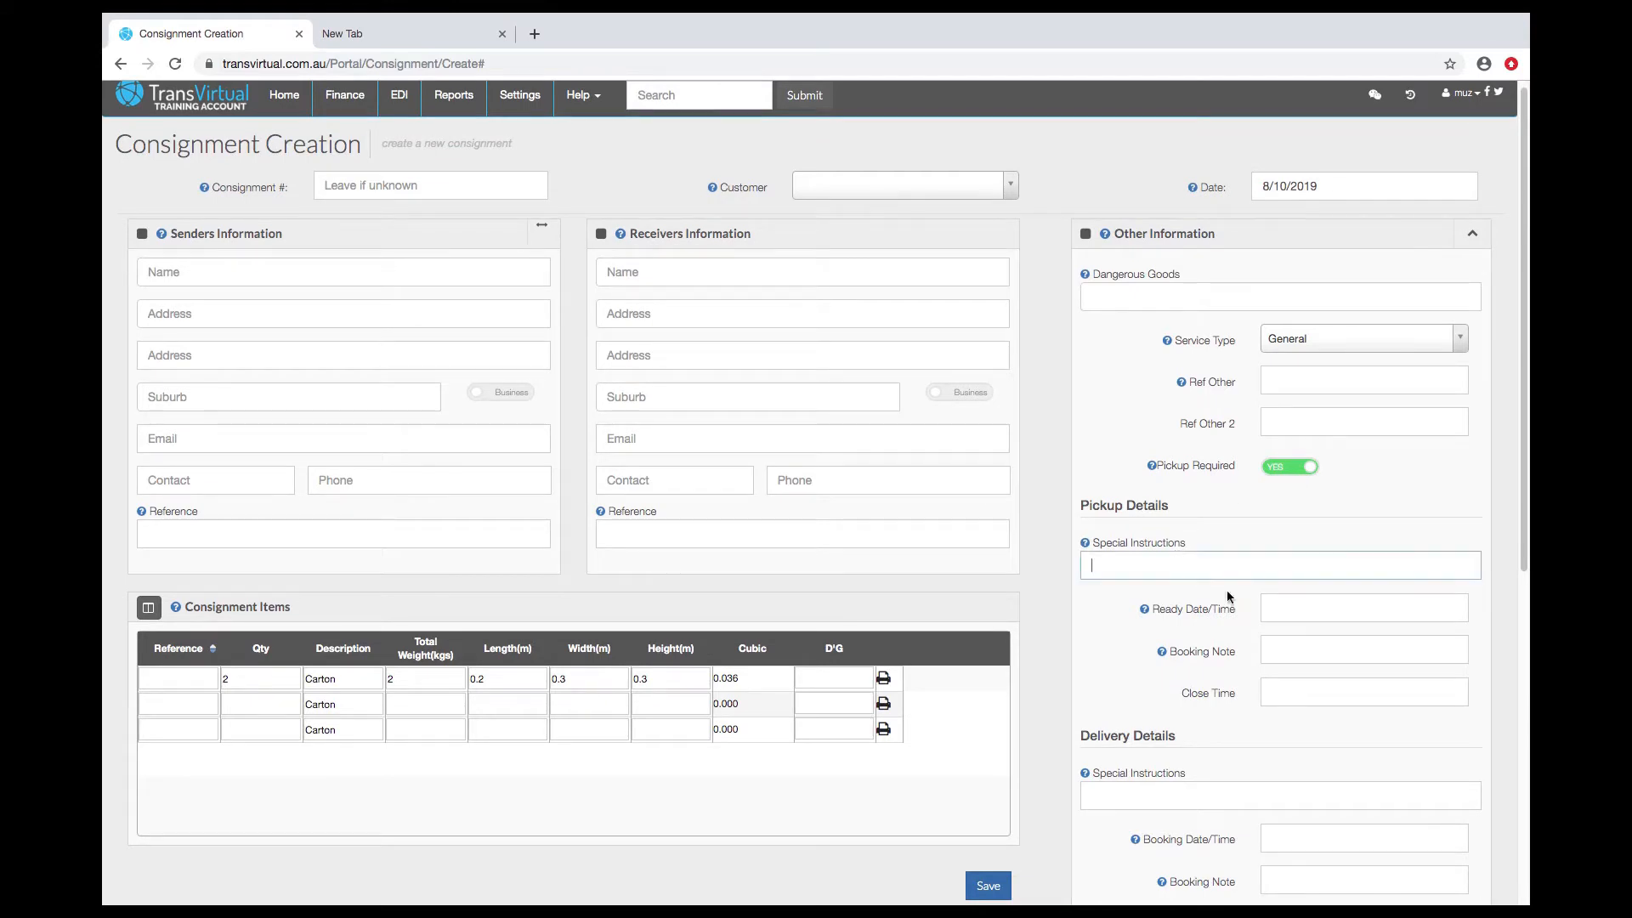
pyautogui.click(1363, 607)
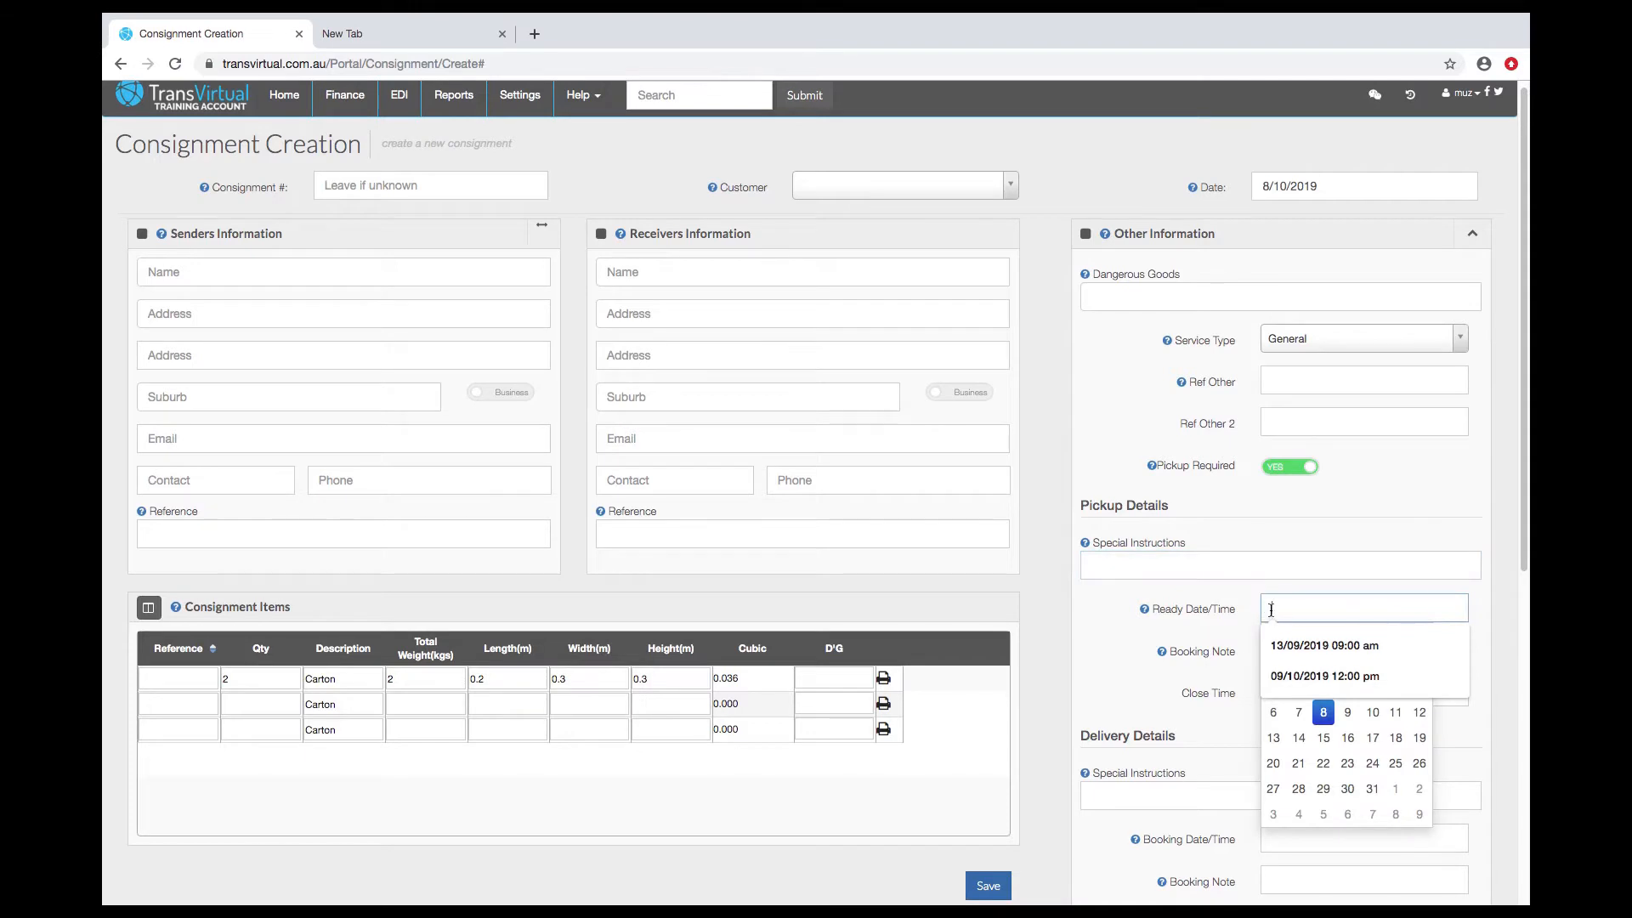
pyautogui.scroll(-3)
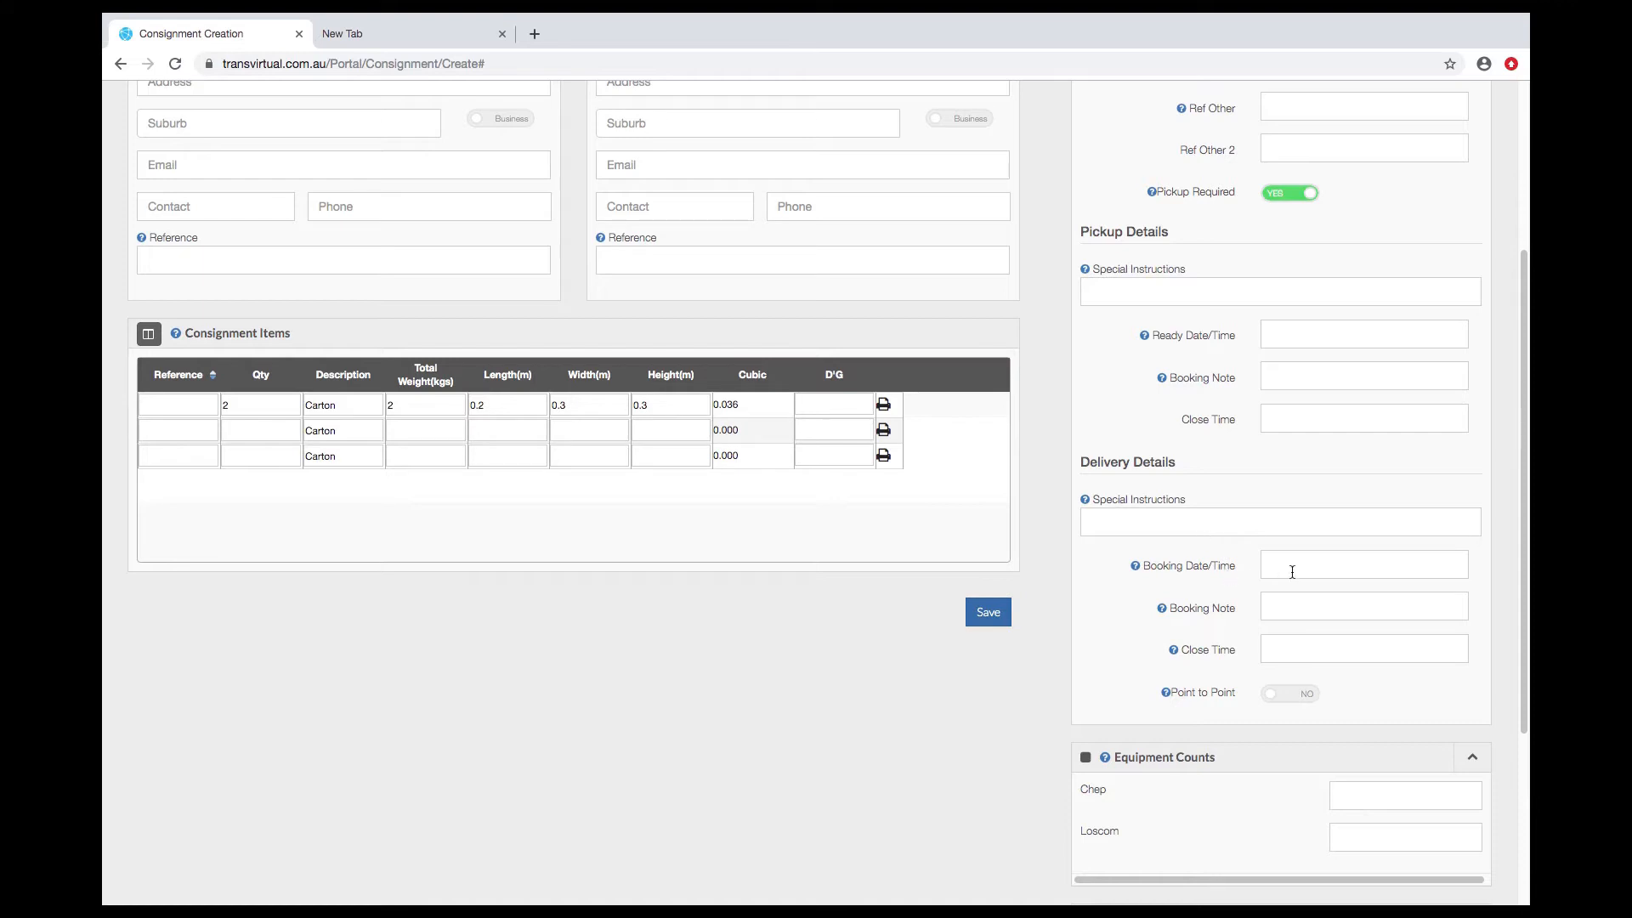
pyautogui.moveTo(1289, 700)
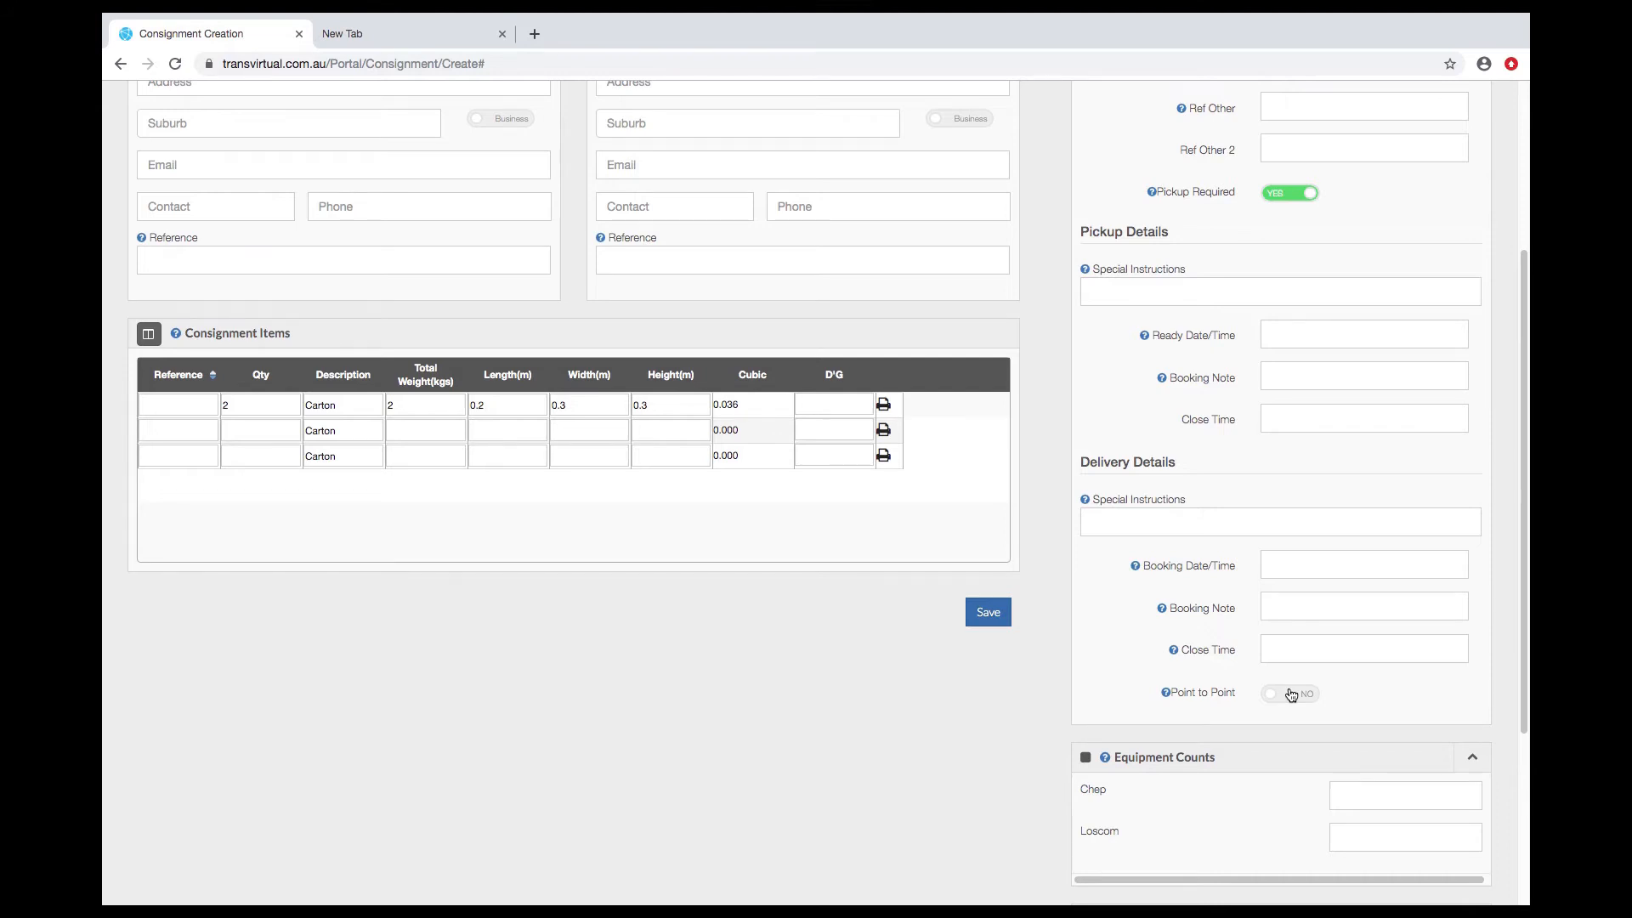
# - Switch Point to Point delivery to YES
pyautogui.click(1289, 693)
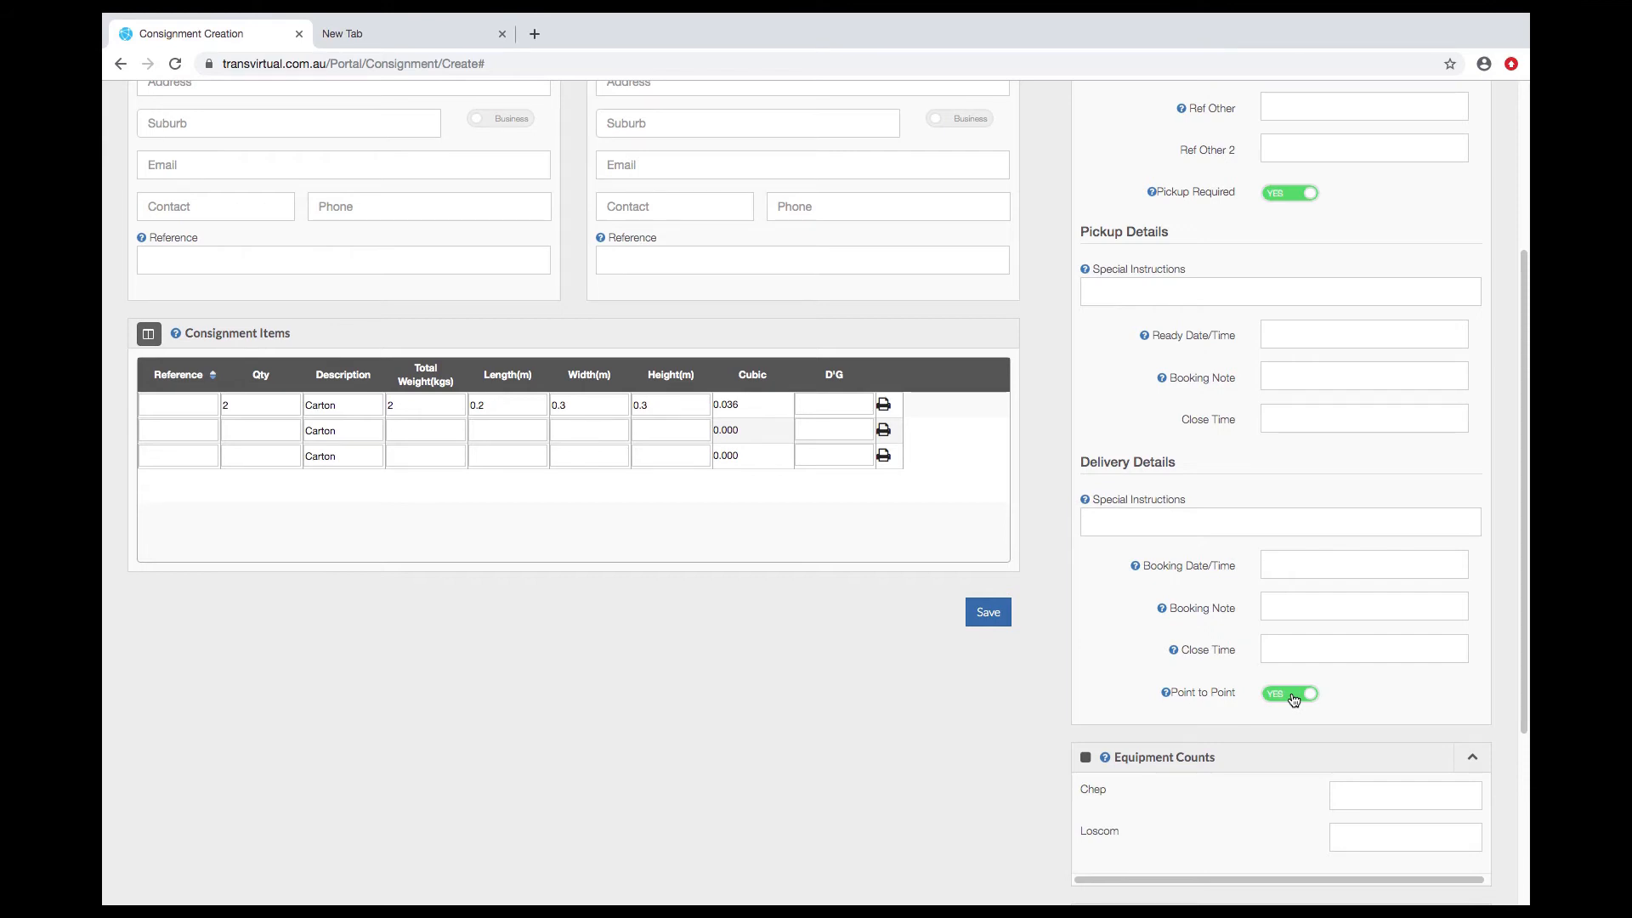
pyautogui.moveTo(1279, 705)
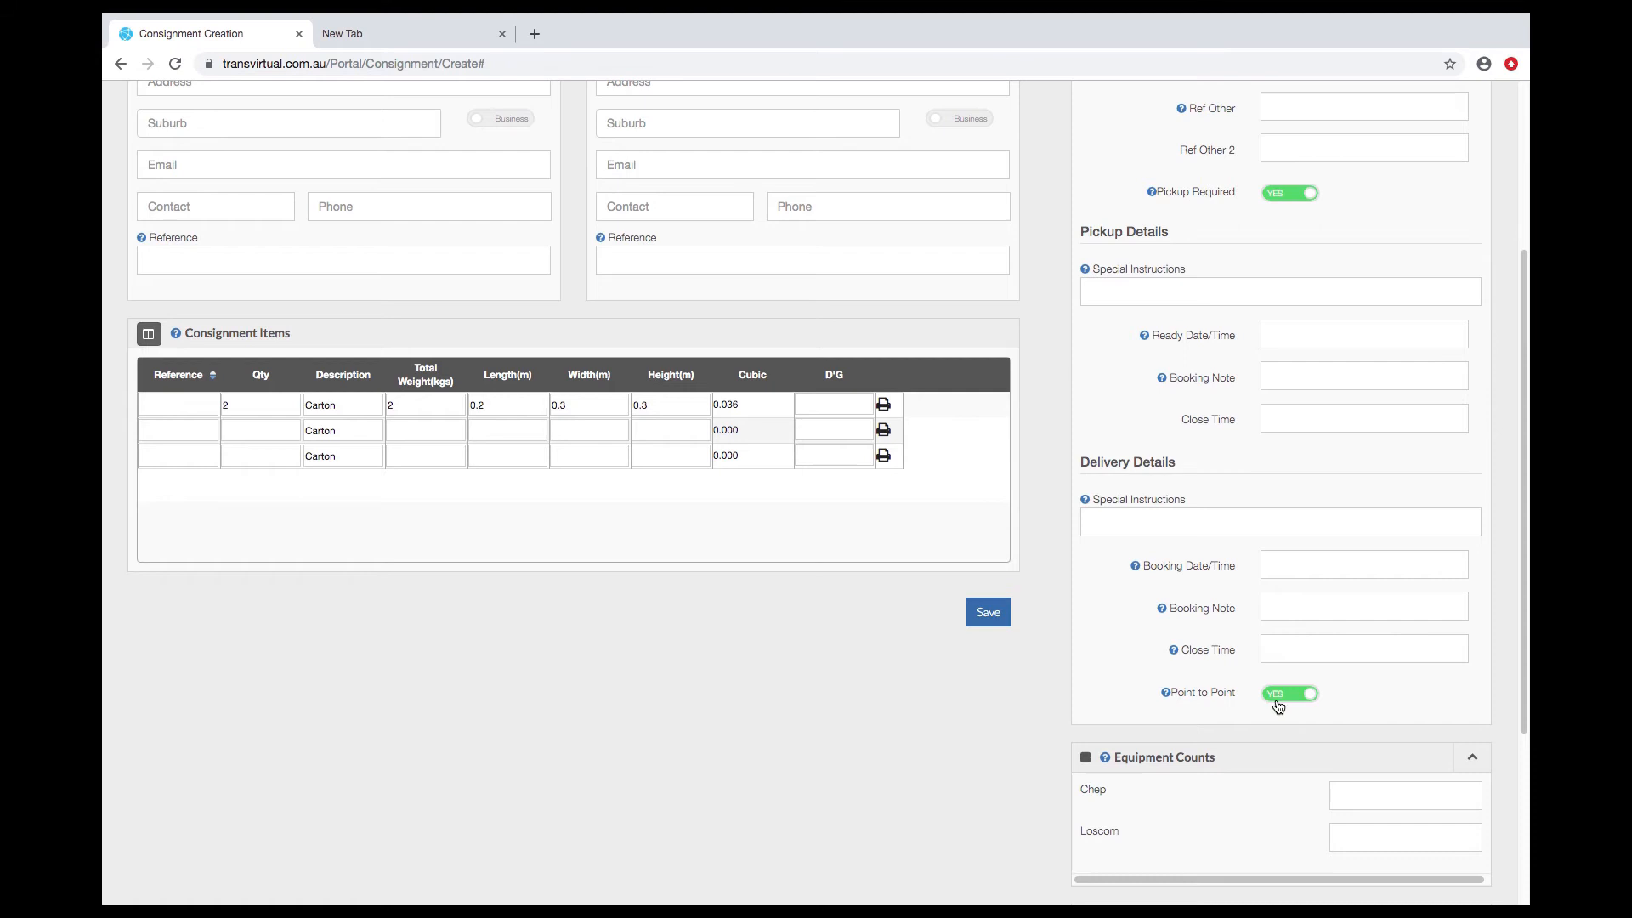
pyautogui.scroll(-3)
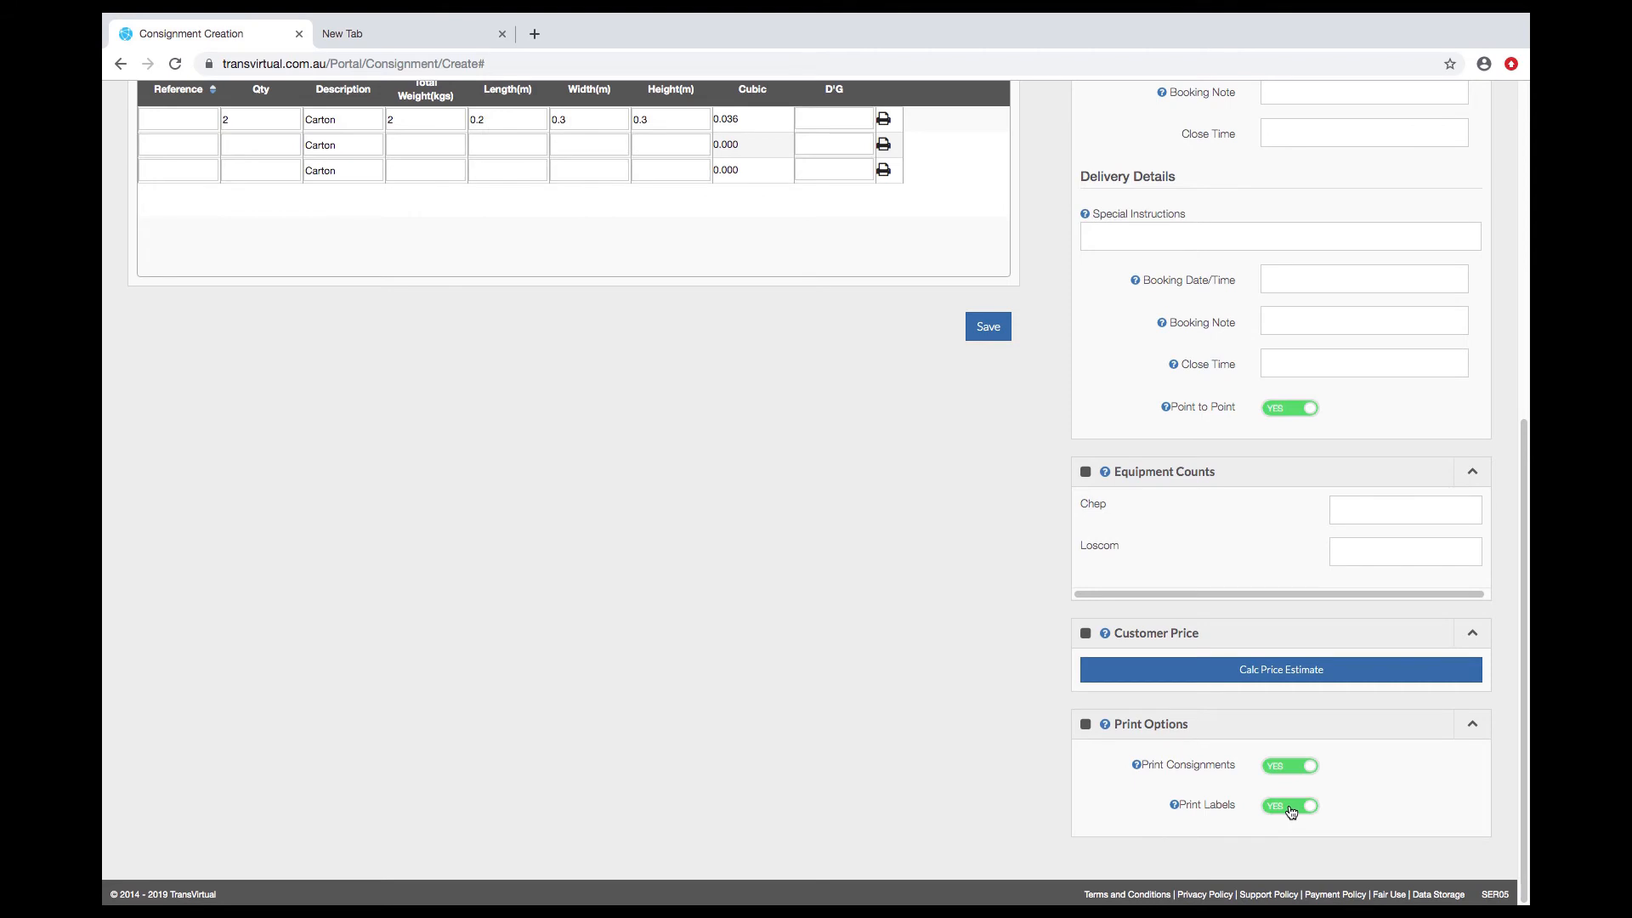
pyautogui.moveTo(1048, 741)
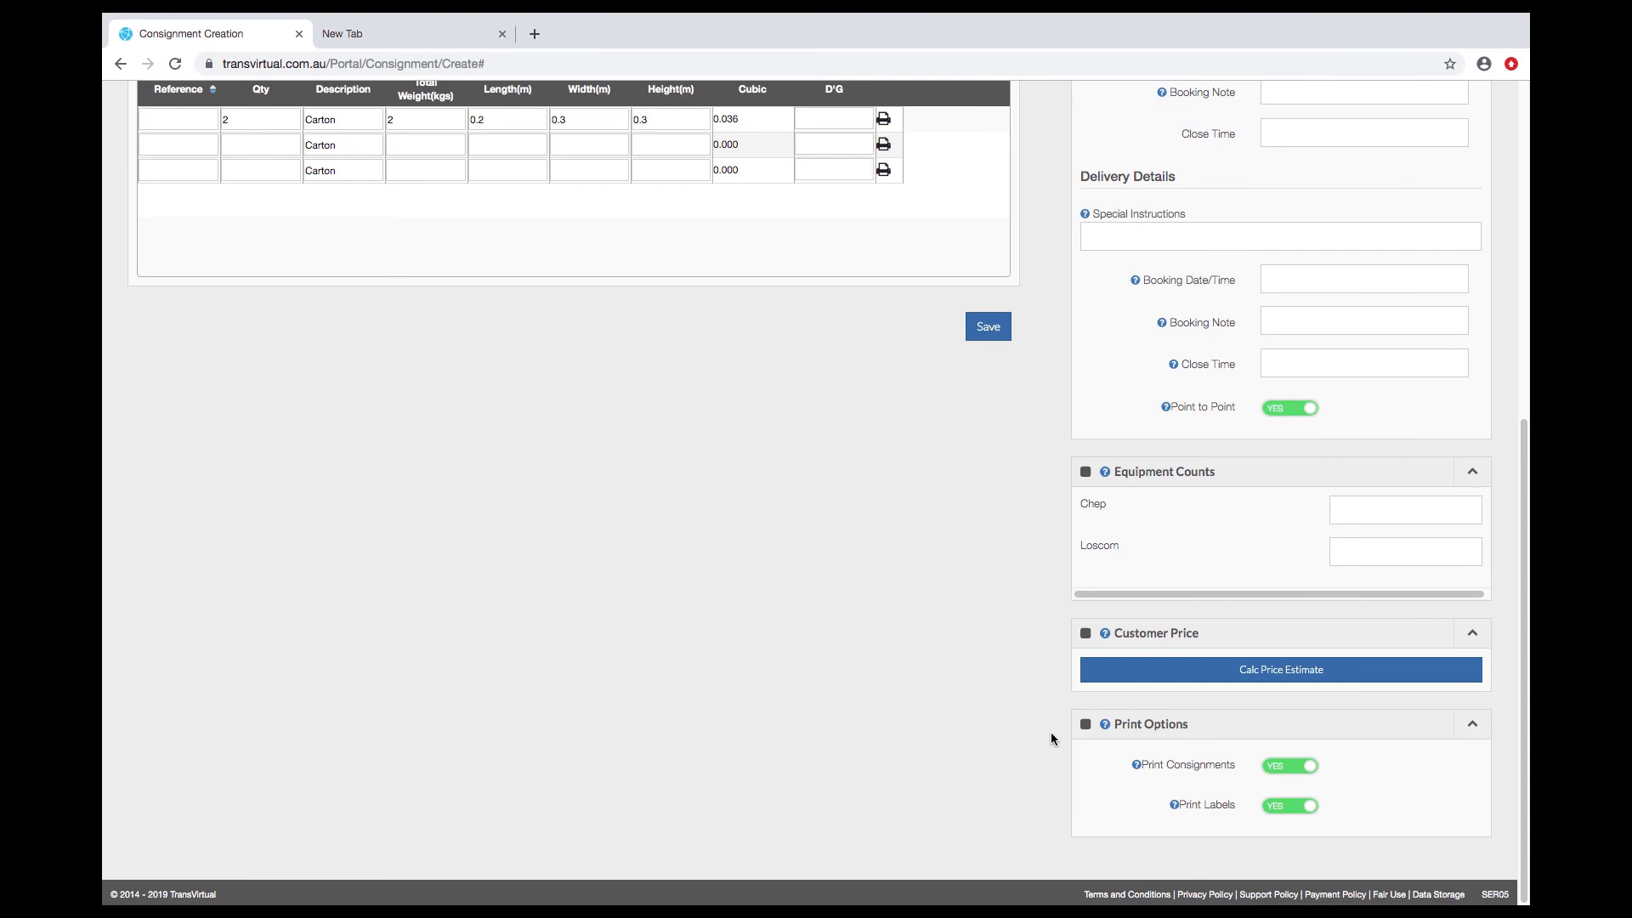
pyautogui.click(1404, 510)
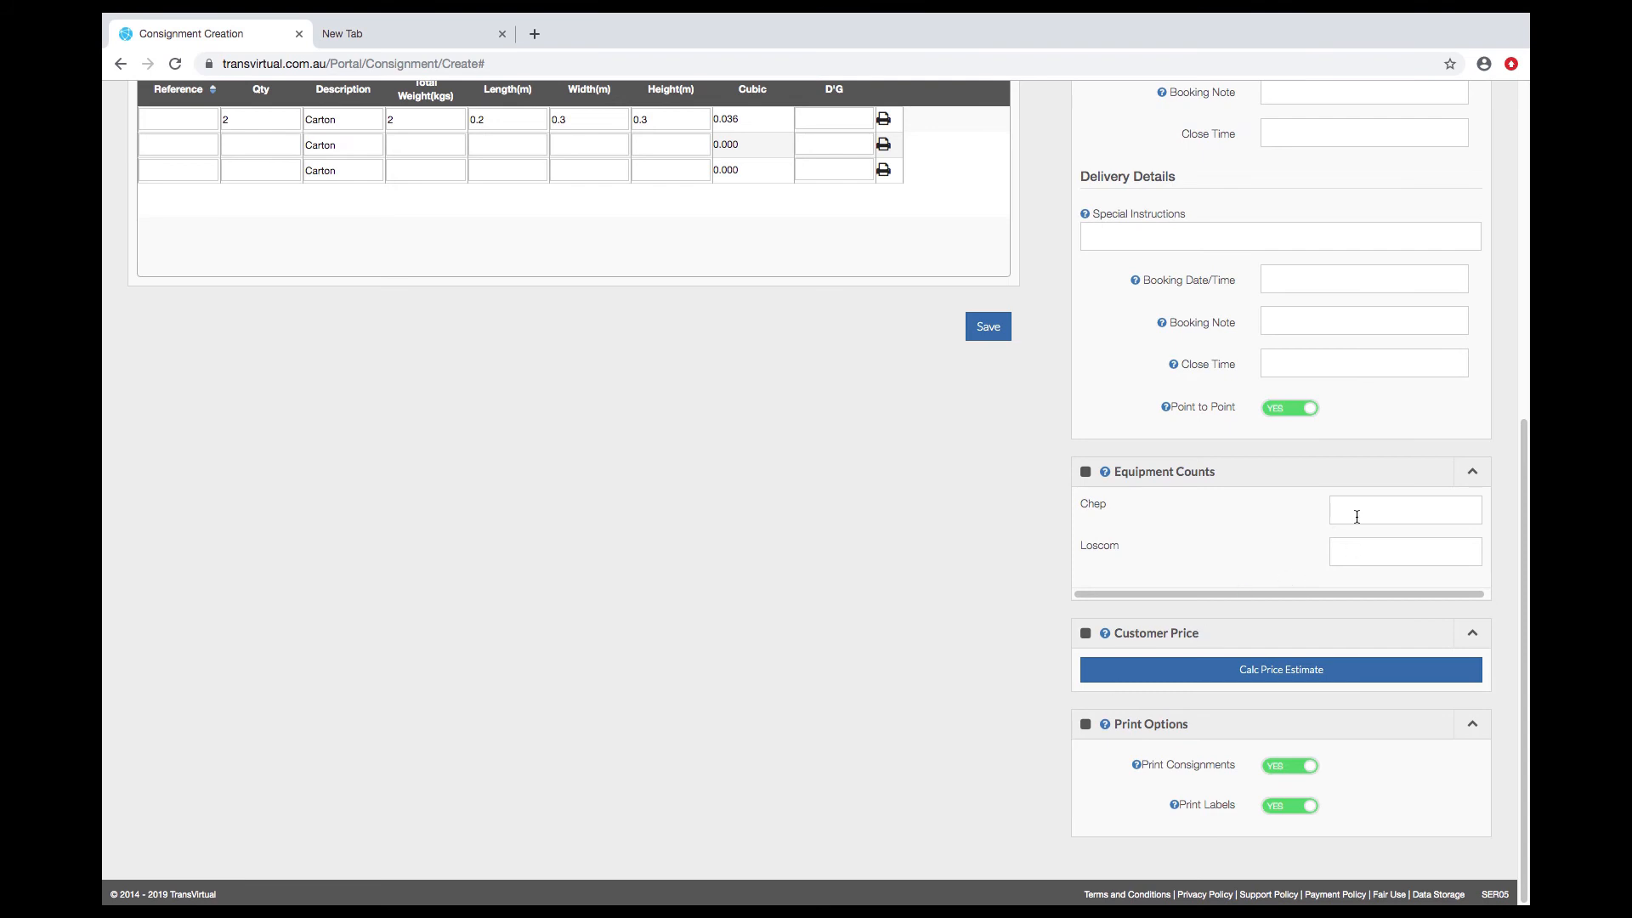
pyautogui.click(1404, 551)
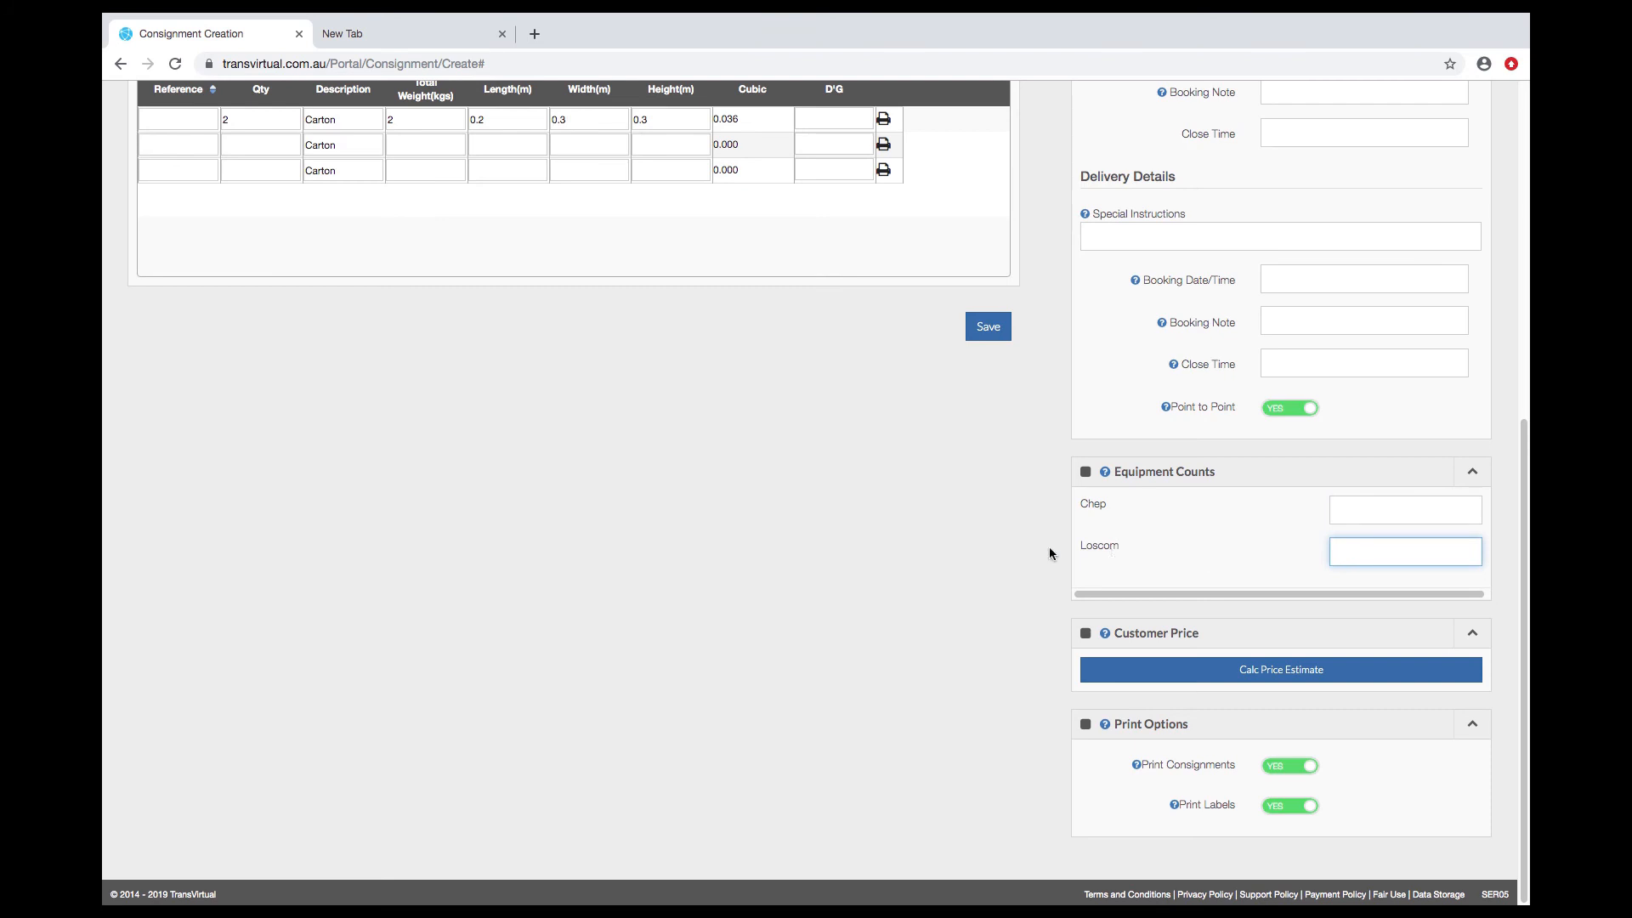
pyautogui.moveTo(1034, 556)
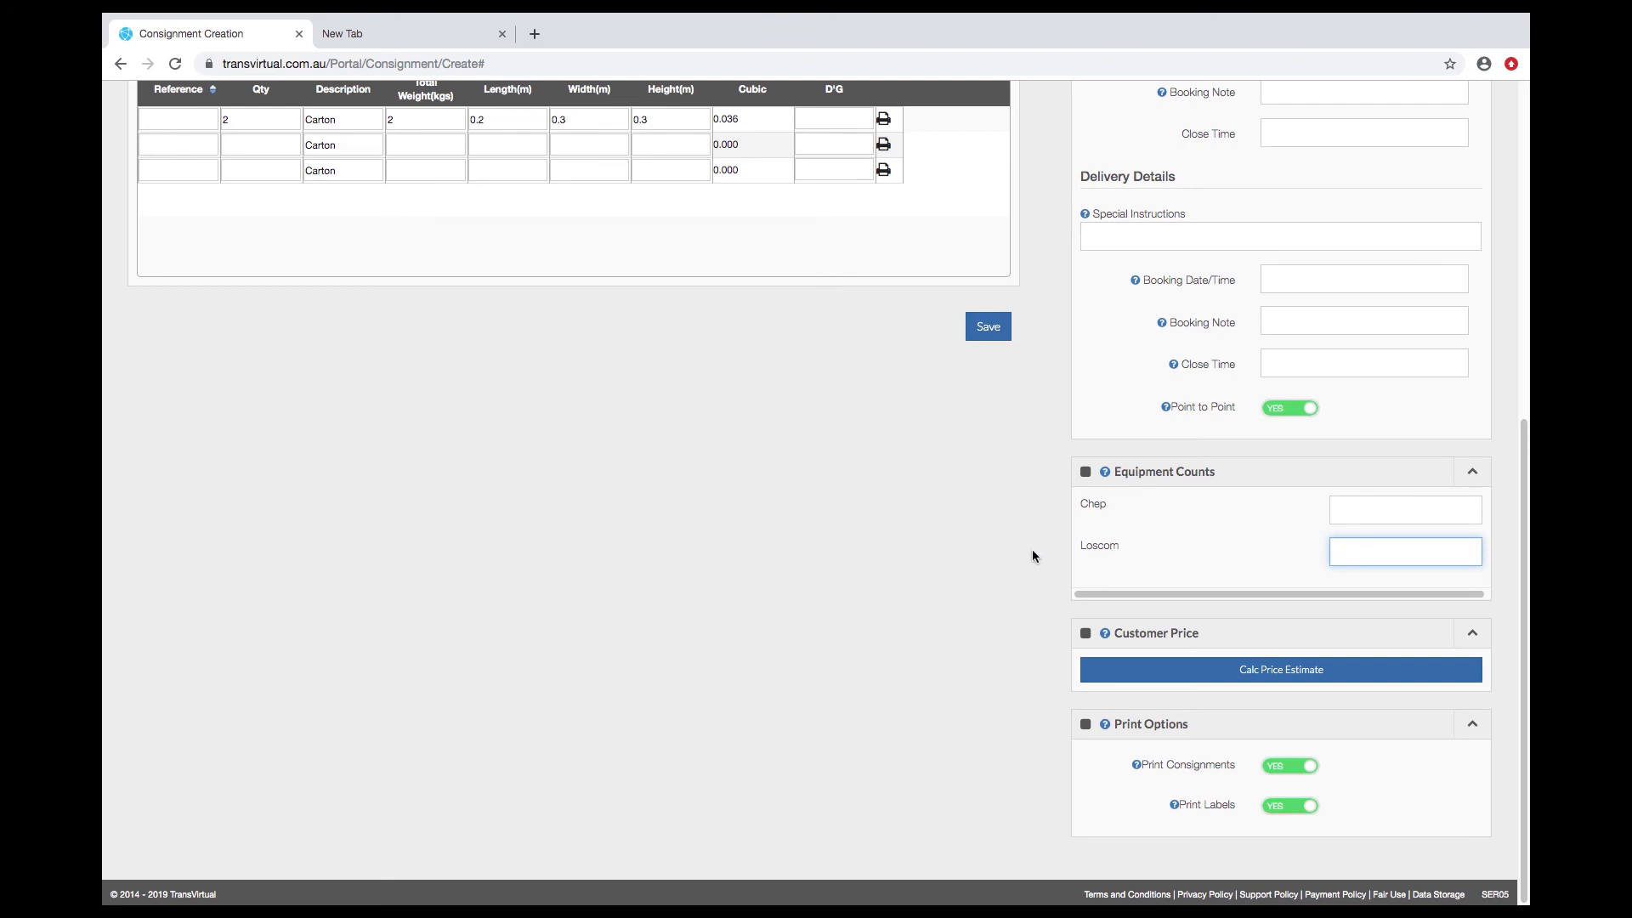
pyautogui.moveTo(1262, 672)
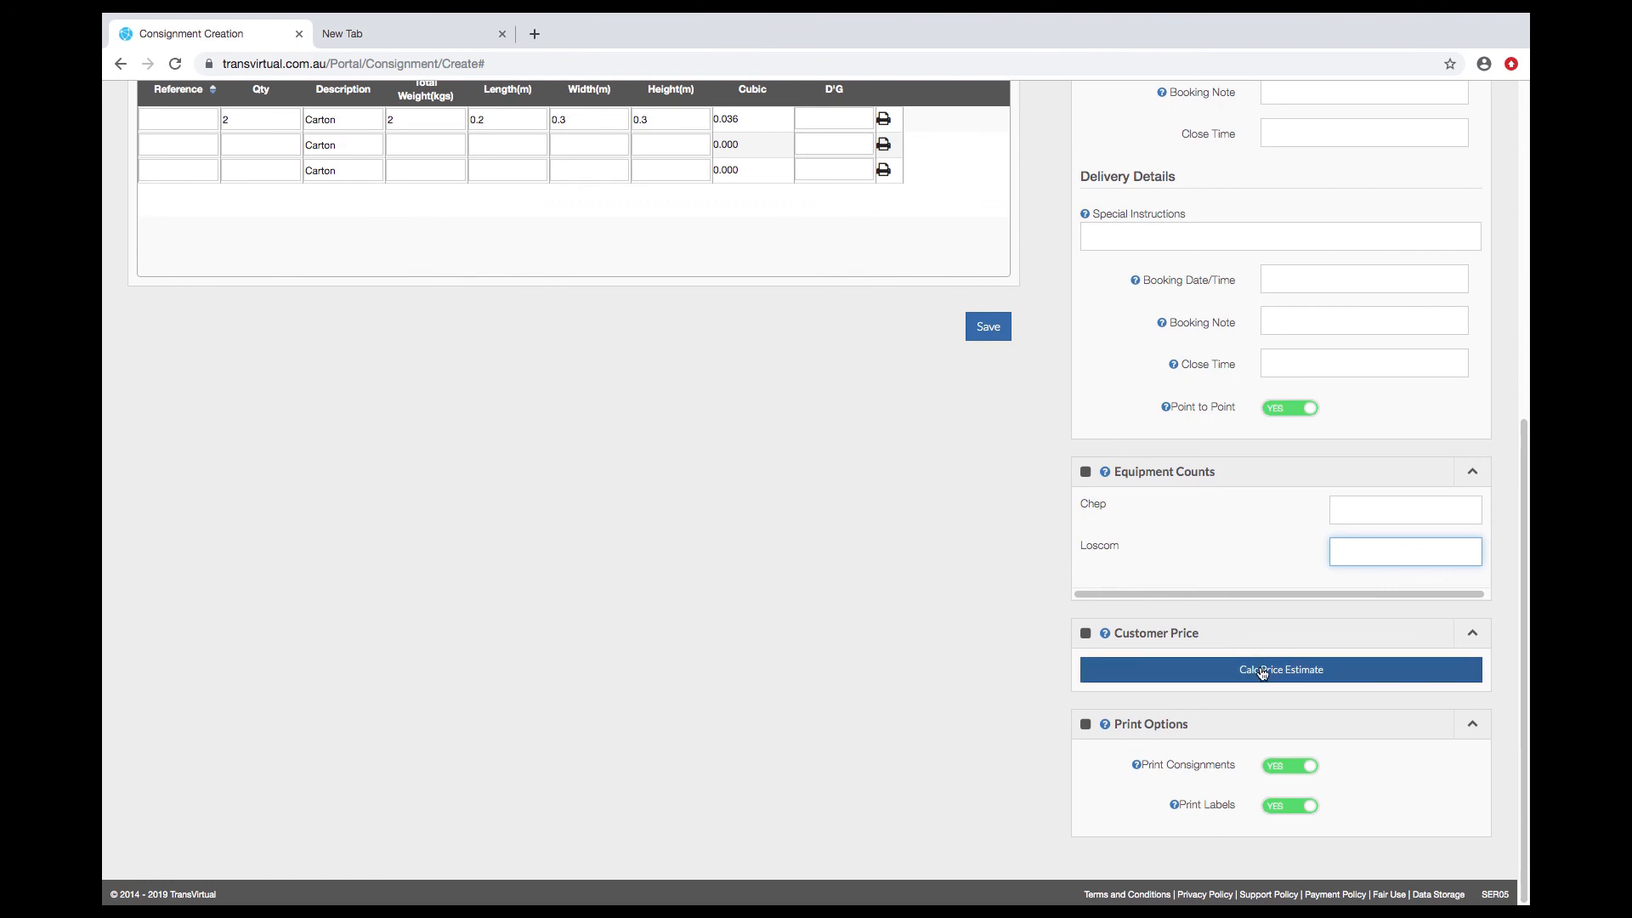